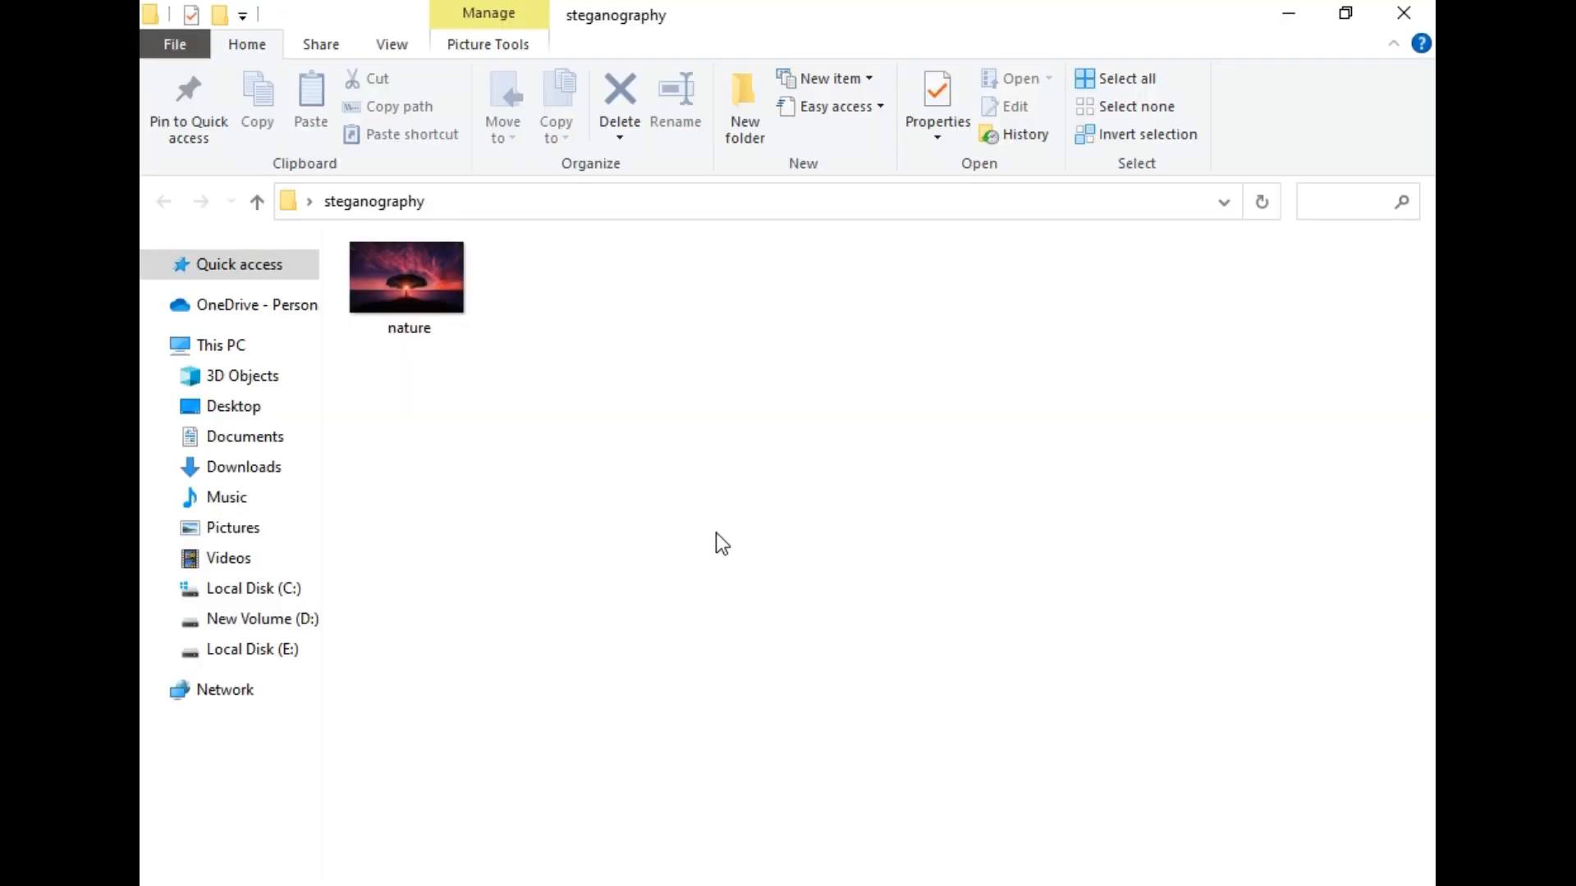
mouse_move(515, 424)
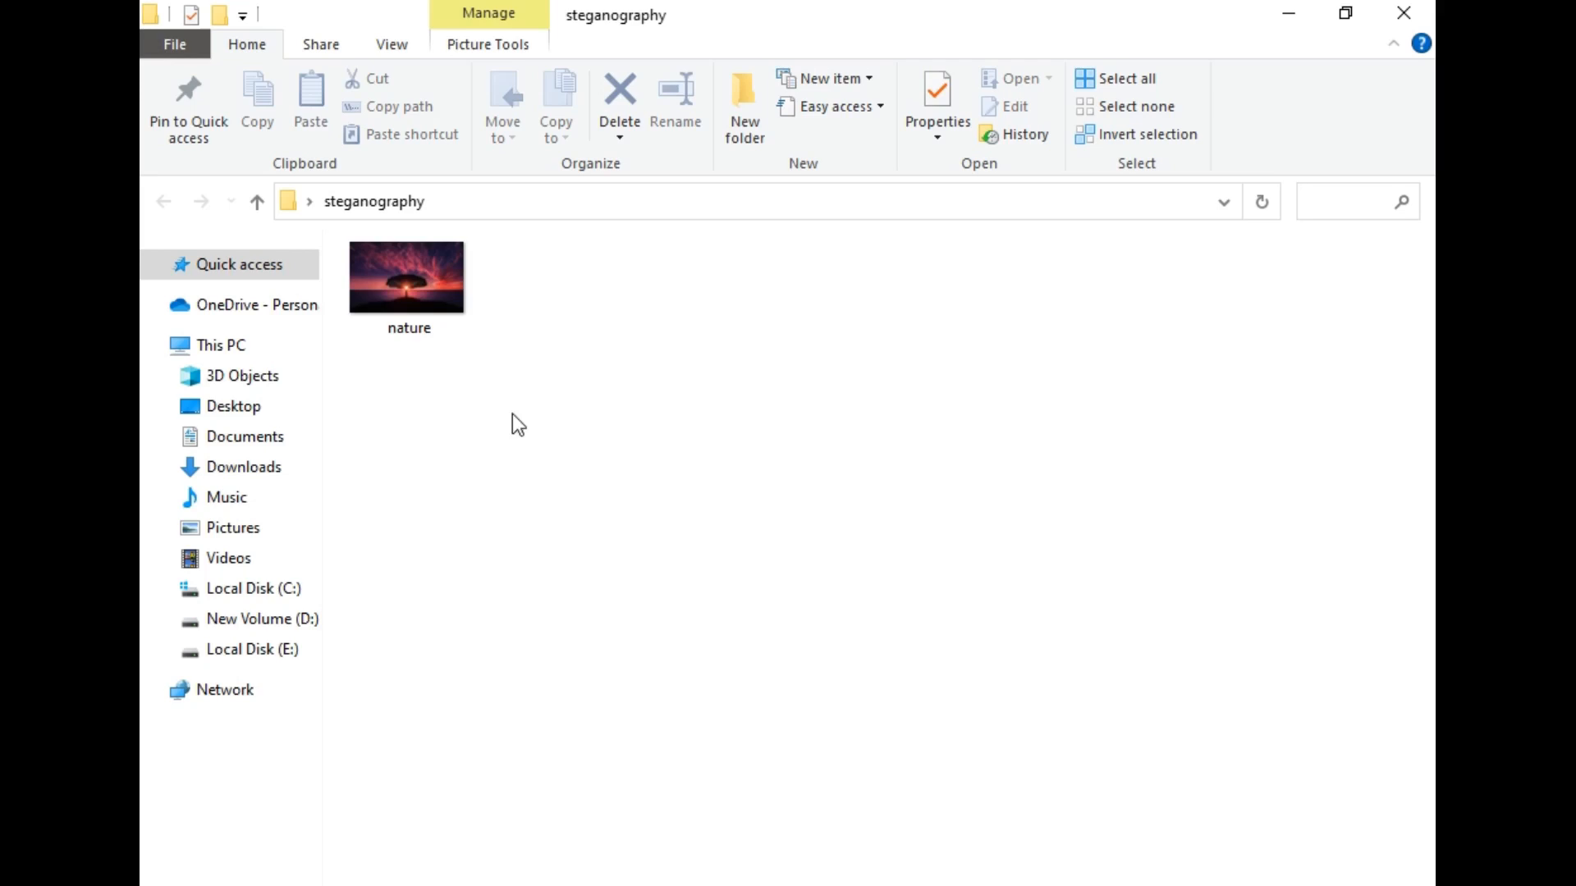
- Preview nature.png, open the steganography folder in VS Code, and create stegno.py
double_click(406, 277)
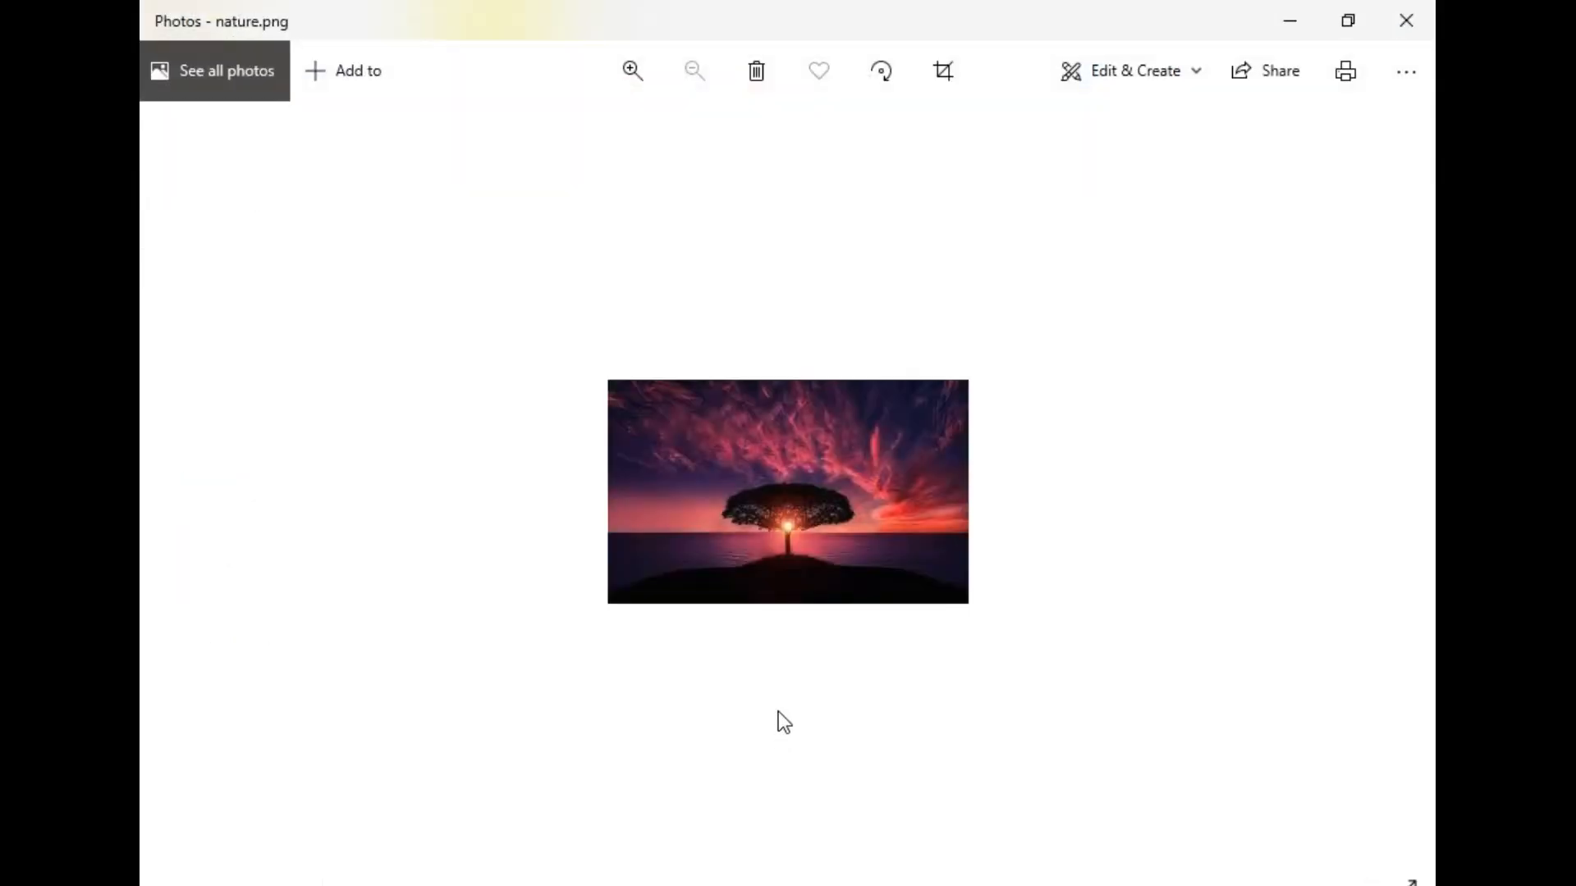
mouse_move(1299, 306)
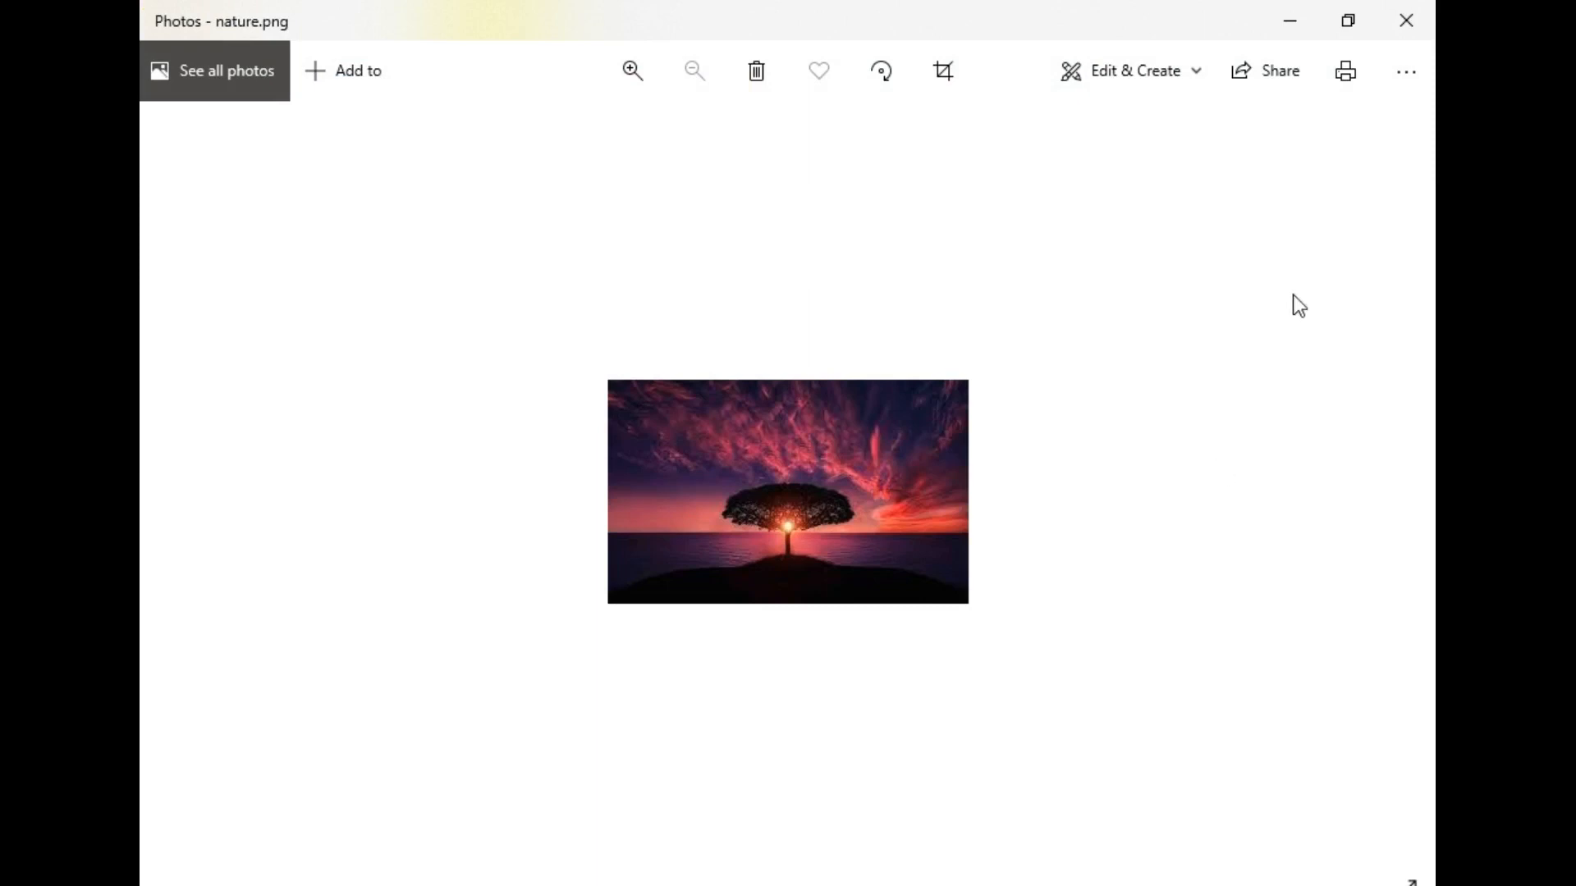
click(1405, 19)
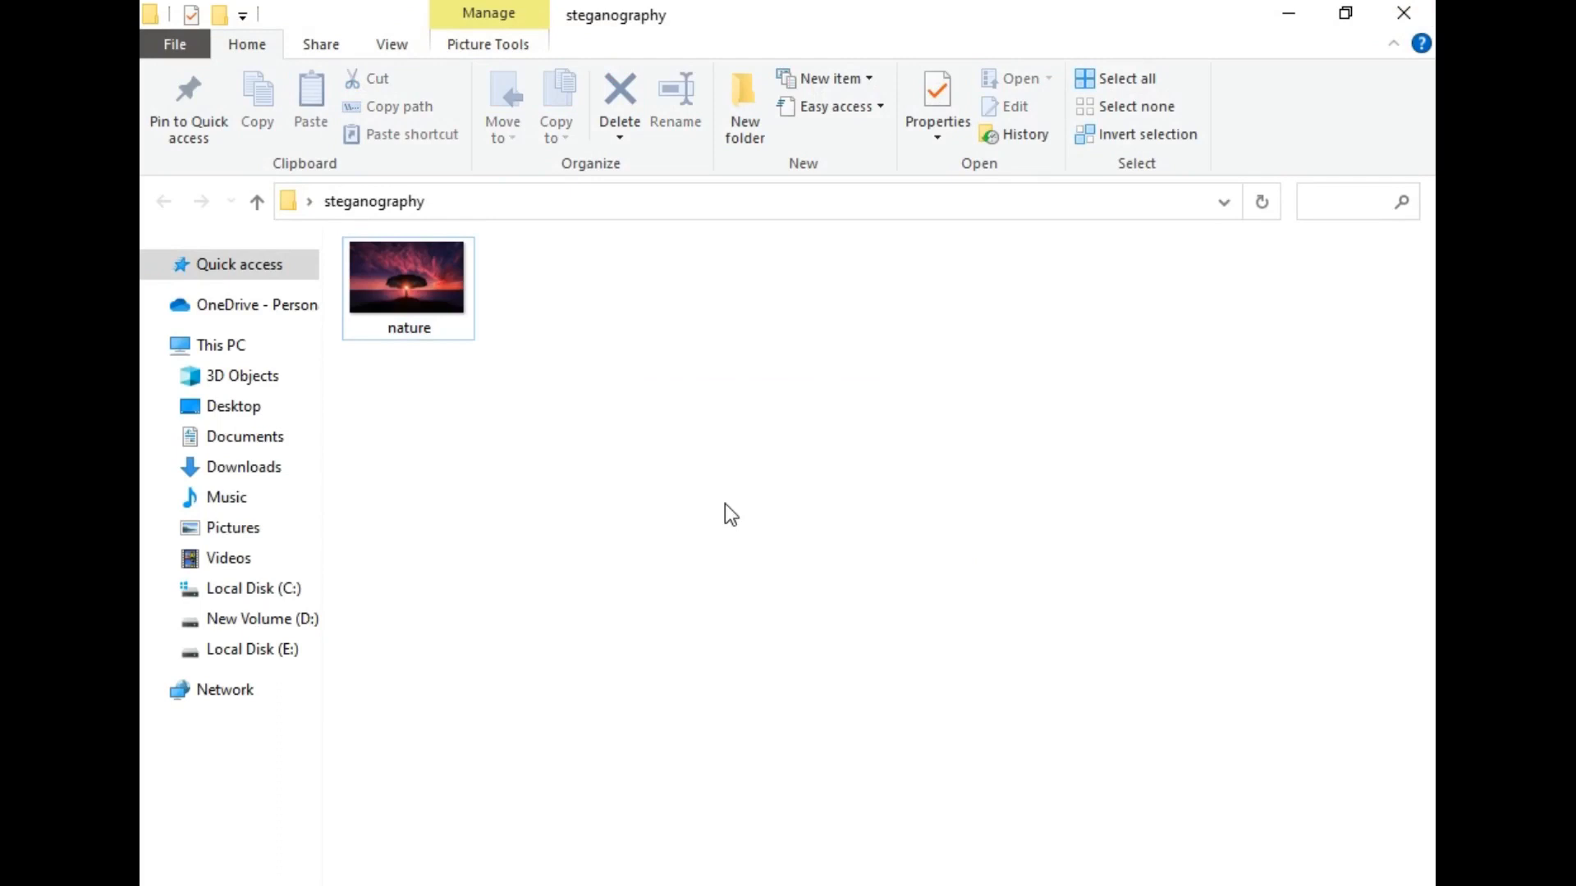
right_click(730, 513)
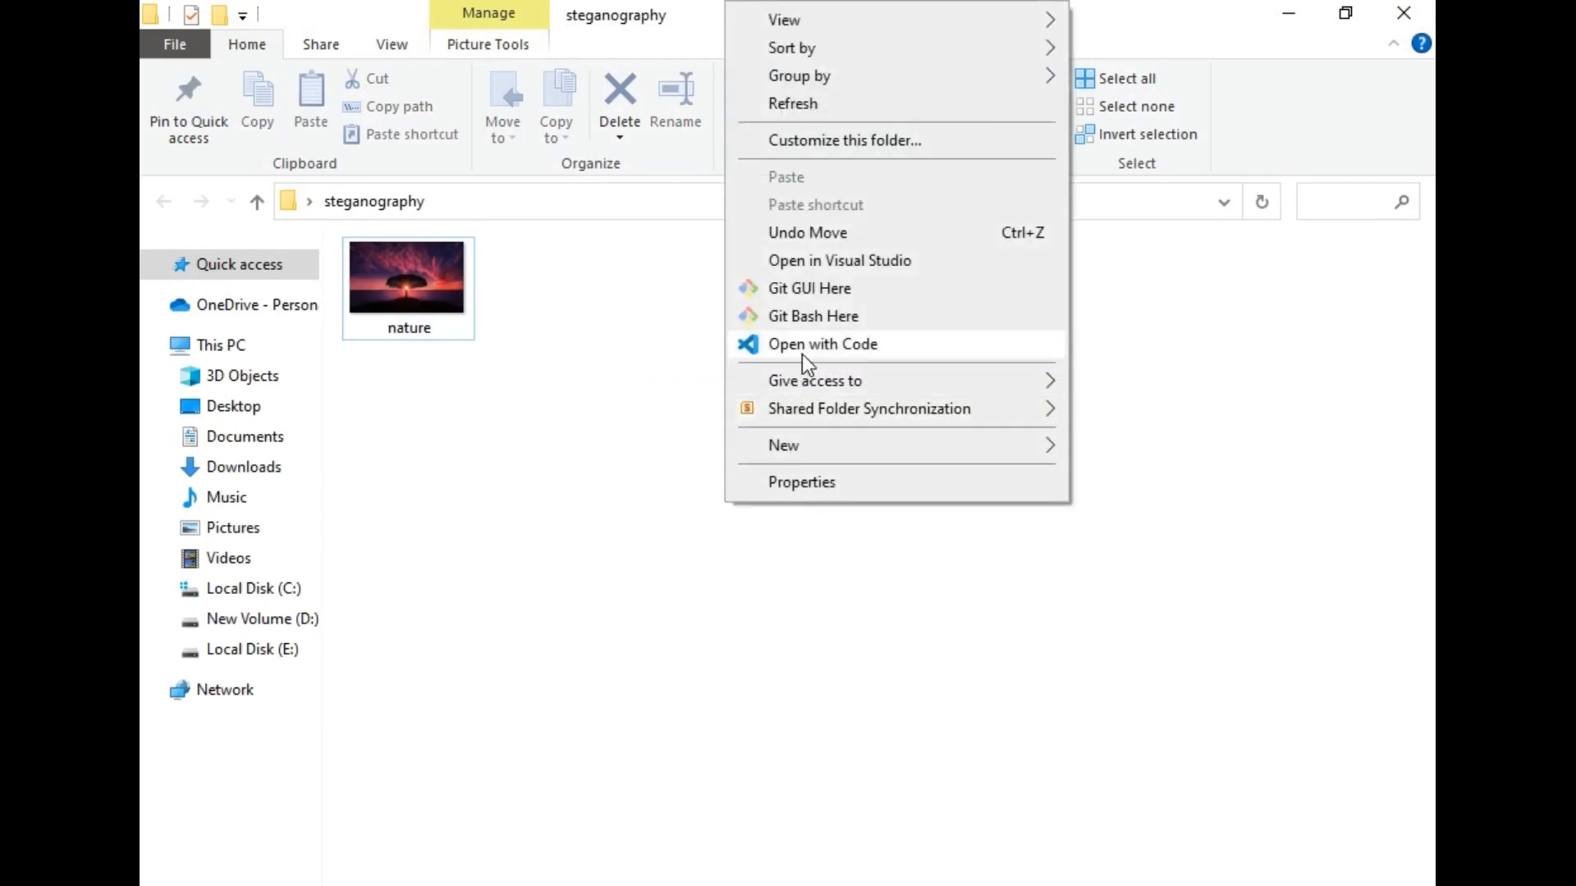
click(820, 344)
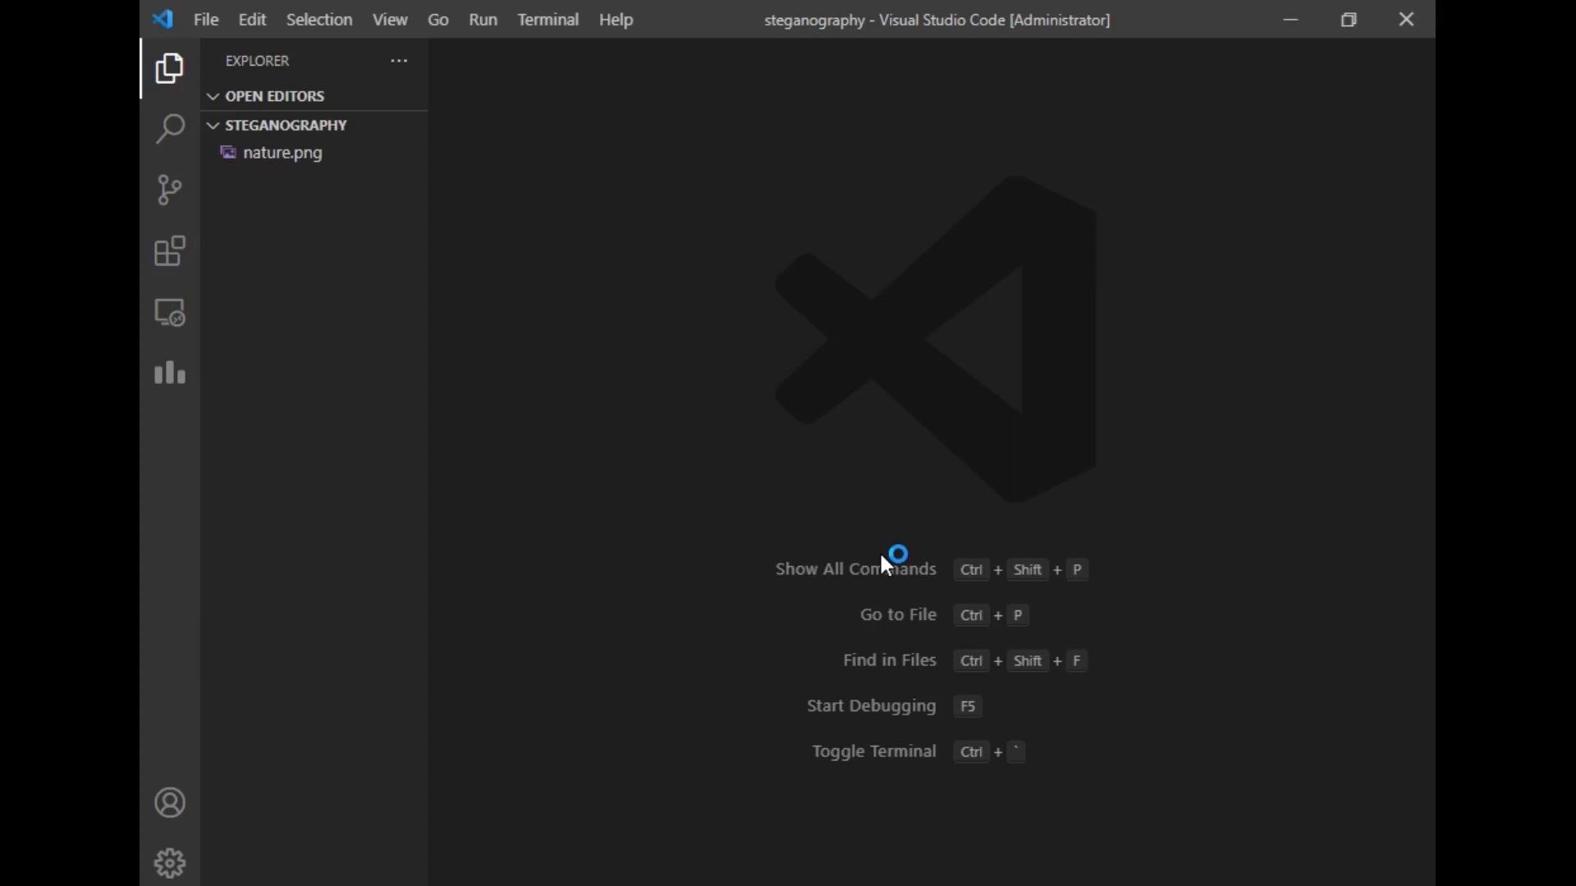
mouse_move(782, 546)
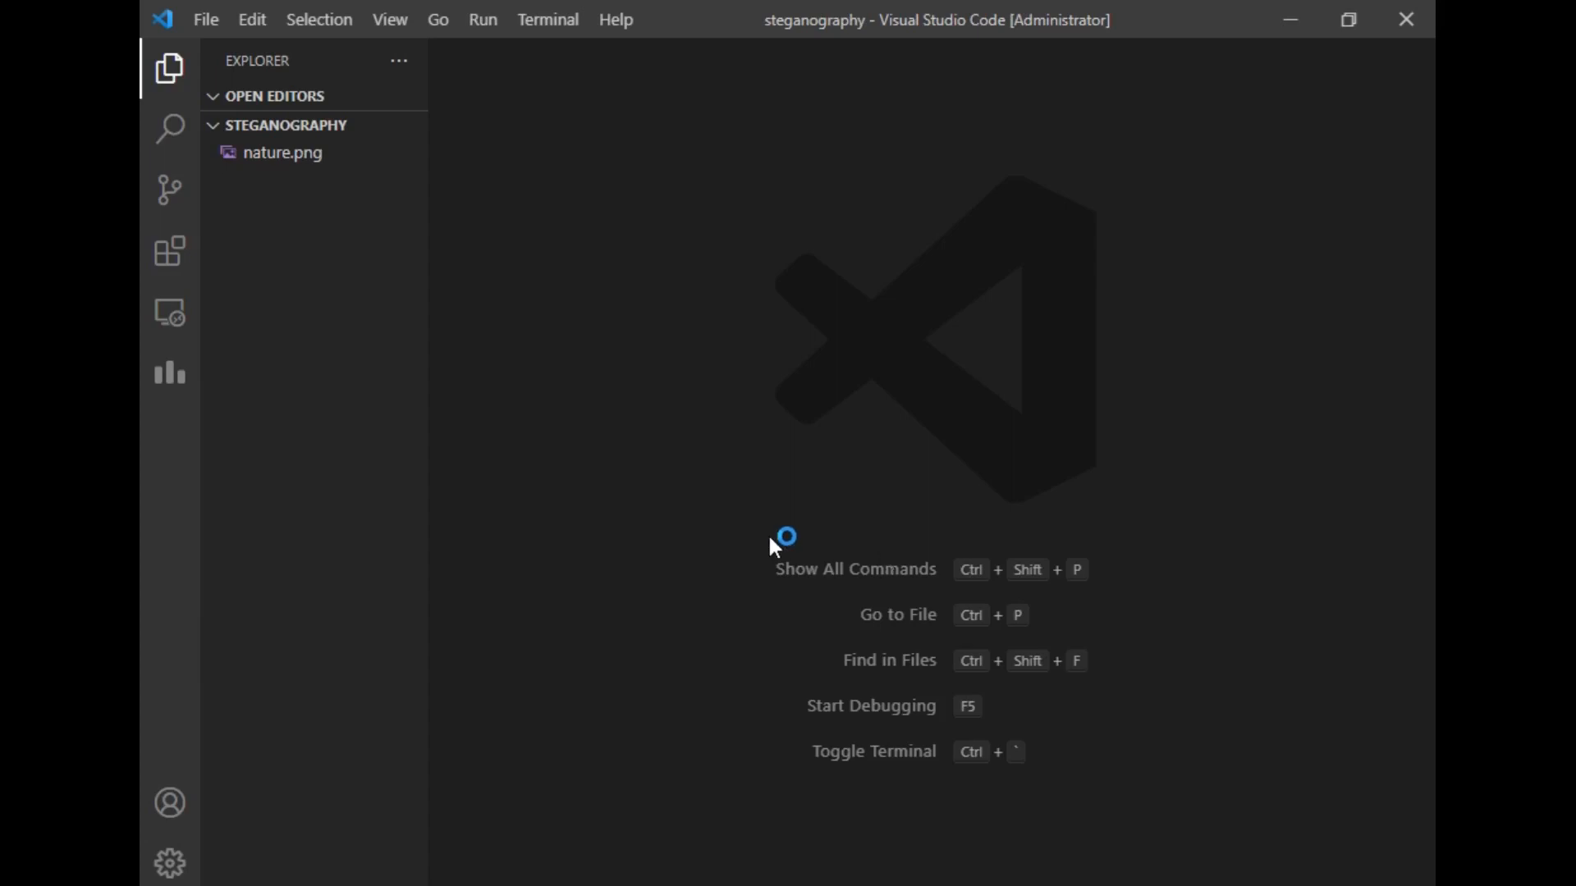
click(319, 125)
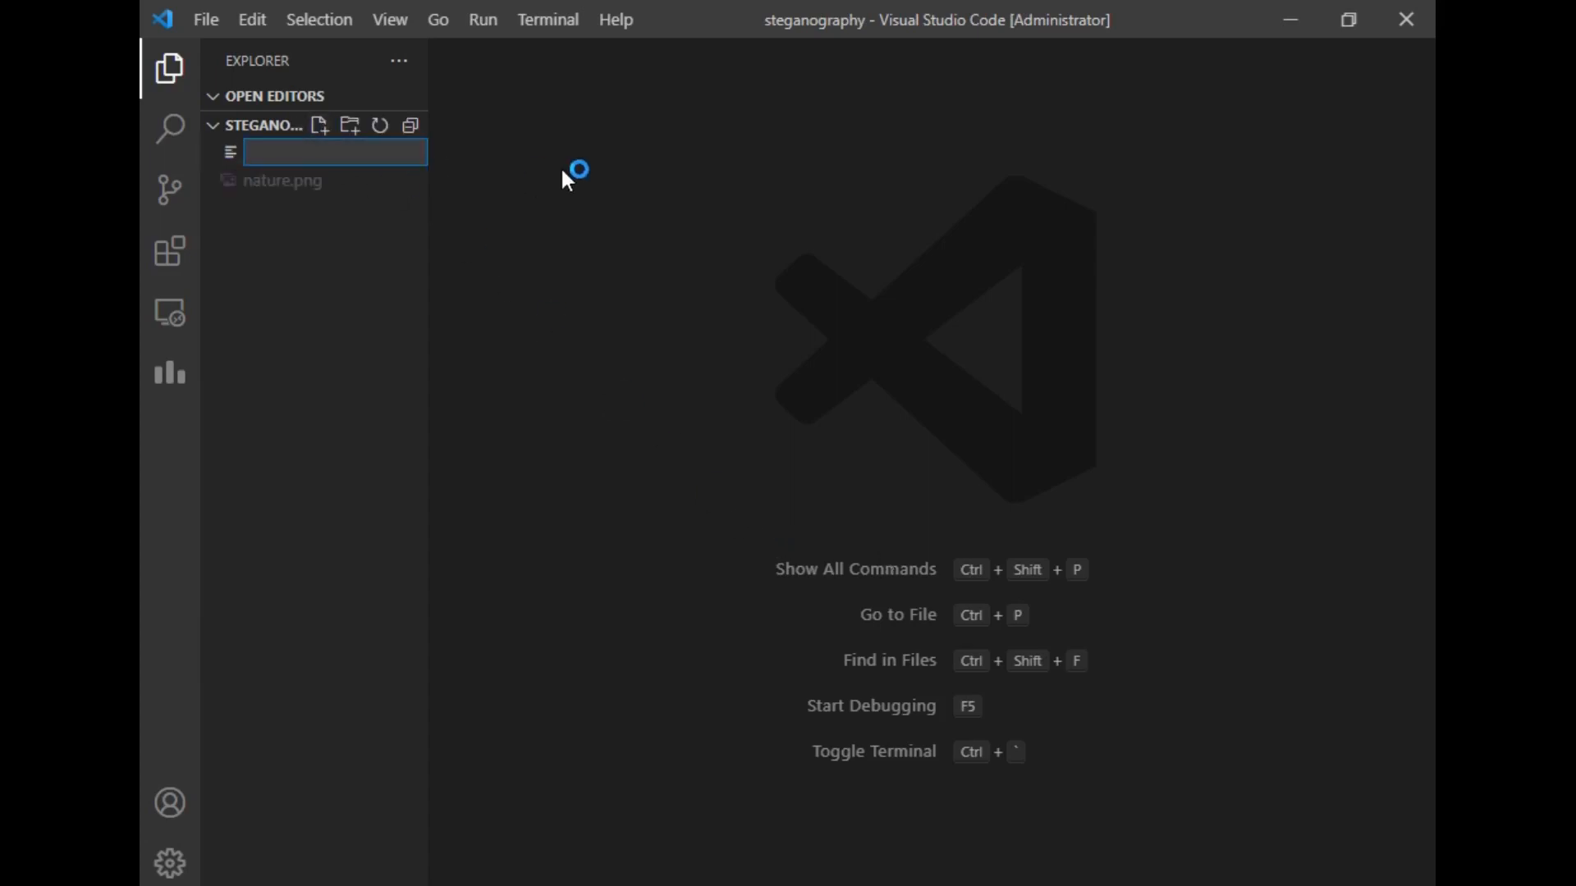
text(st)
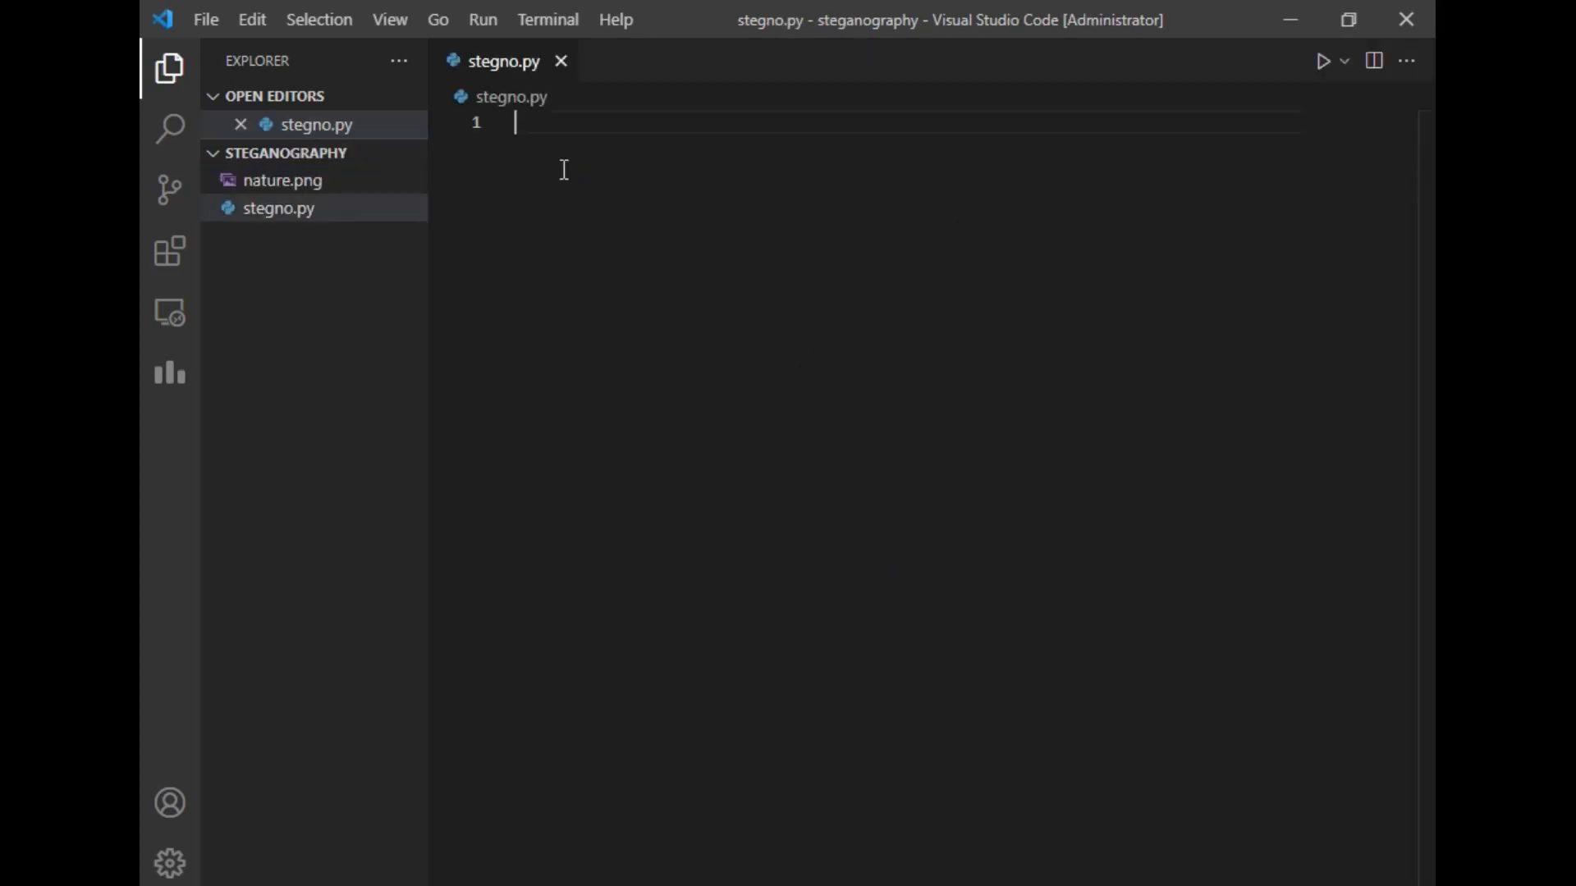
- Type 'from' on line 1 of the empty stegno.py
click(169, 67)
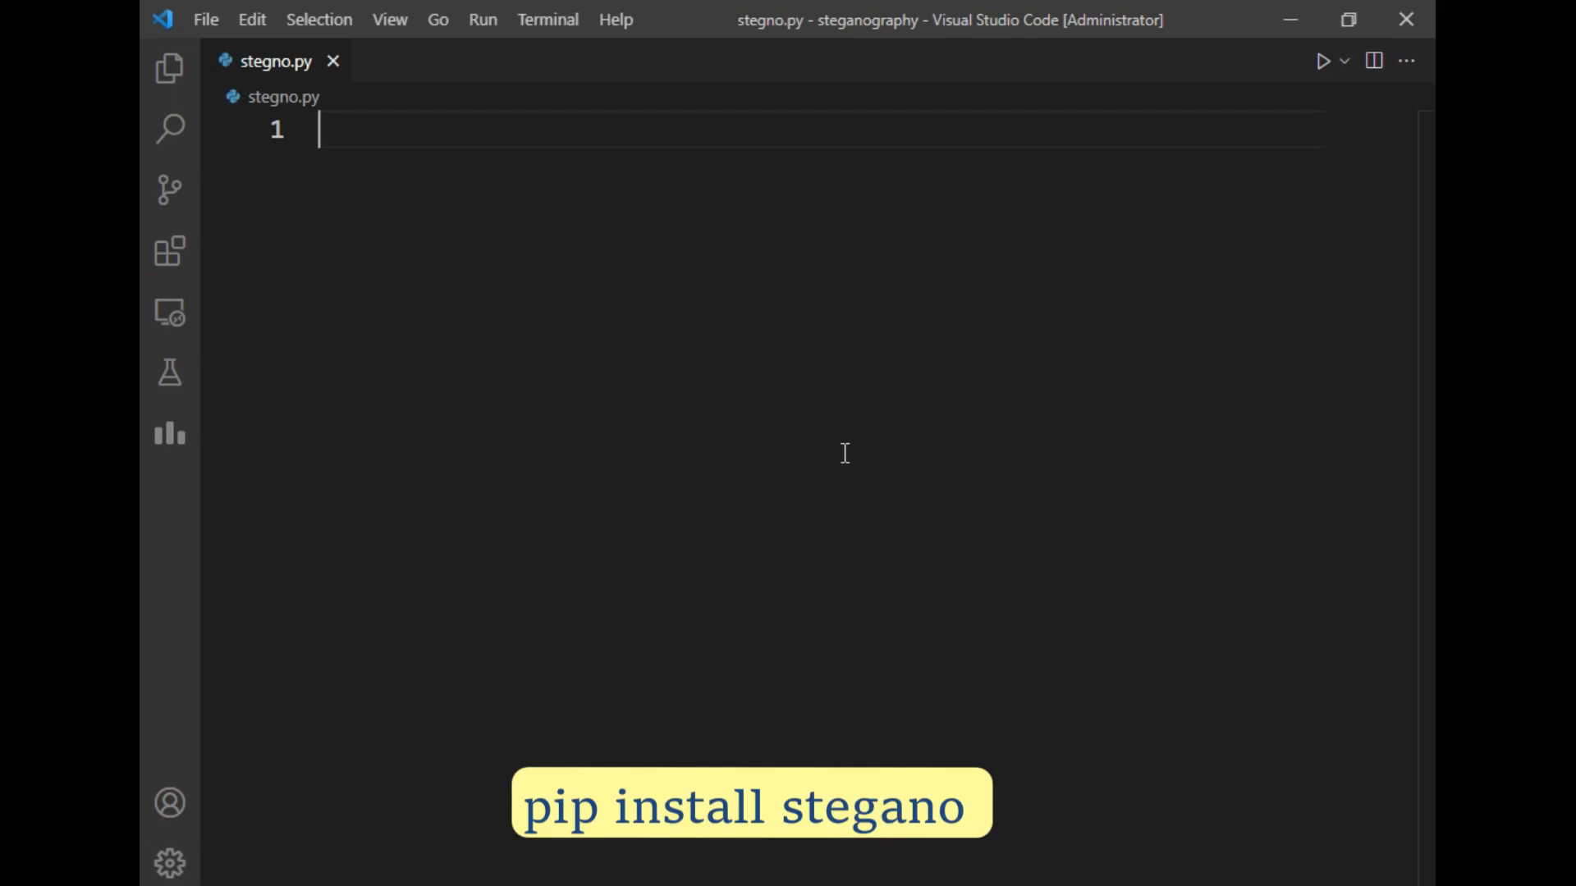
text(from)
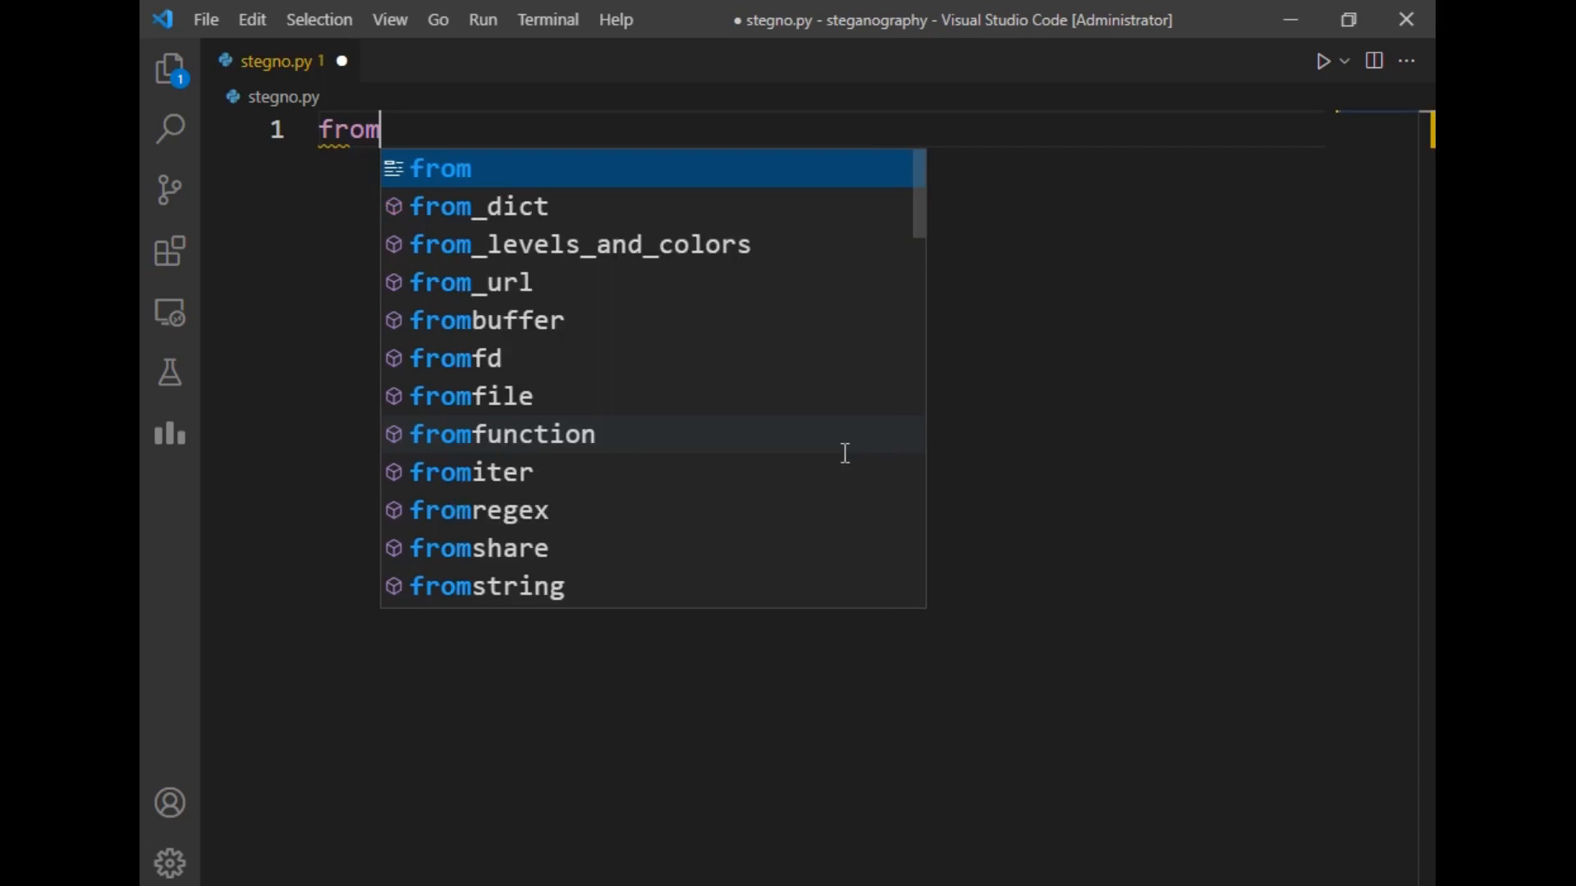
- Complete line 1 as 'from stegno import lsb'
text(stegno)
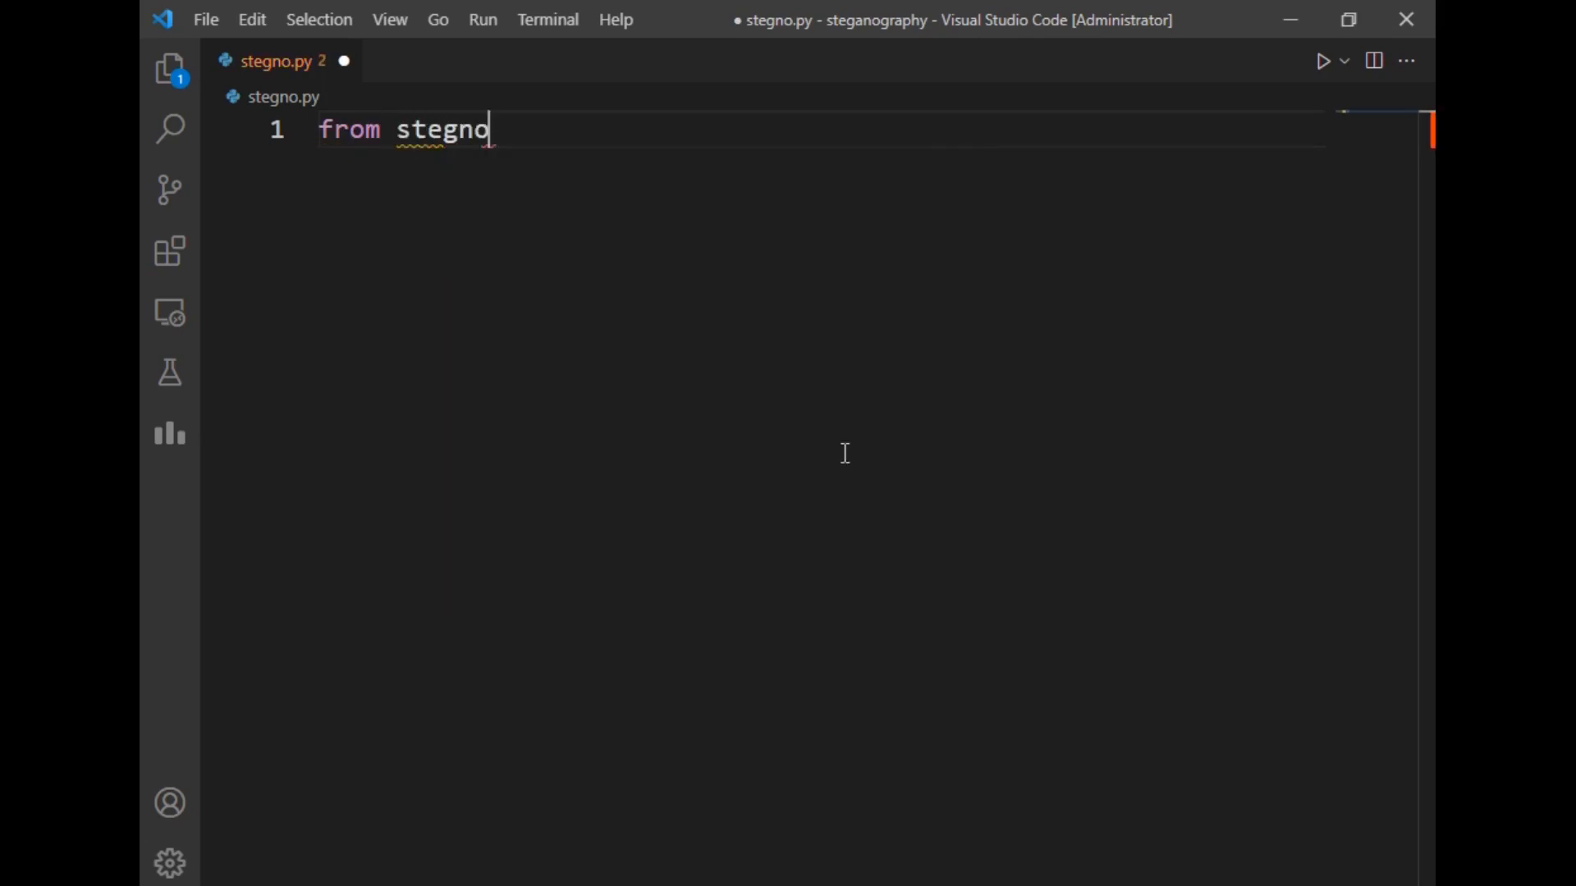
text(import)
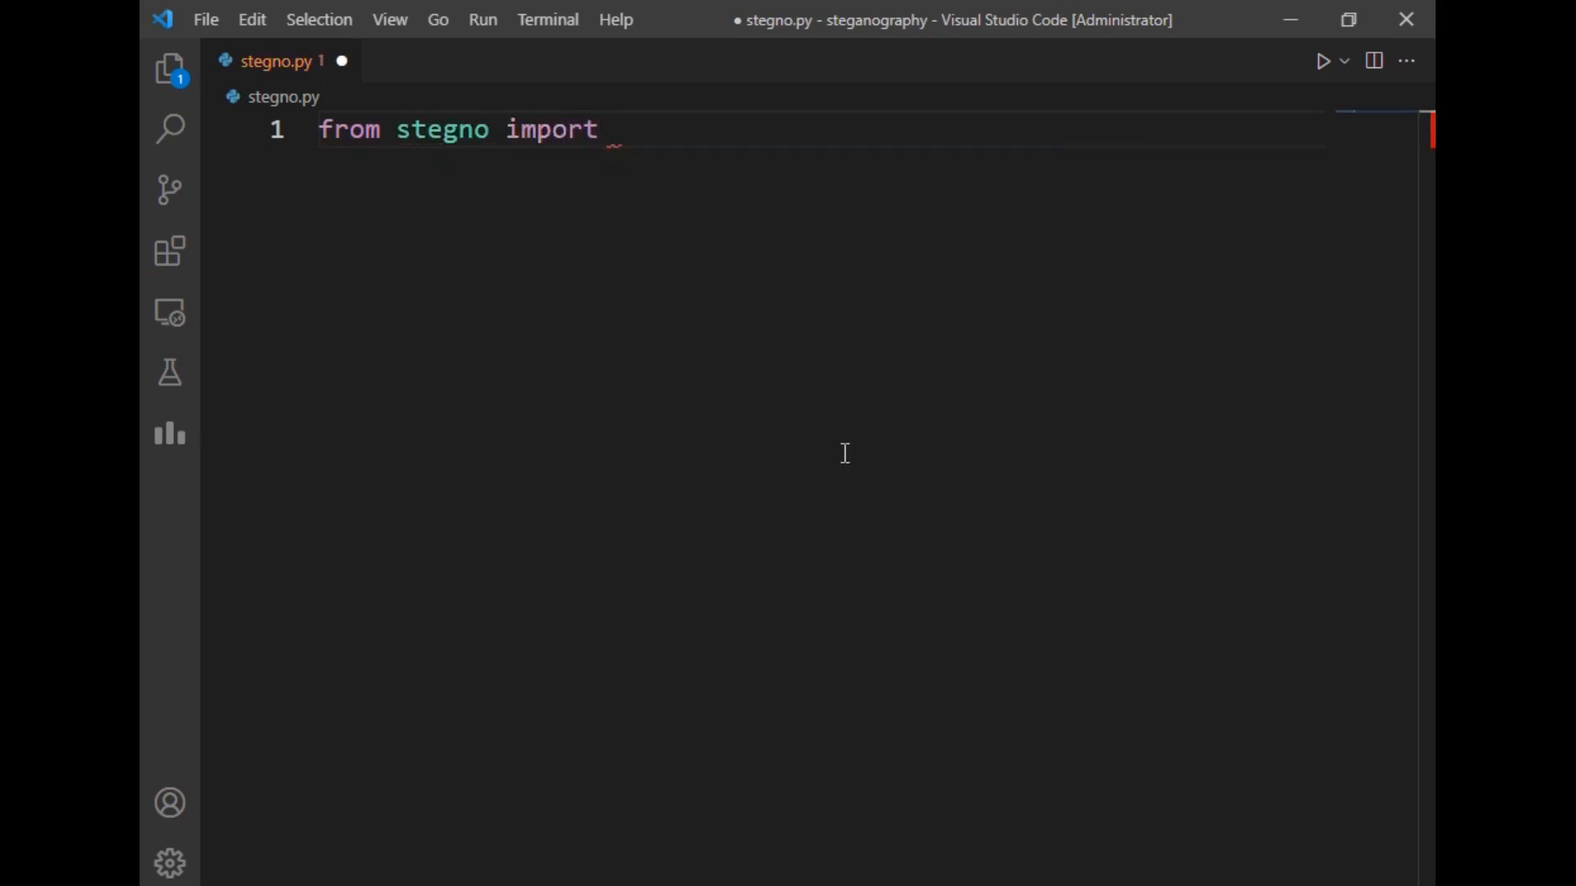
text(lsb)
text(secre)
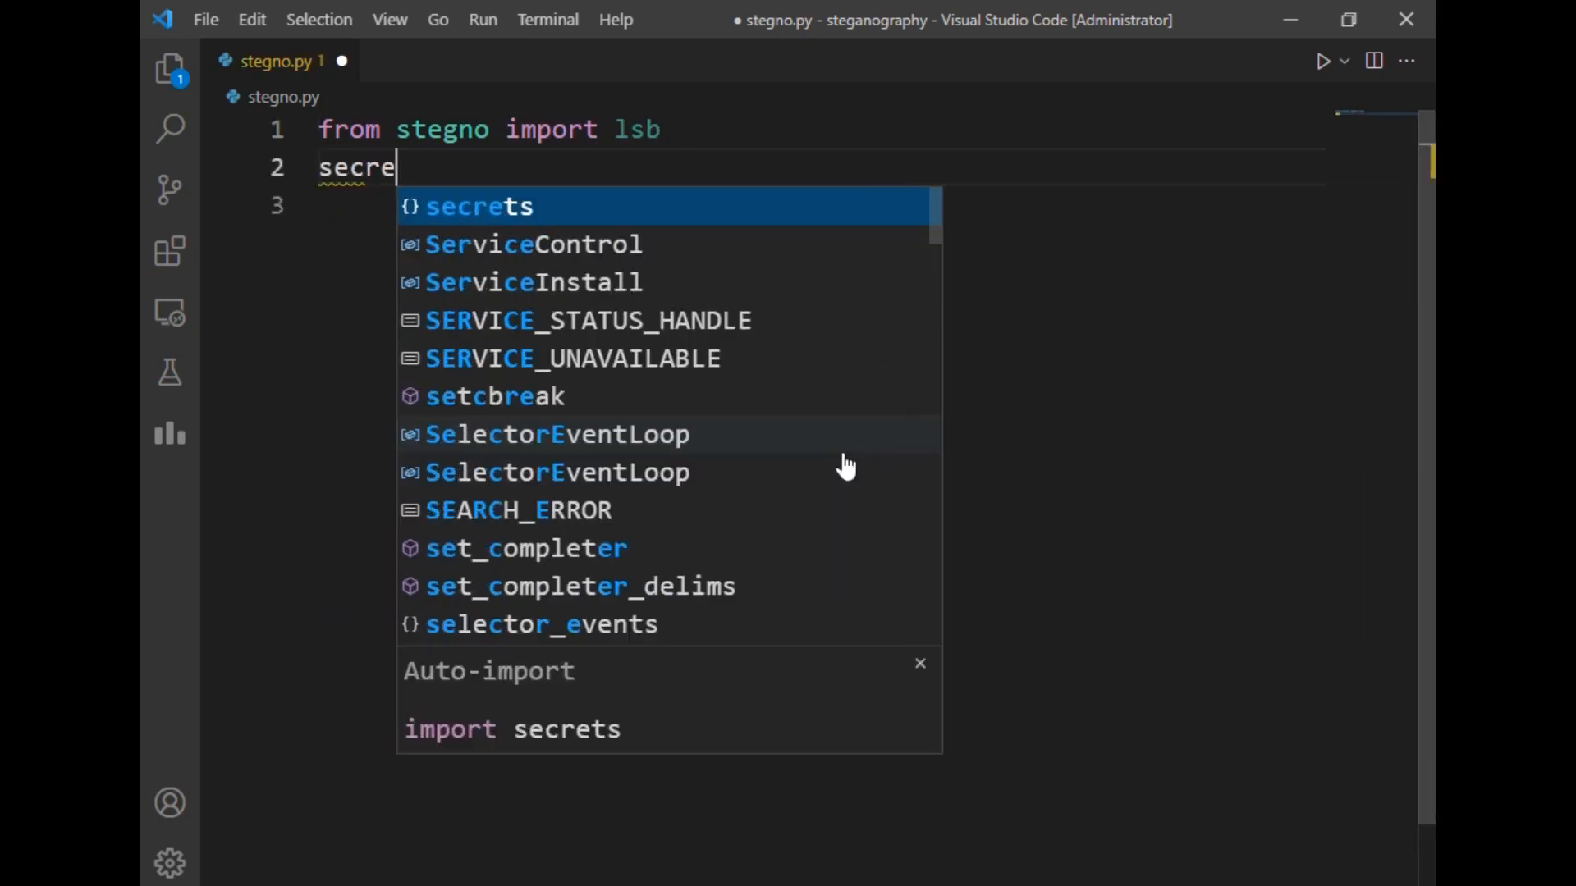
- Write secret=lsb.hide("nature.png","python is fun!!") on line 2
text(t=)
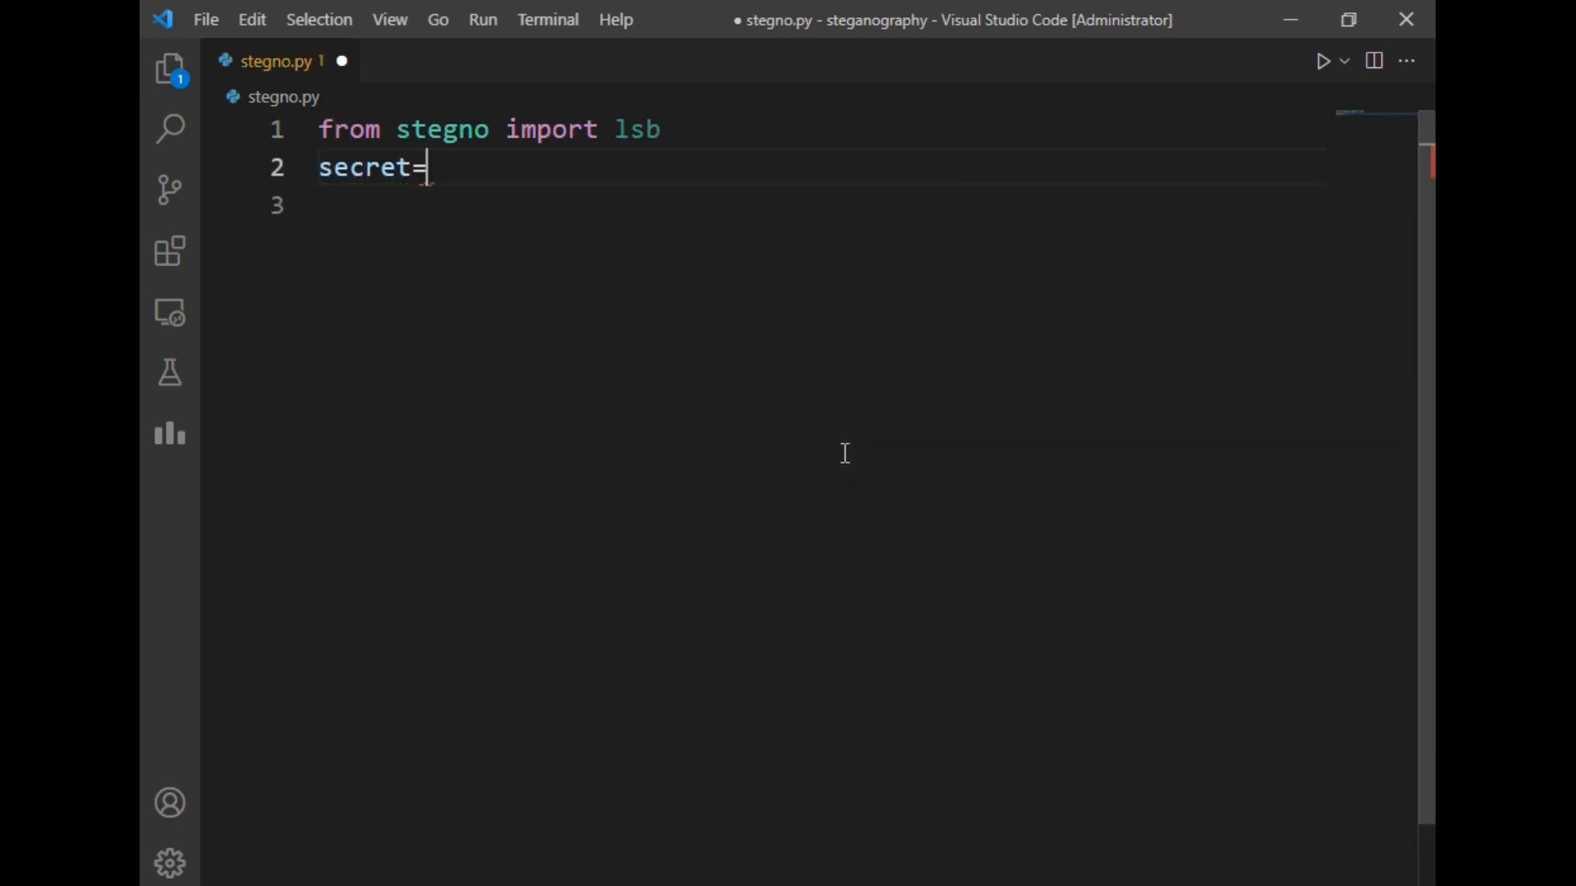
text(l)
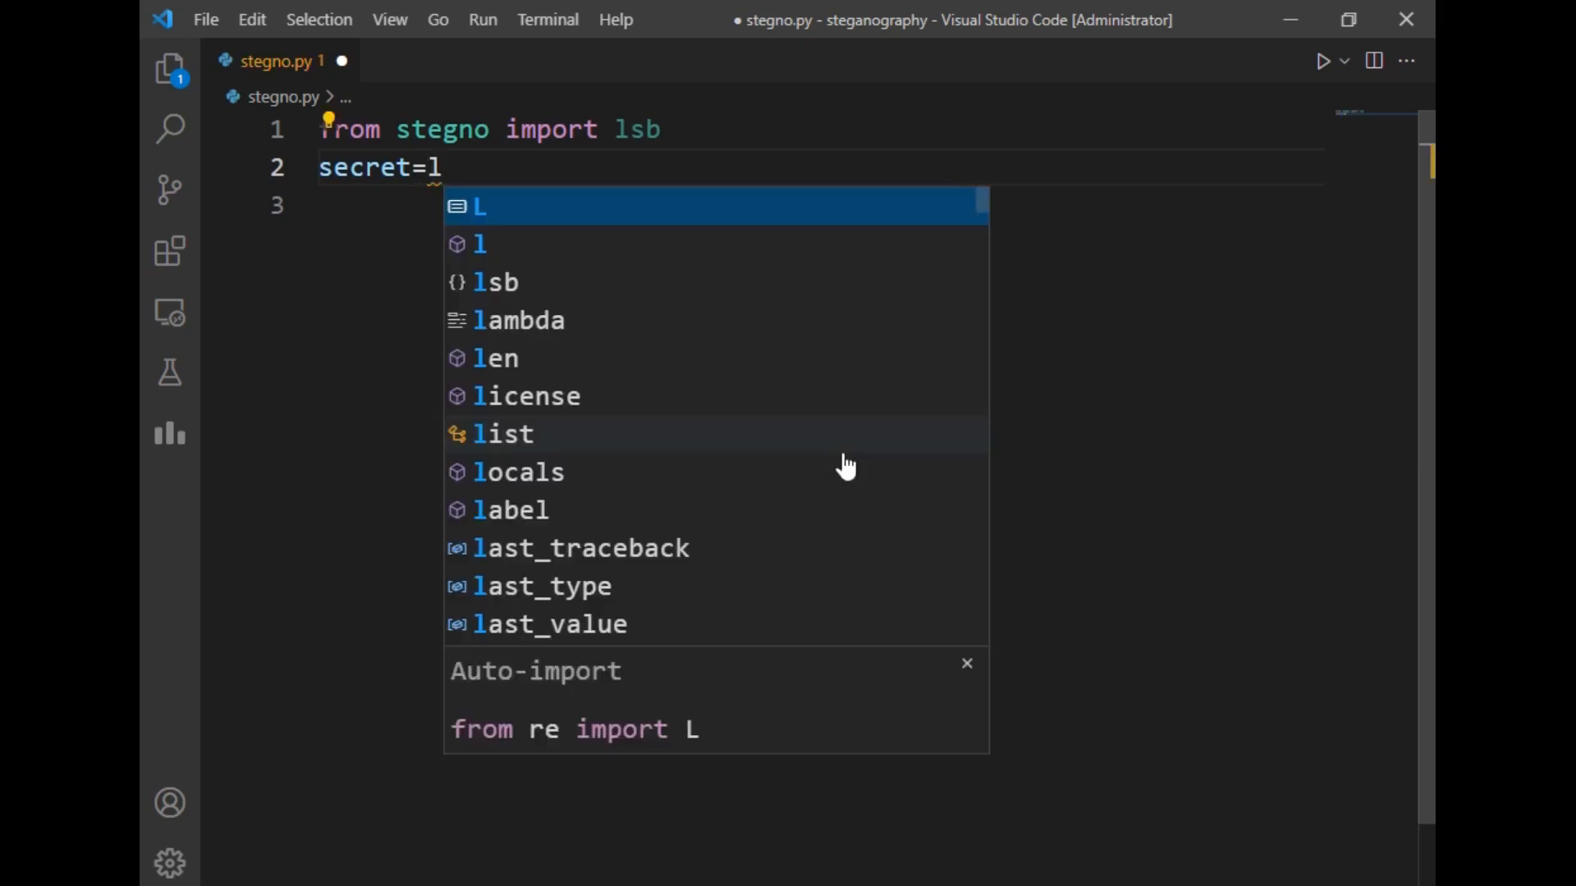
text(sb)
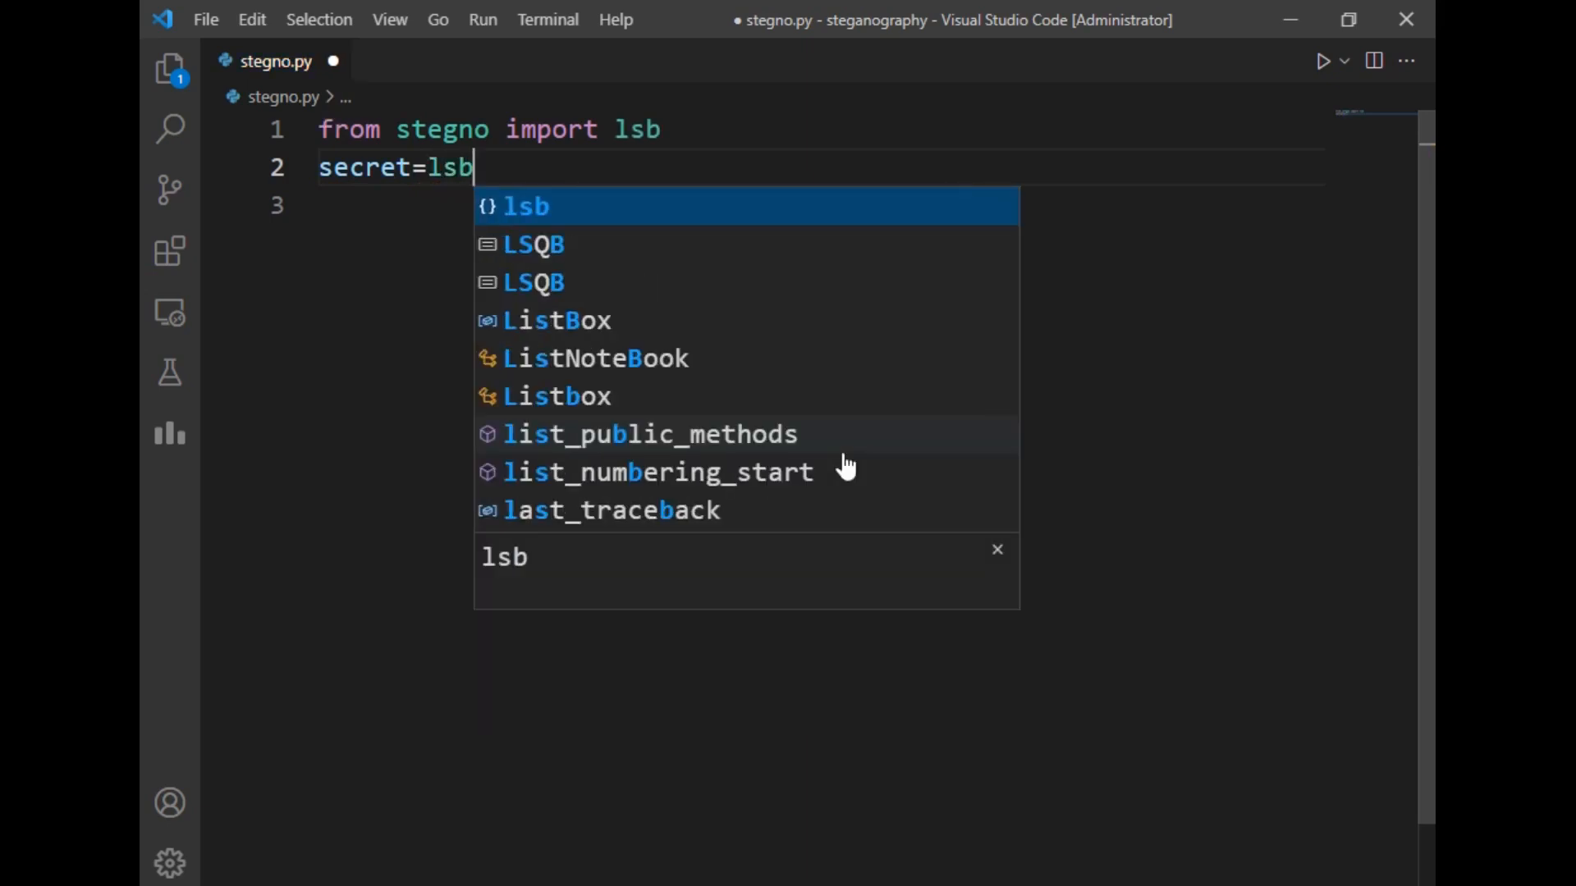
text(.hide)
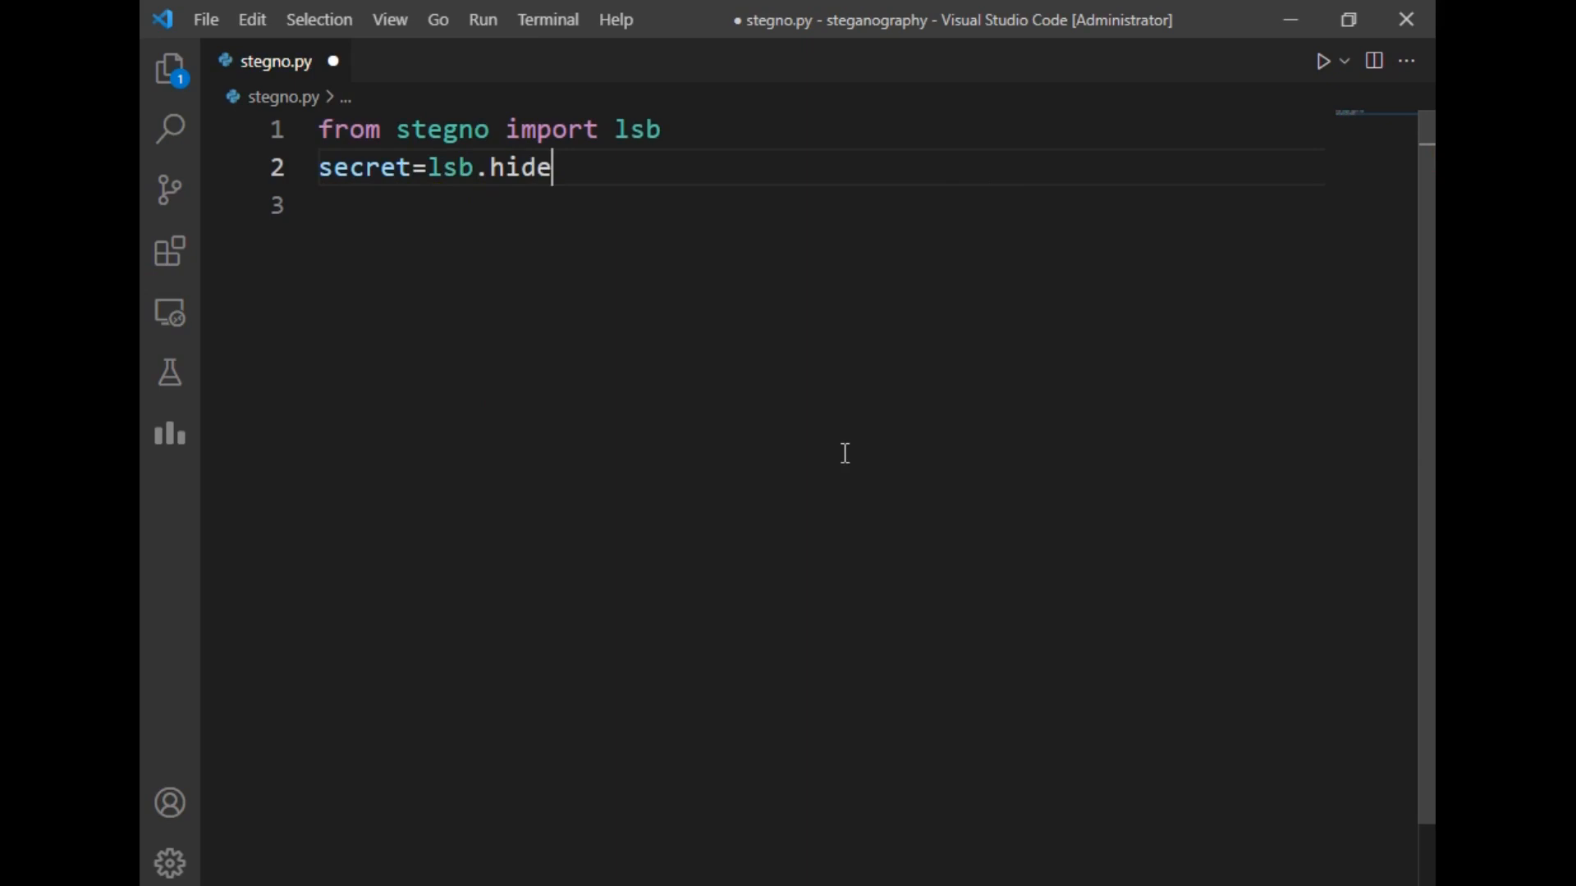
text(())
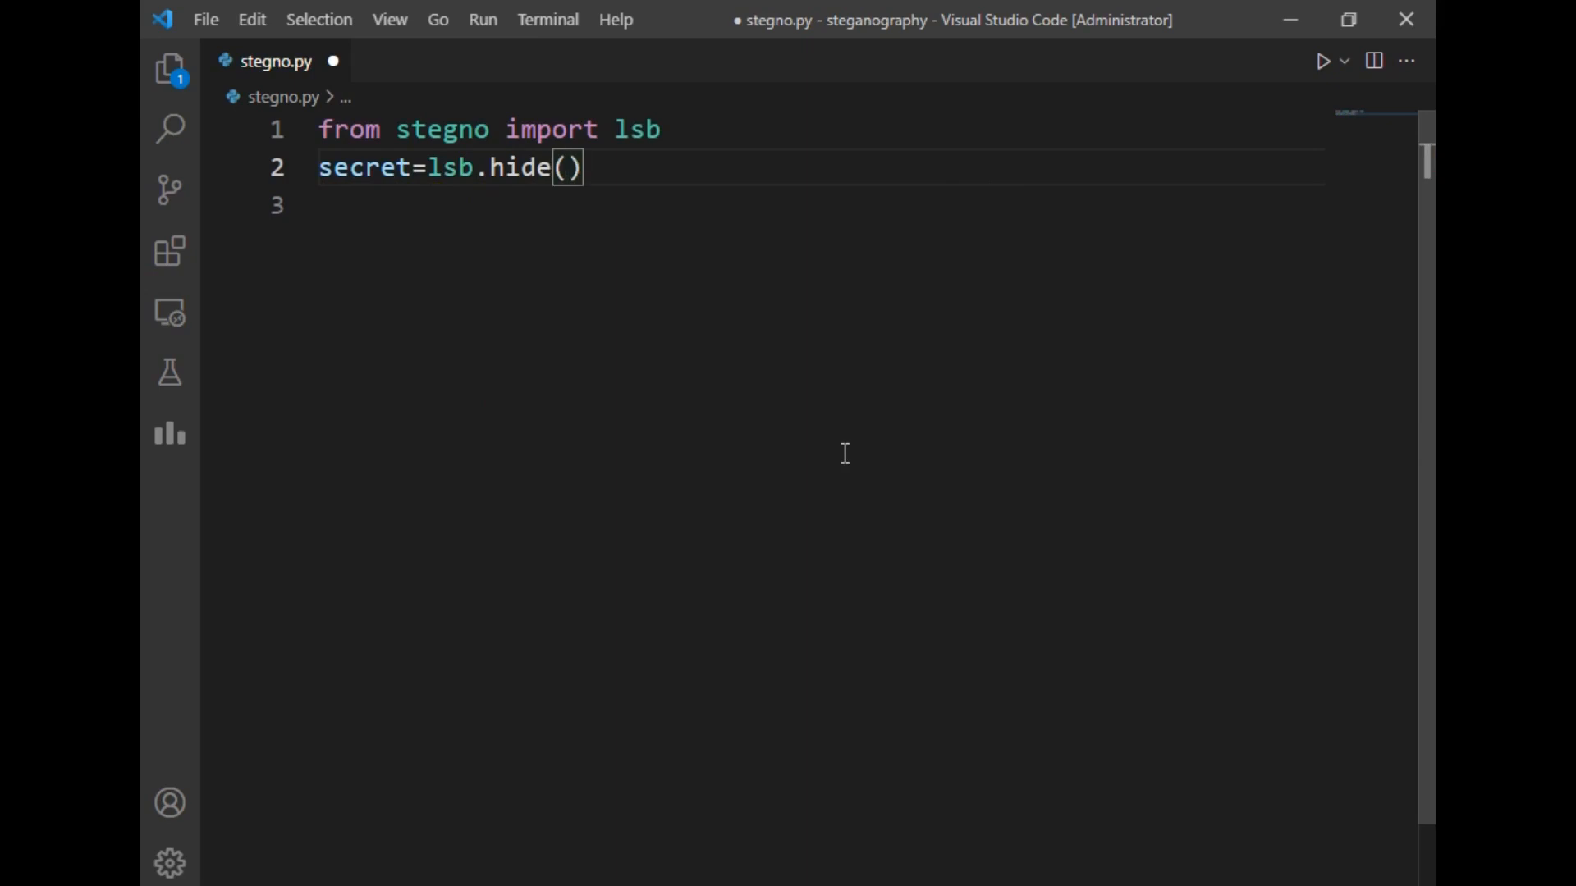
text(")
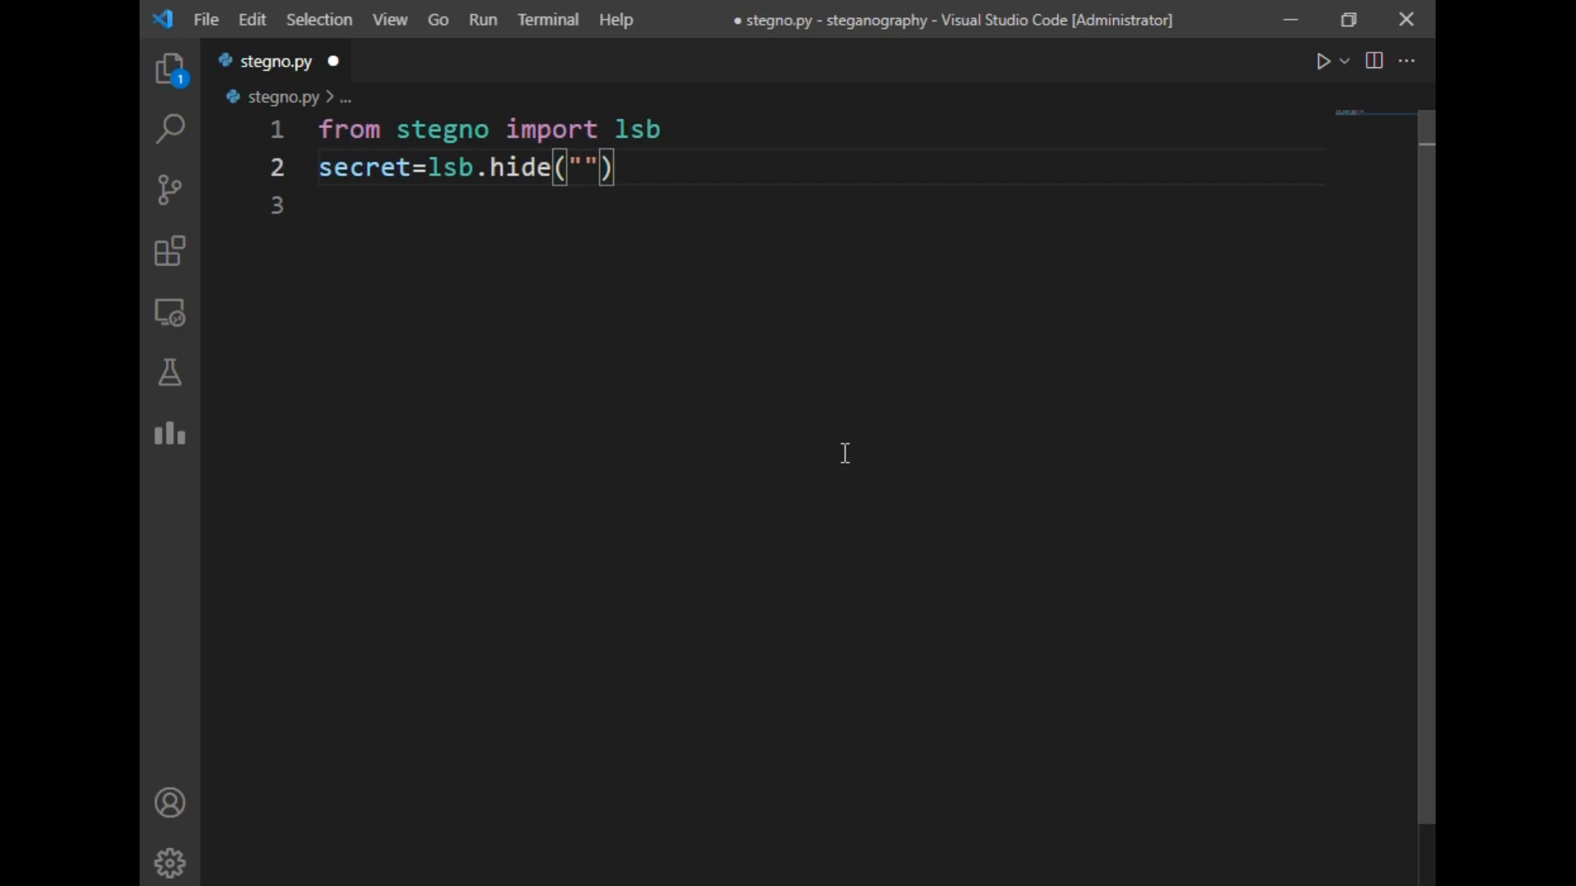
text(nature)
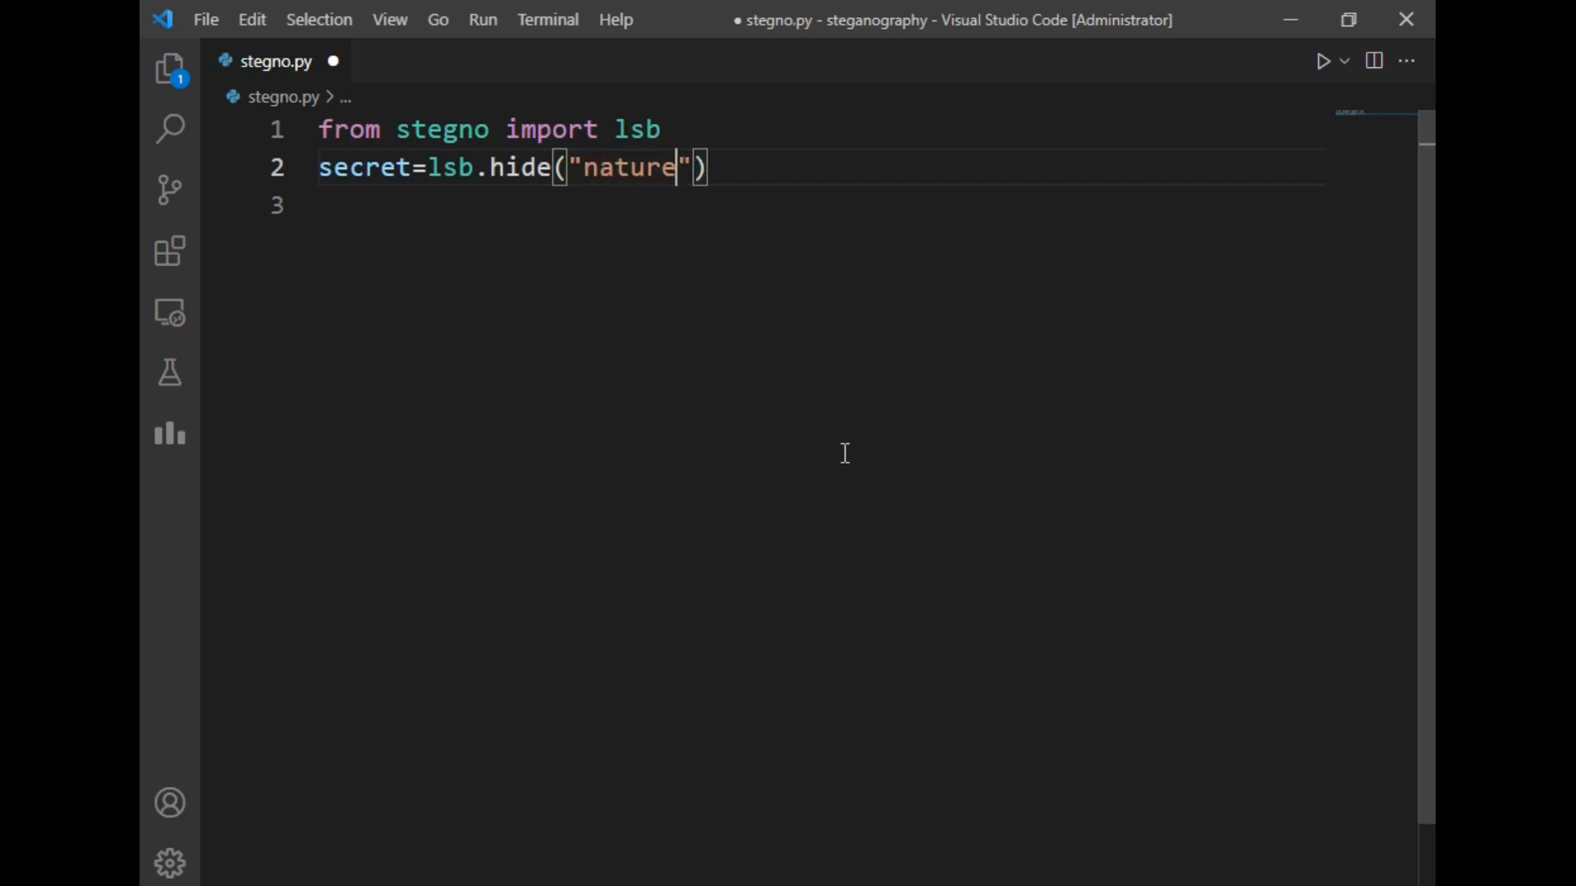
text(.p)
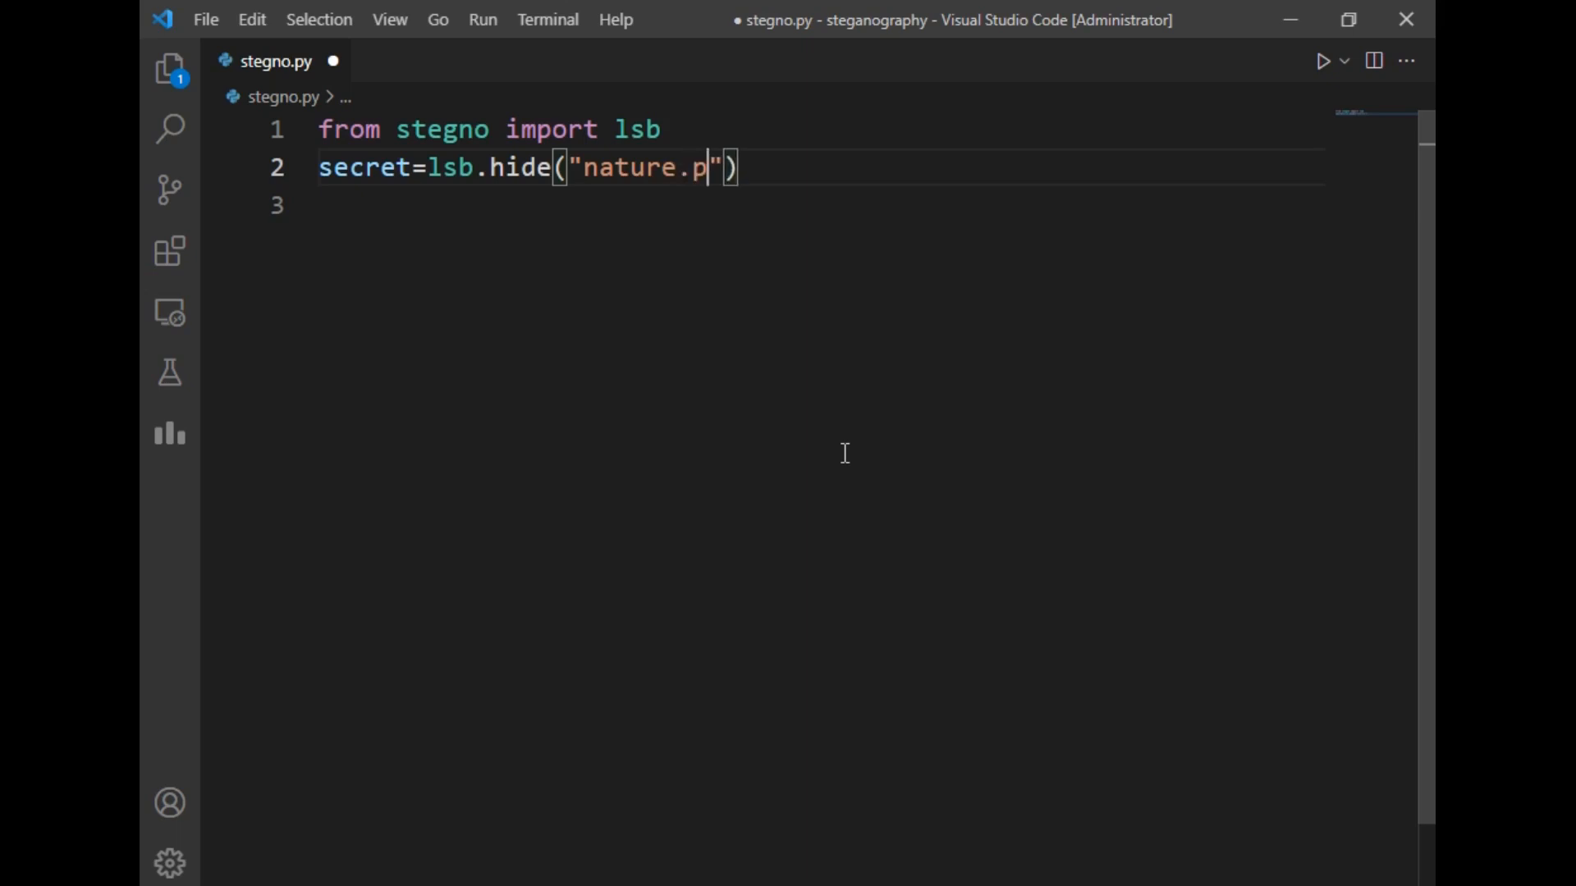
text(ng",)
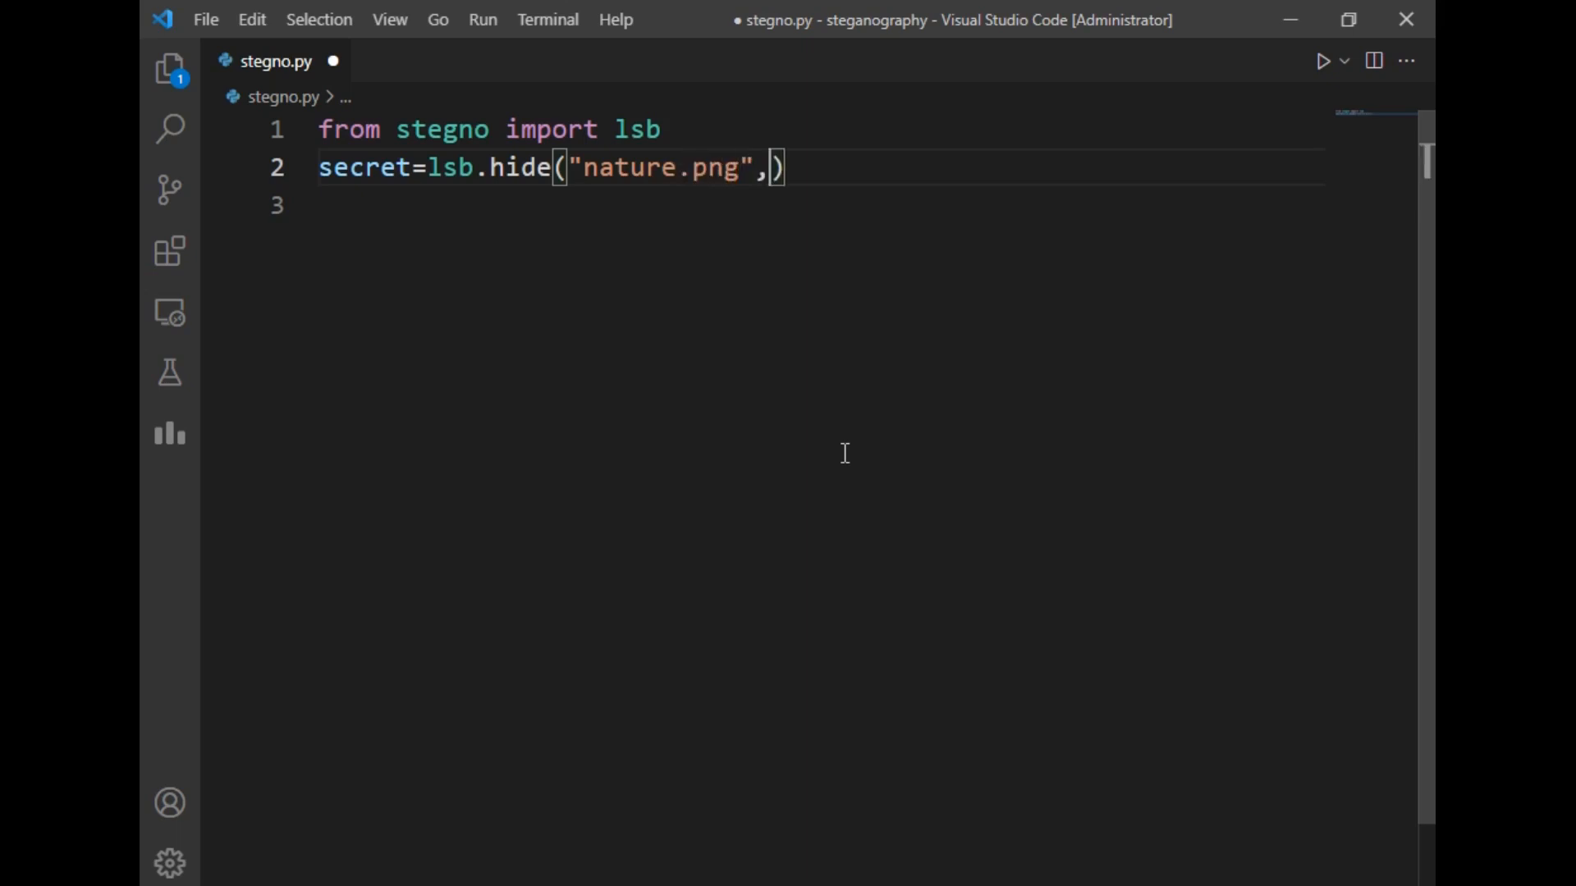
text("")
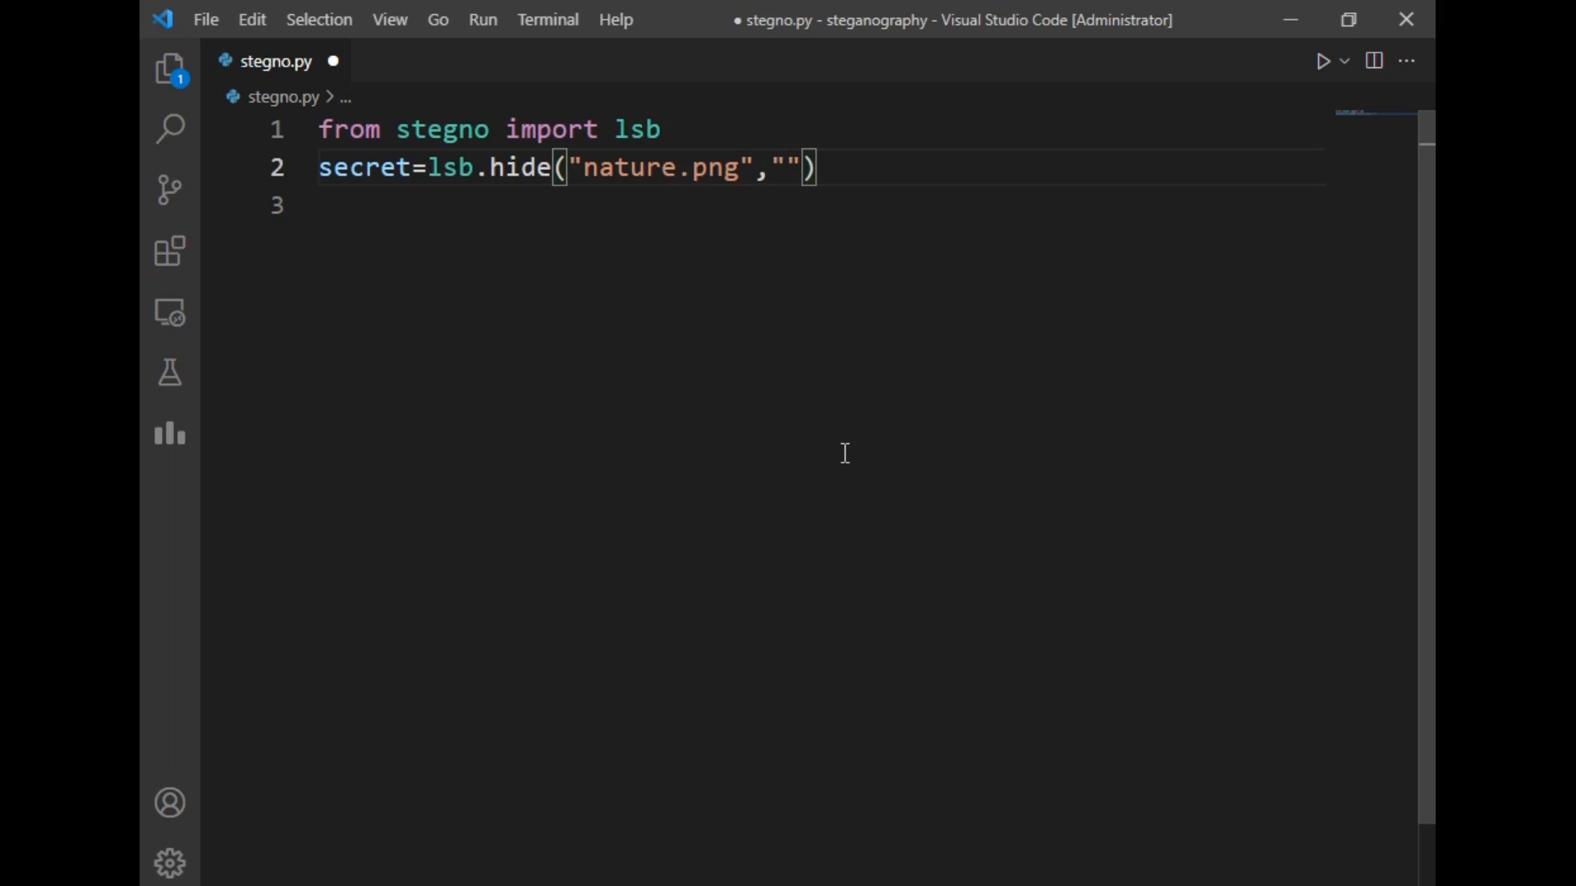
text(python)
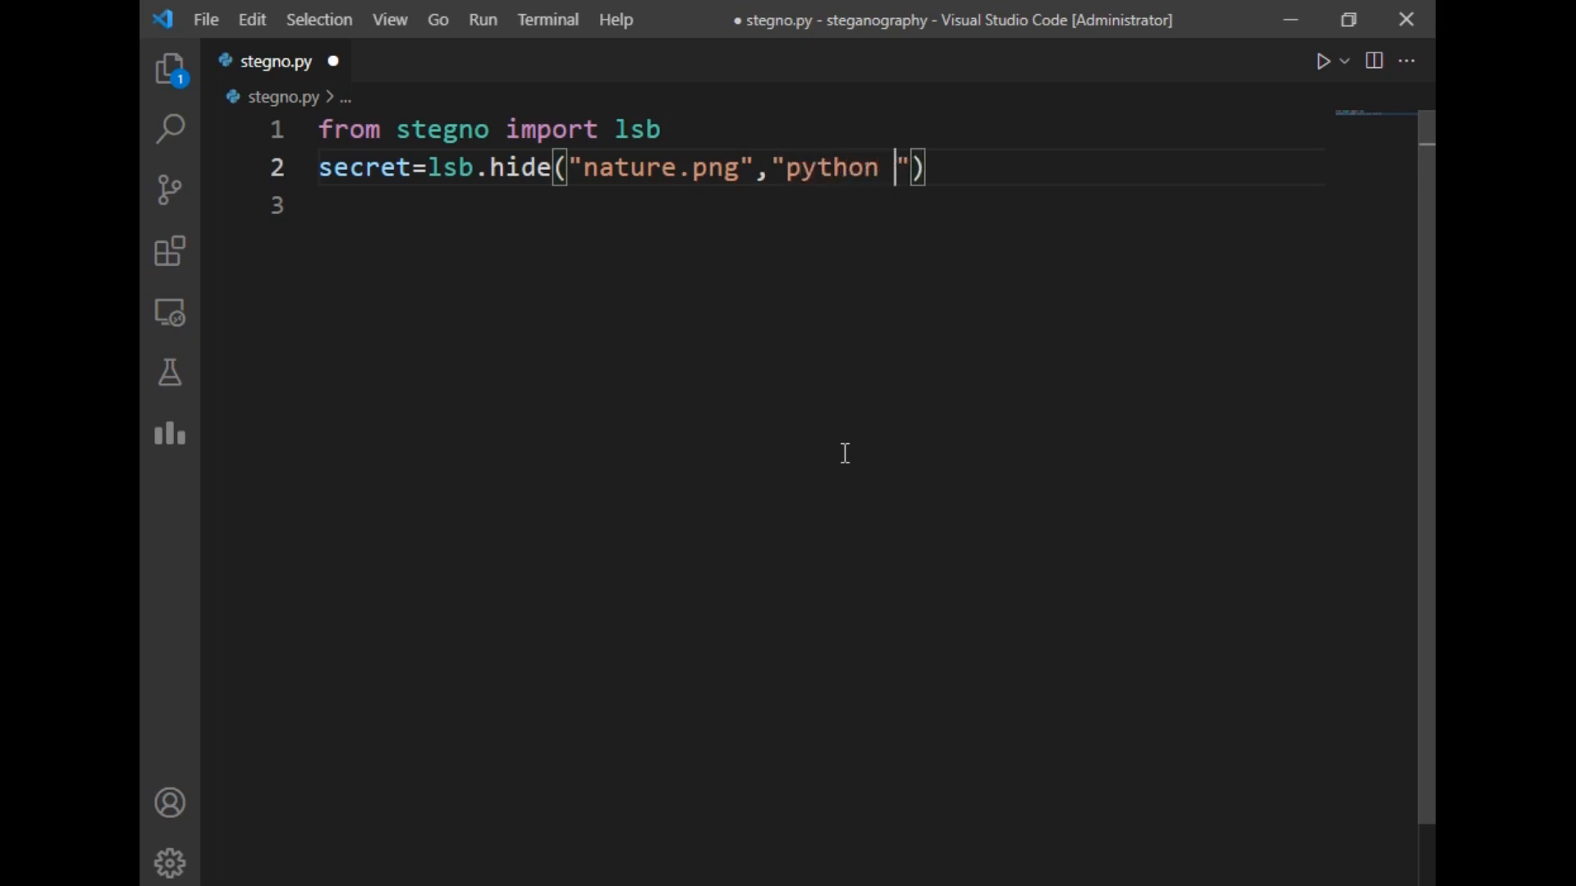
text(is fun!)
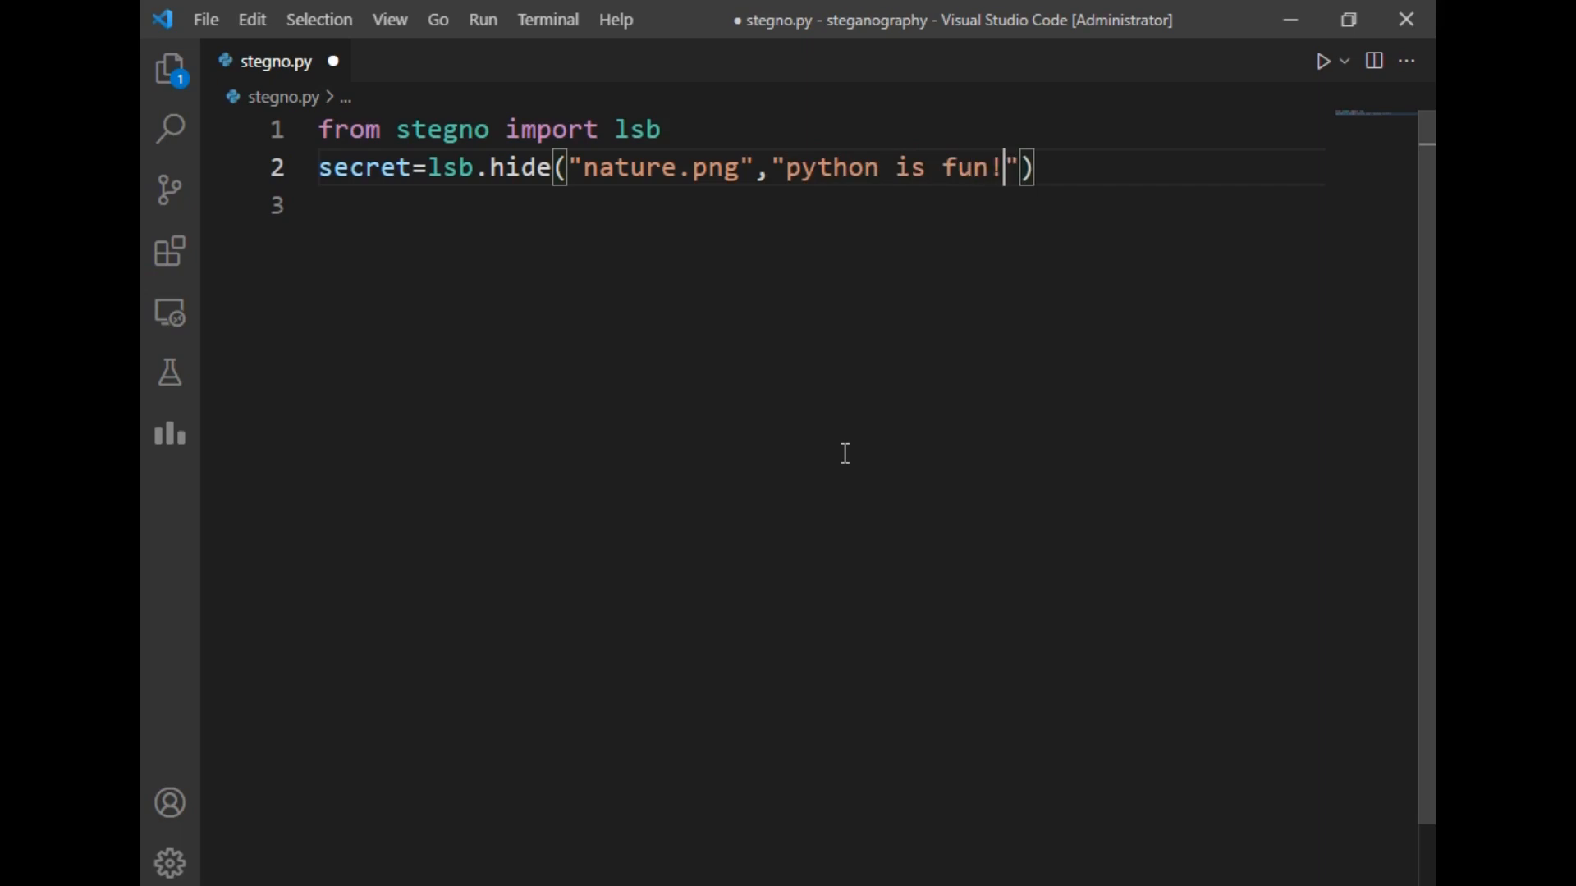
text(!)
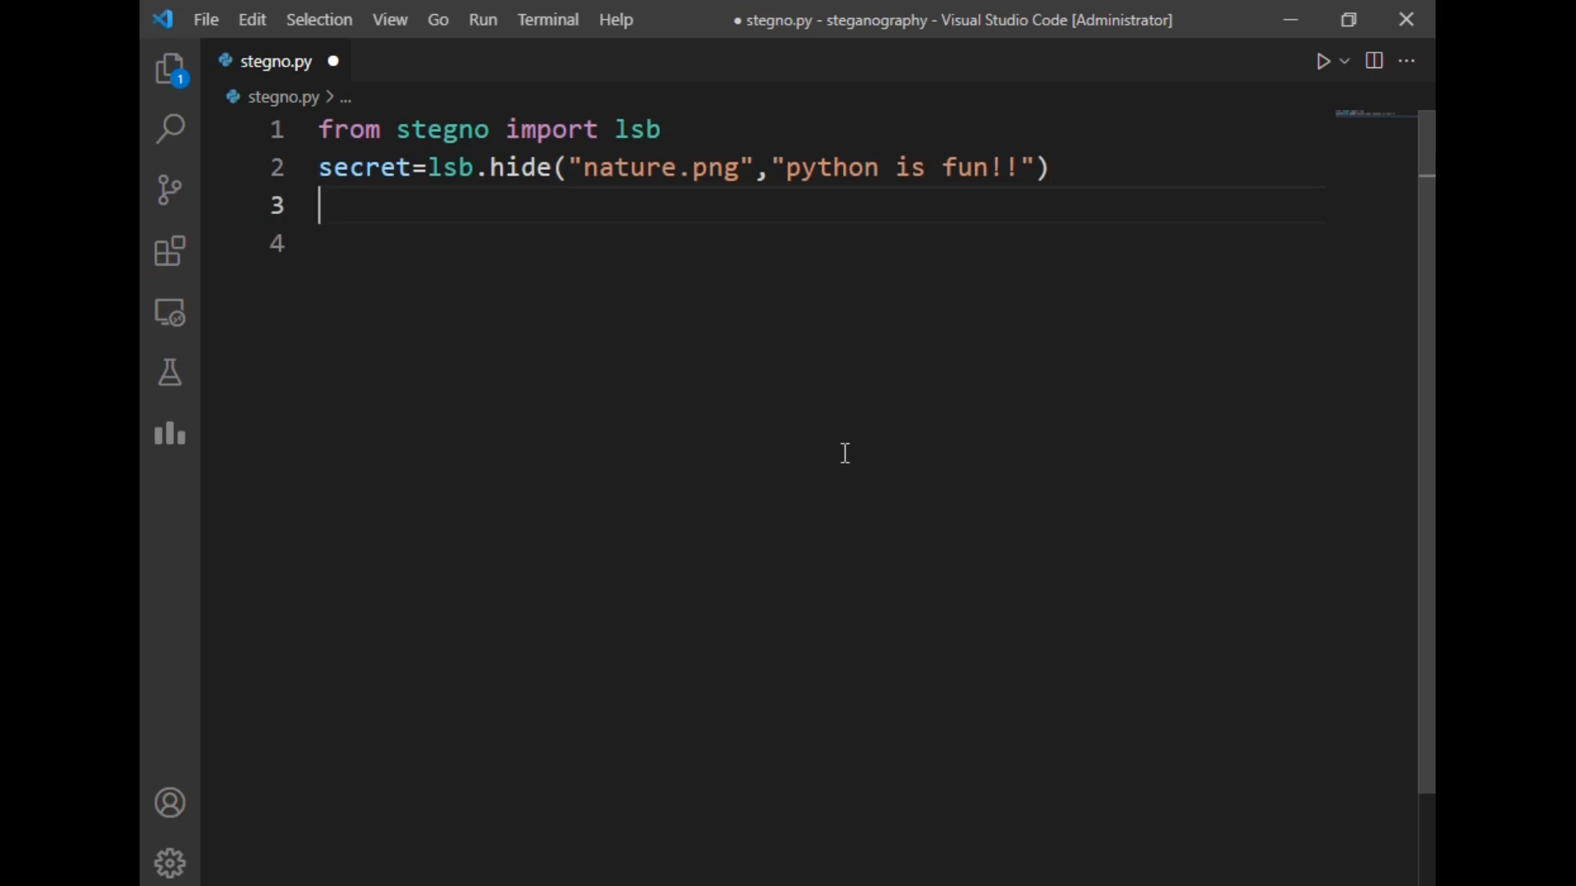
- Add secret.save("new_nature.png") on line 3 and save stegno.py
text(secret)
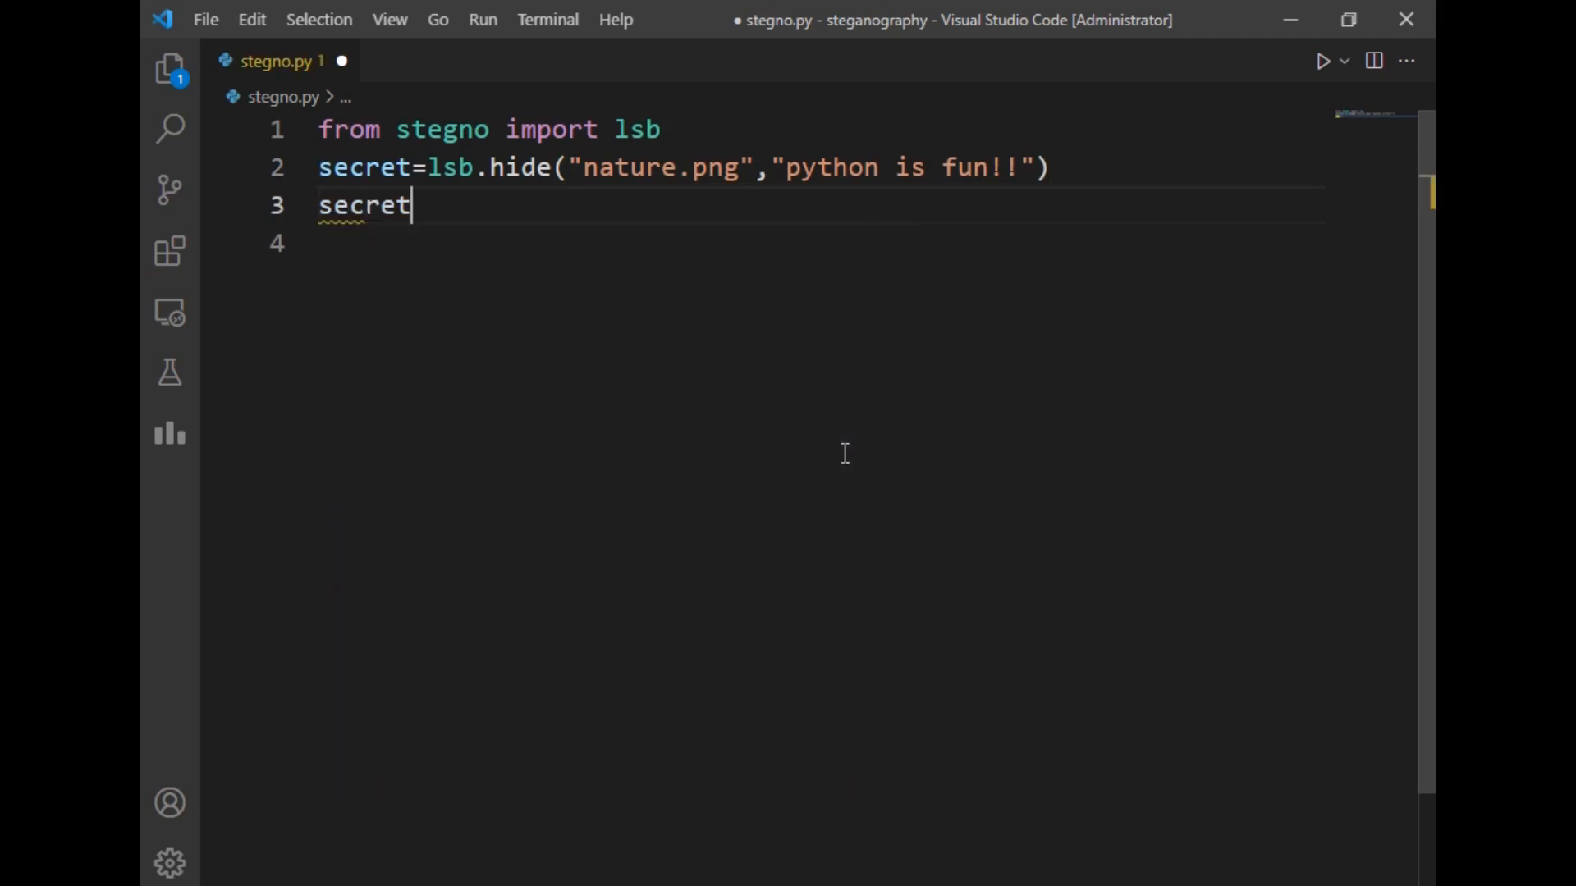
text(.sav)
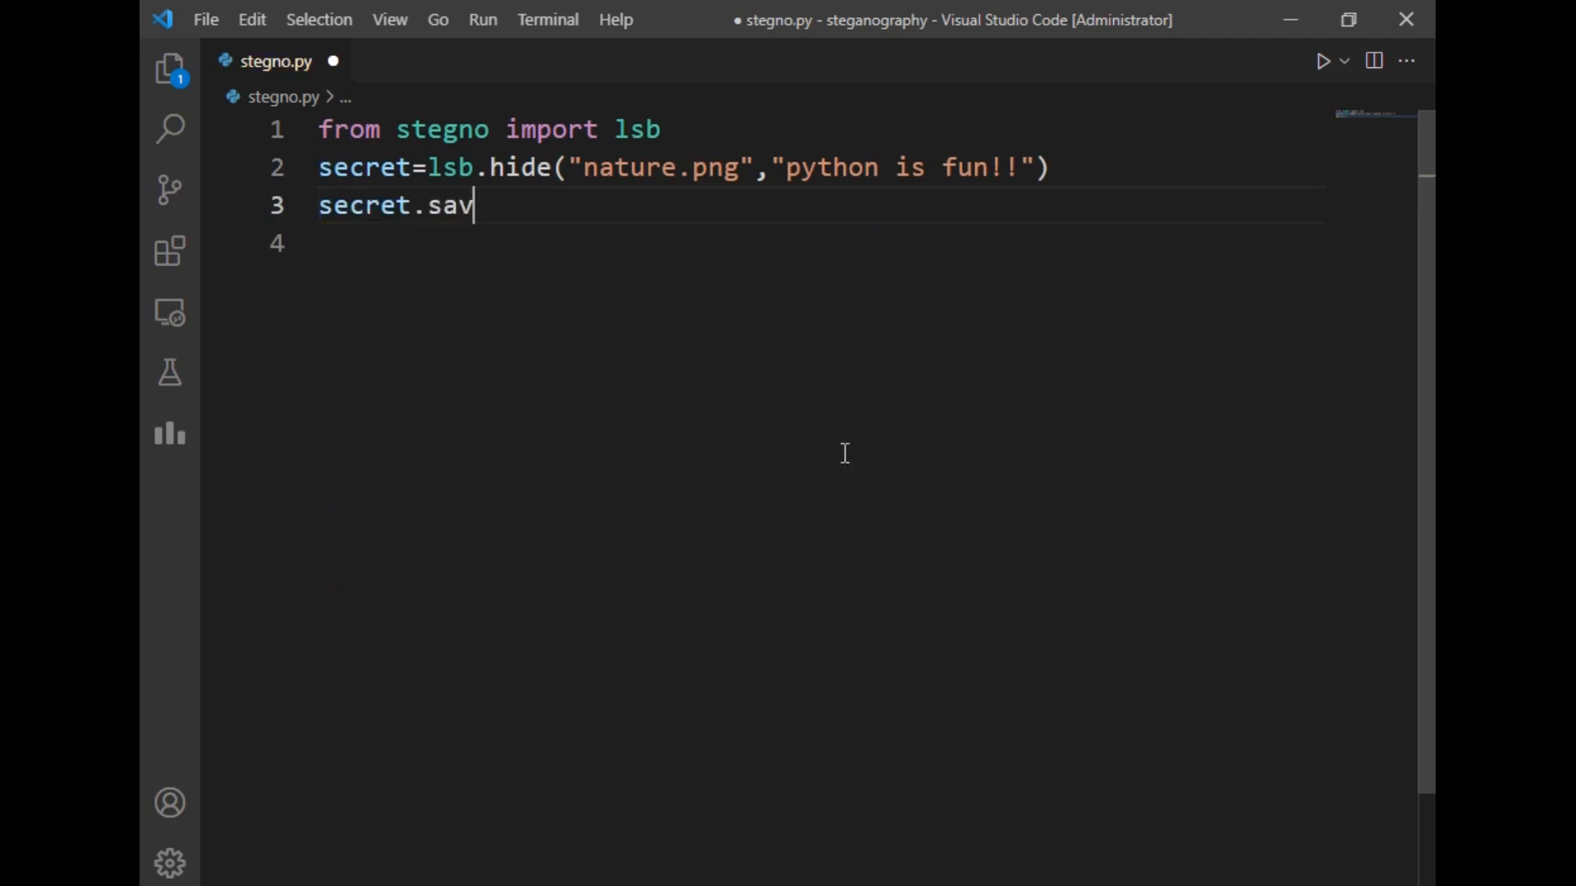
text(e())
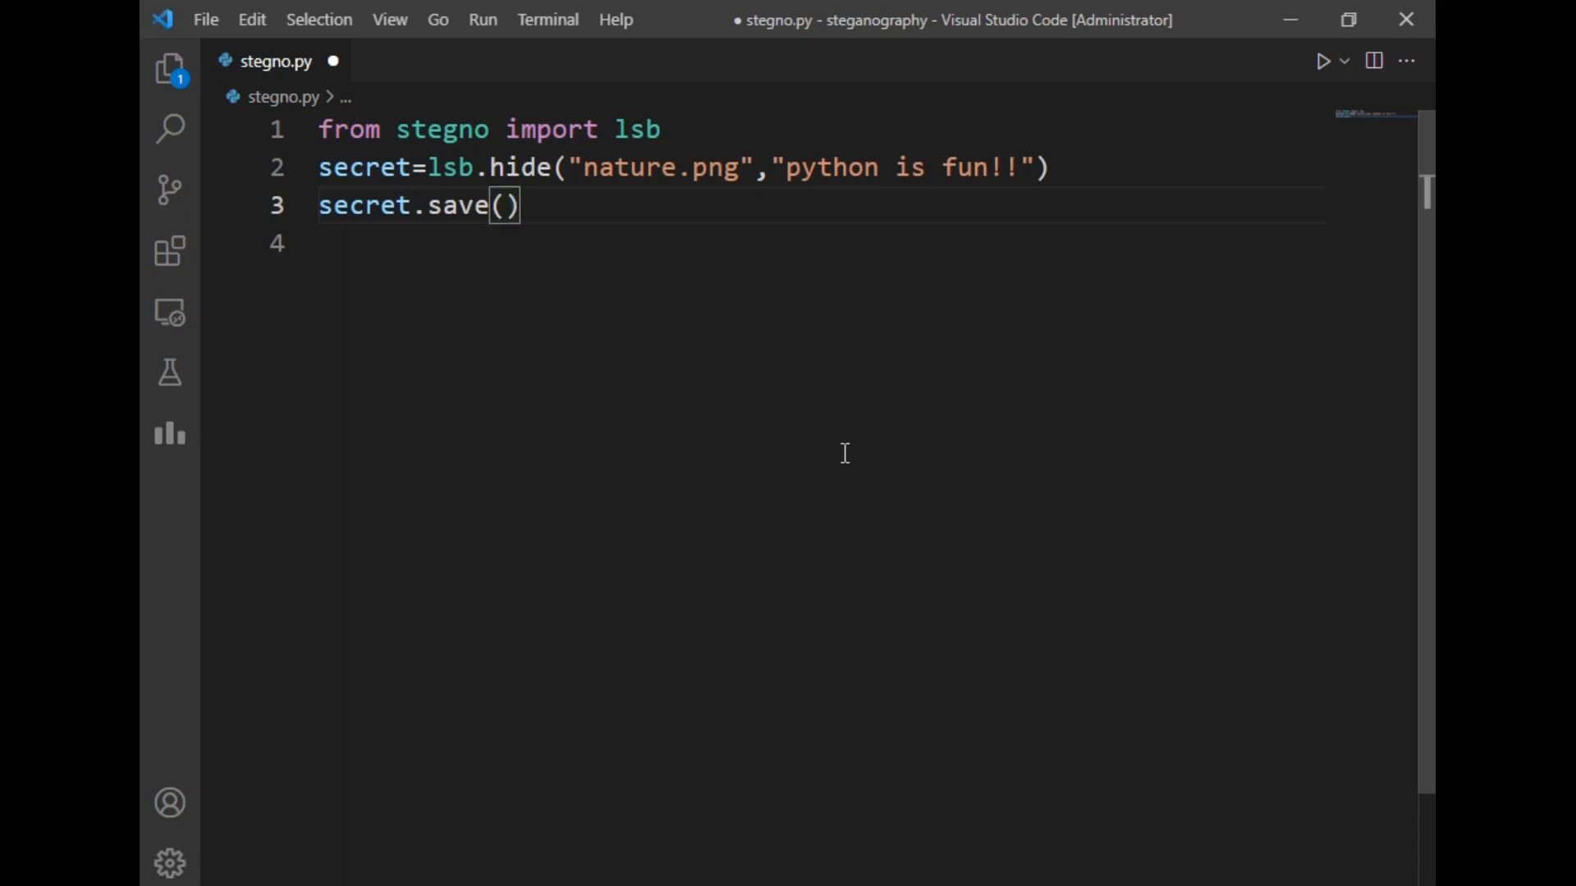
text("new")
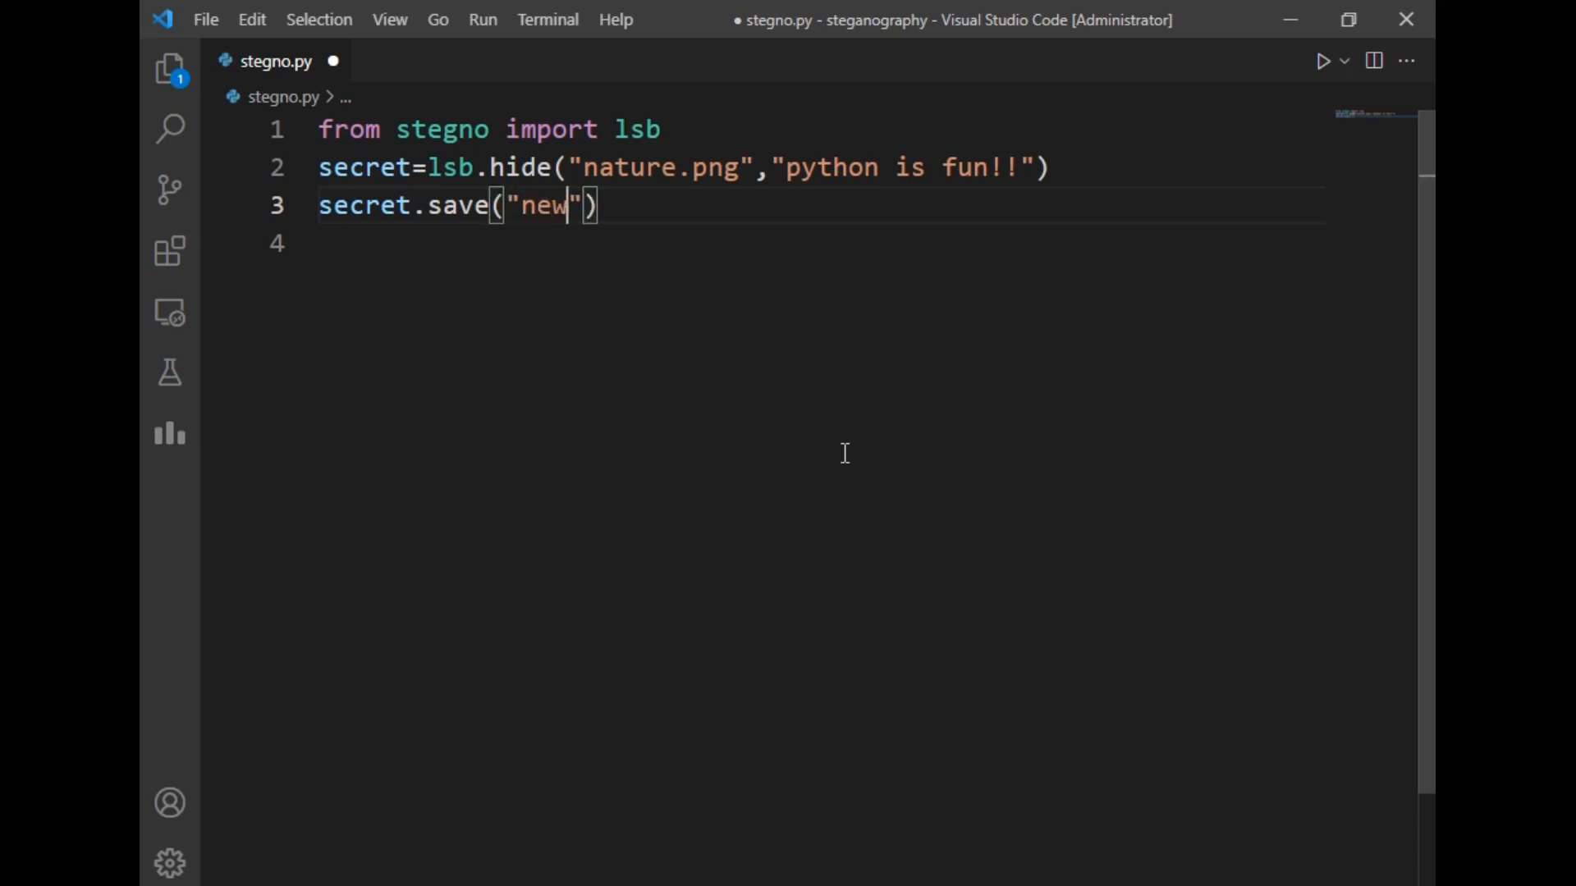
text(_nature)
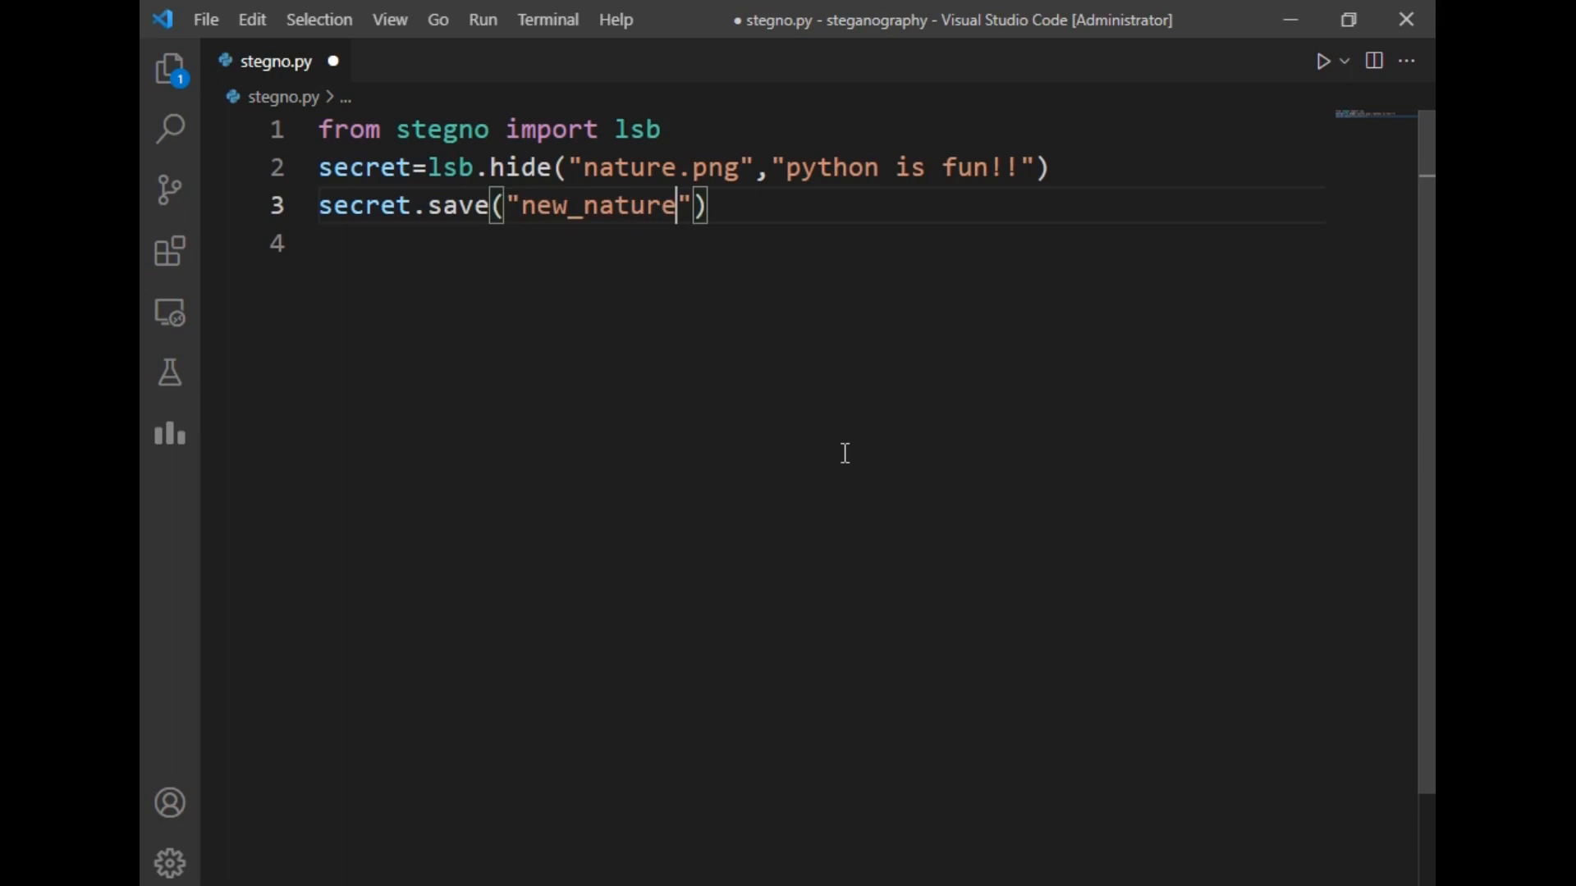
text(.png)
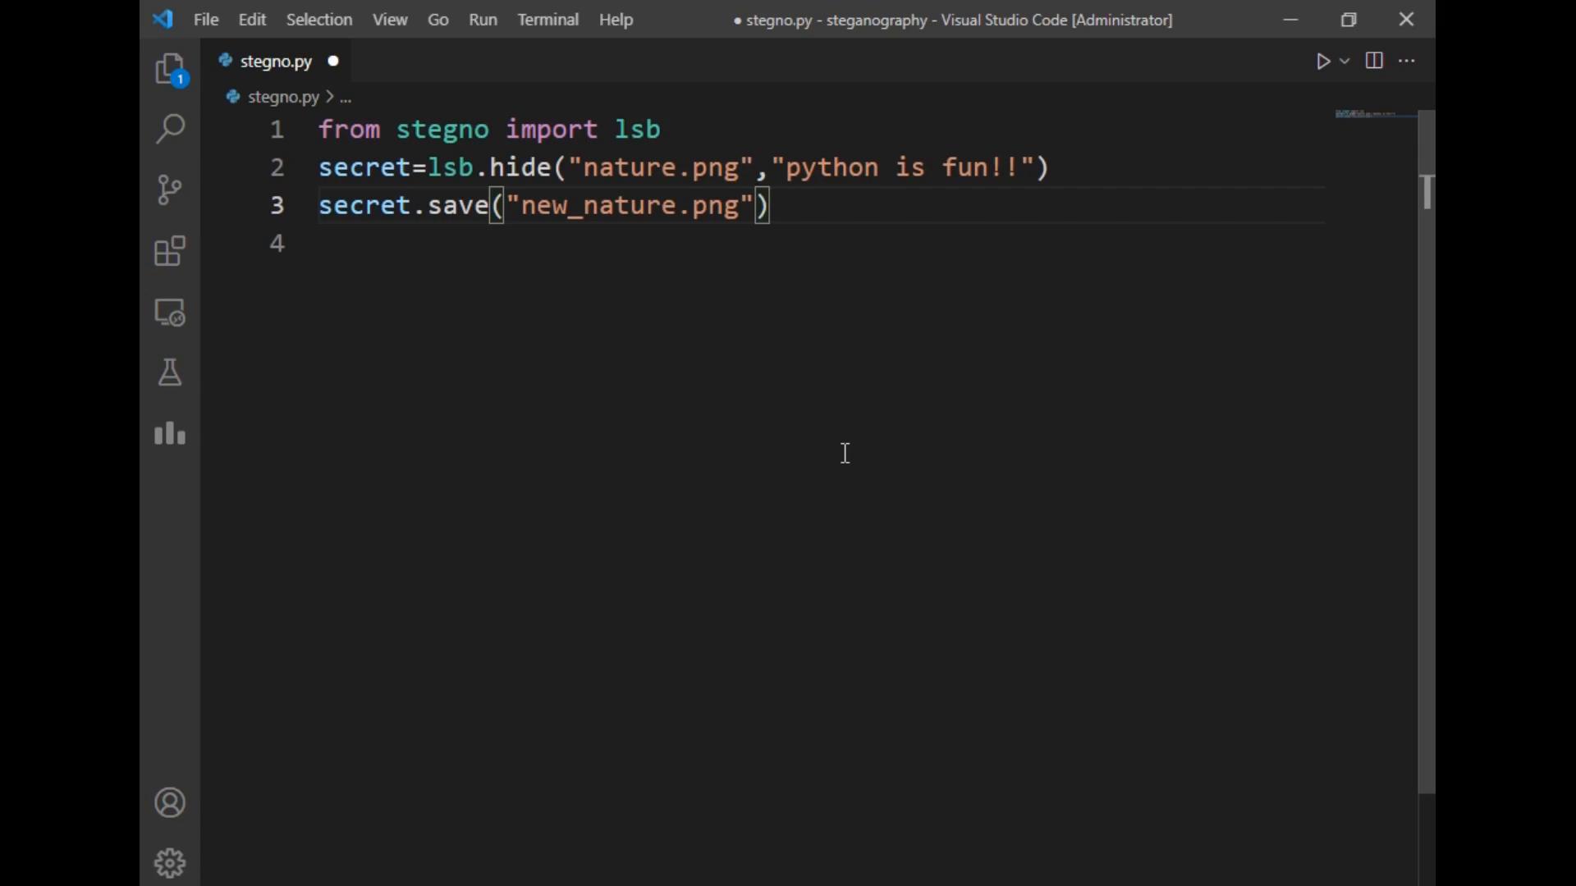
key(ctrl+s)
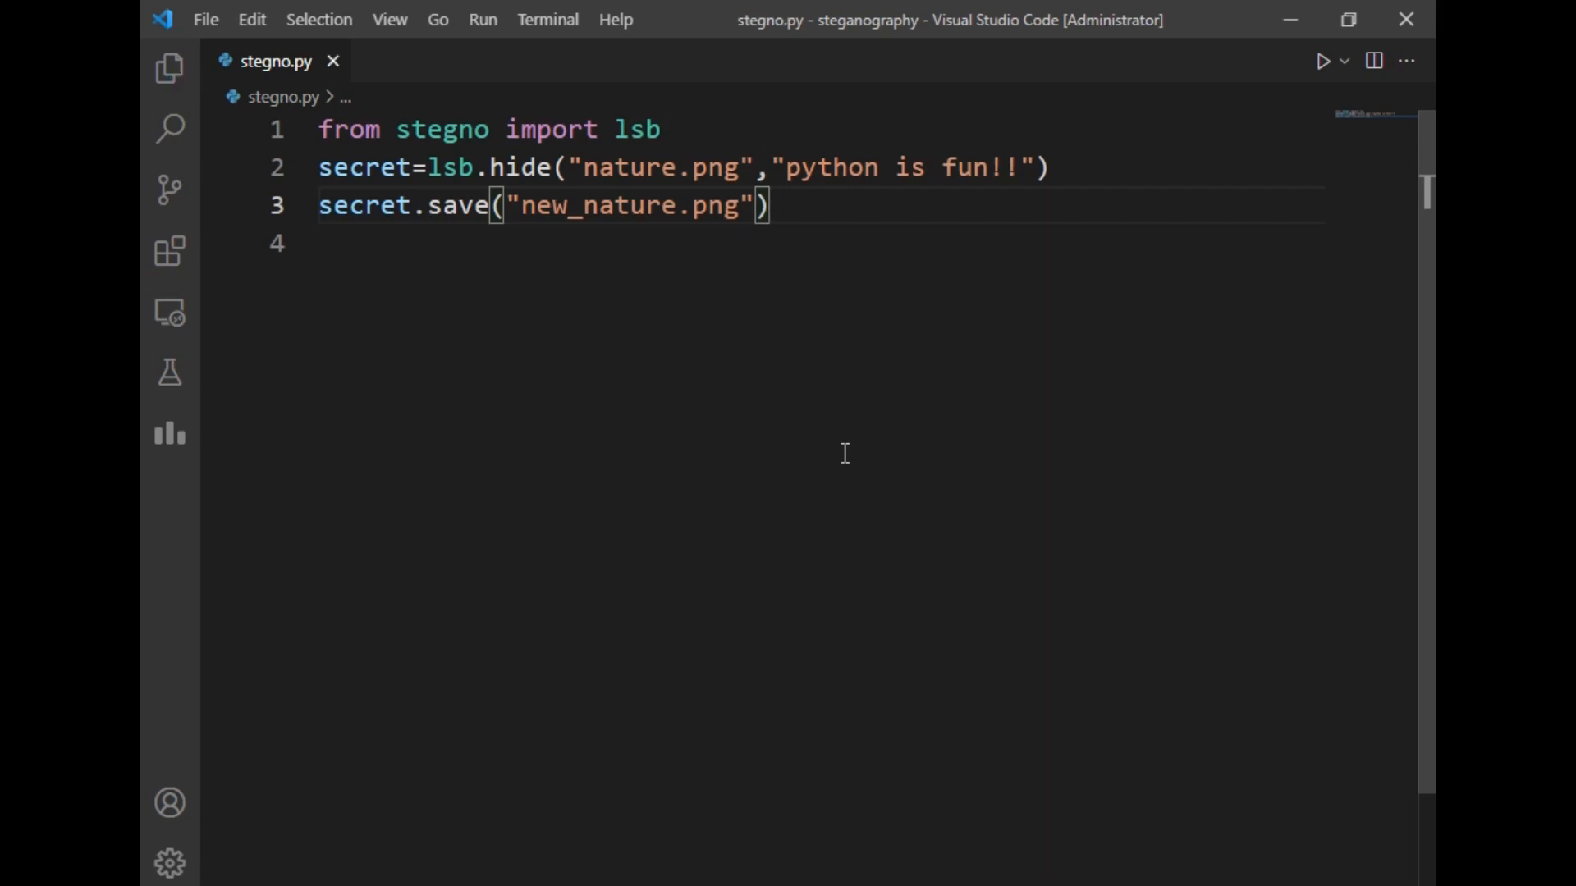
- Run the script, fix the import to stegano, save, and rerun it without errors
click(1325, 62)
text(a)
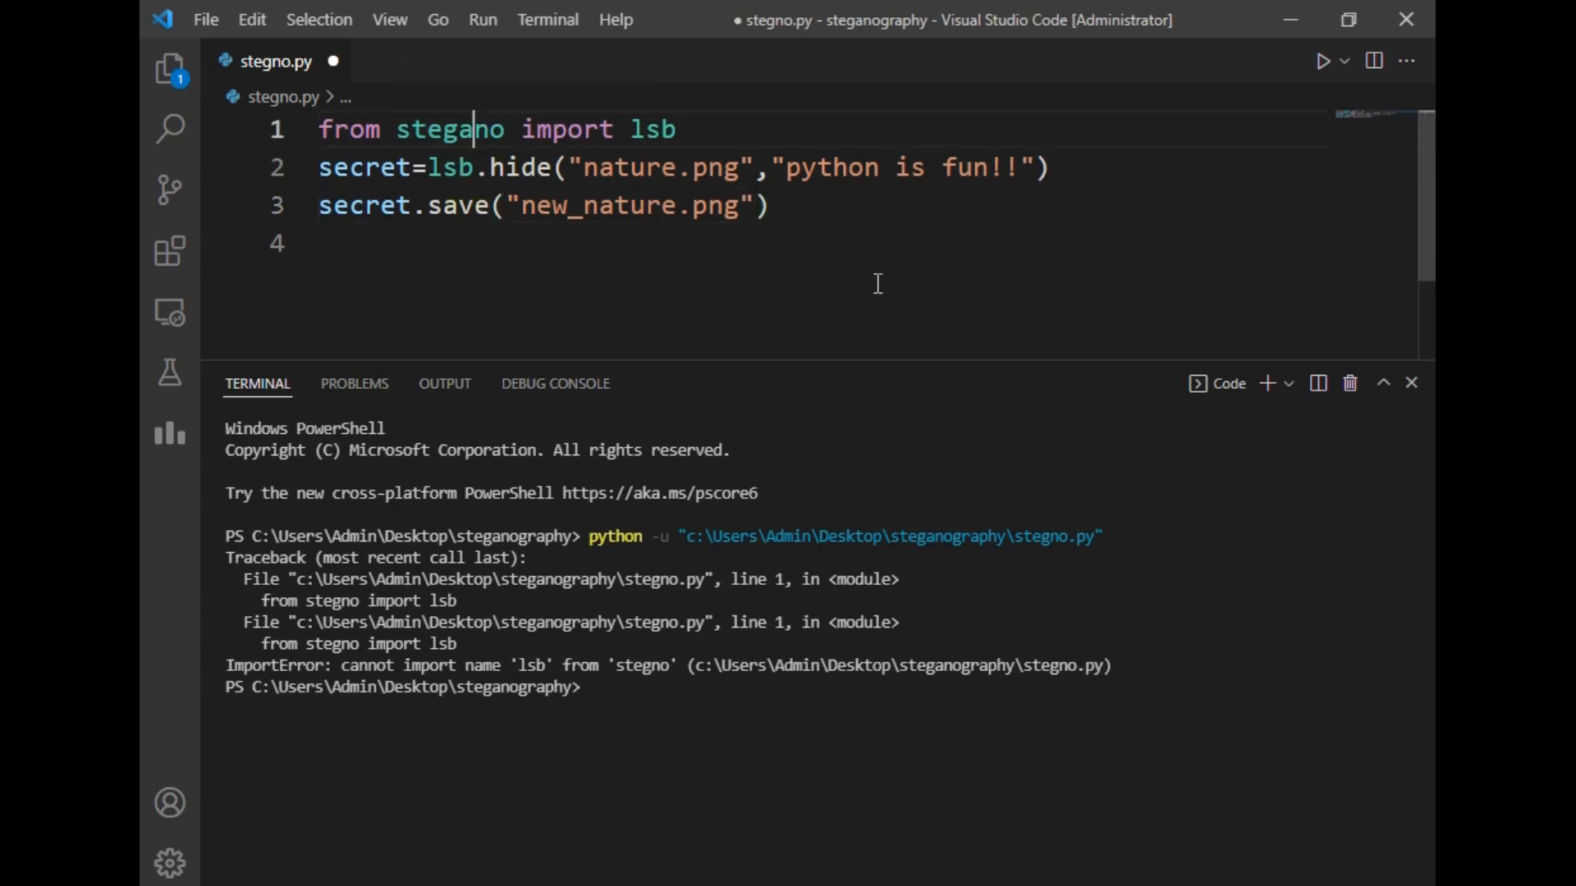
key(ctrl+s)
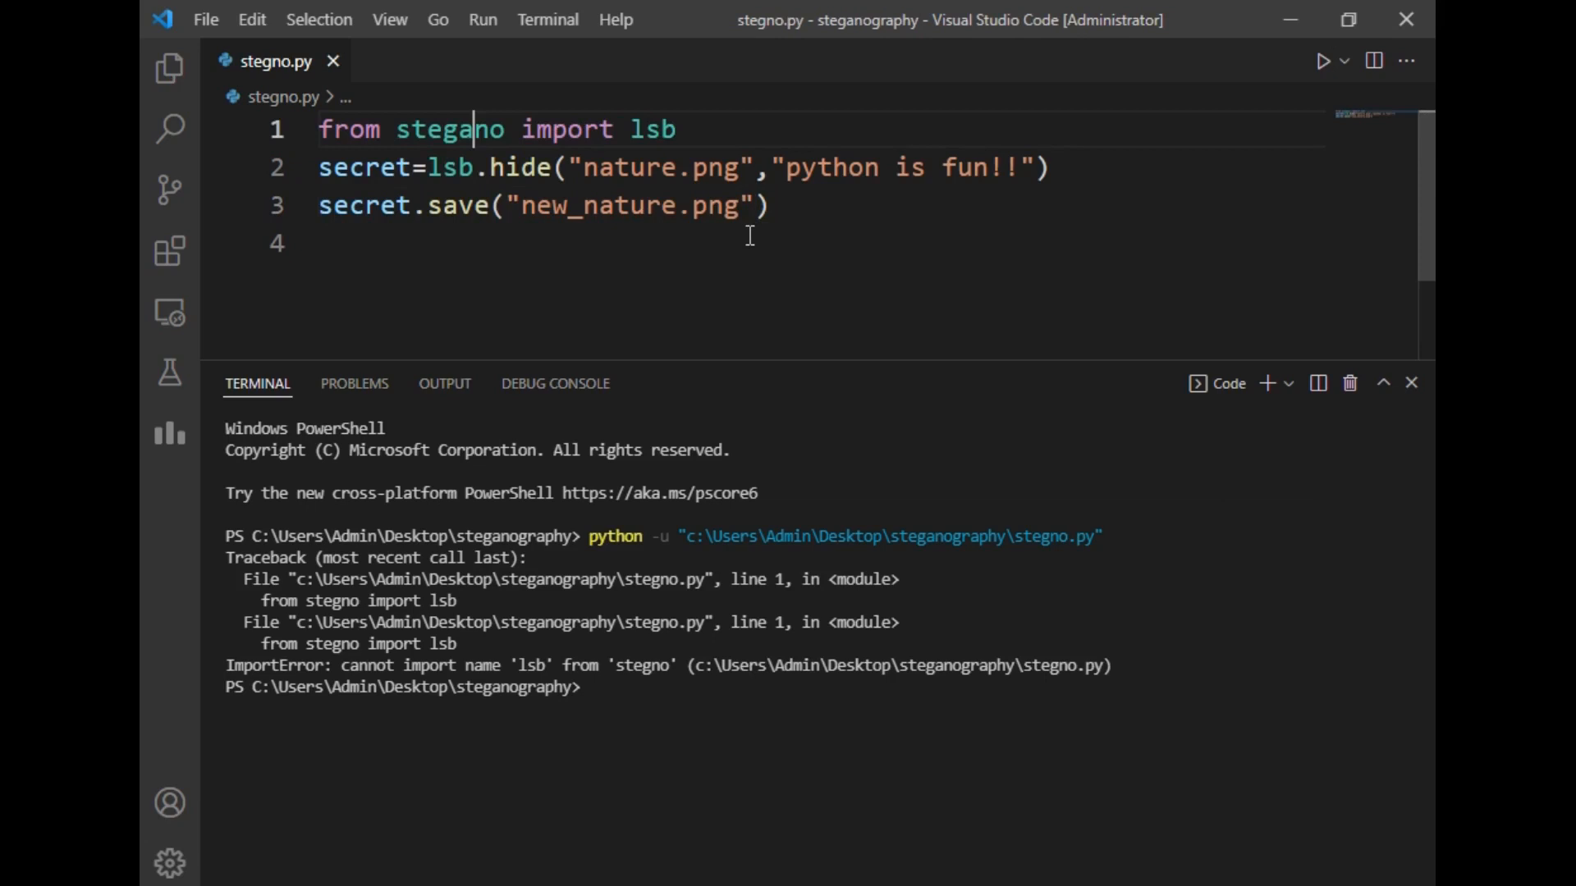
mouse_move(1365, 412)
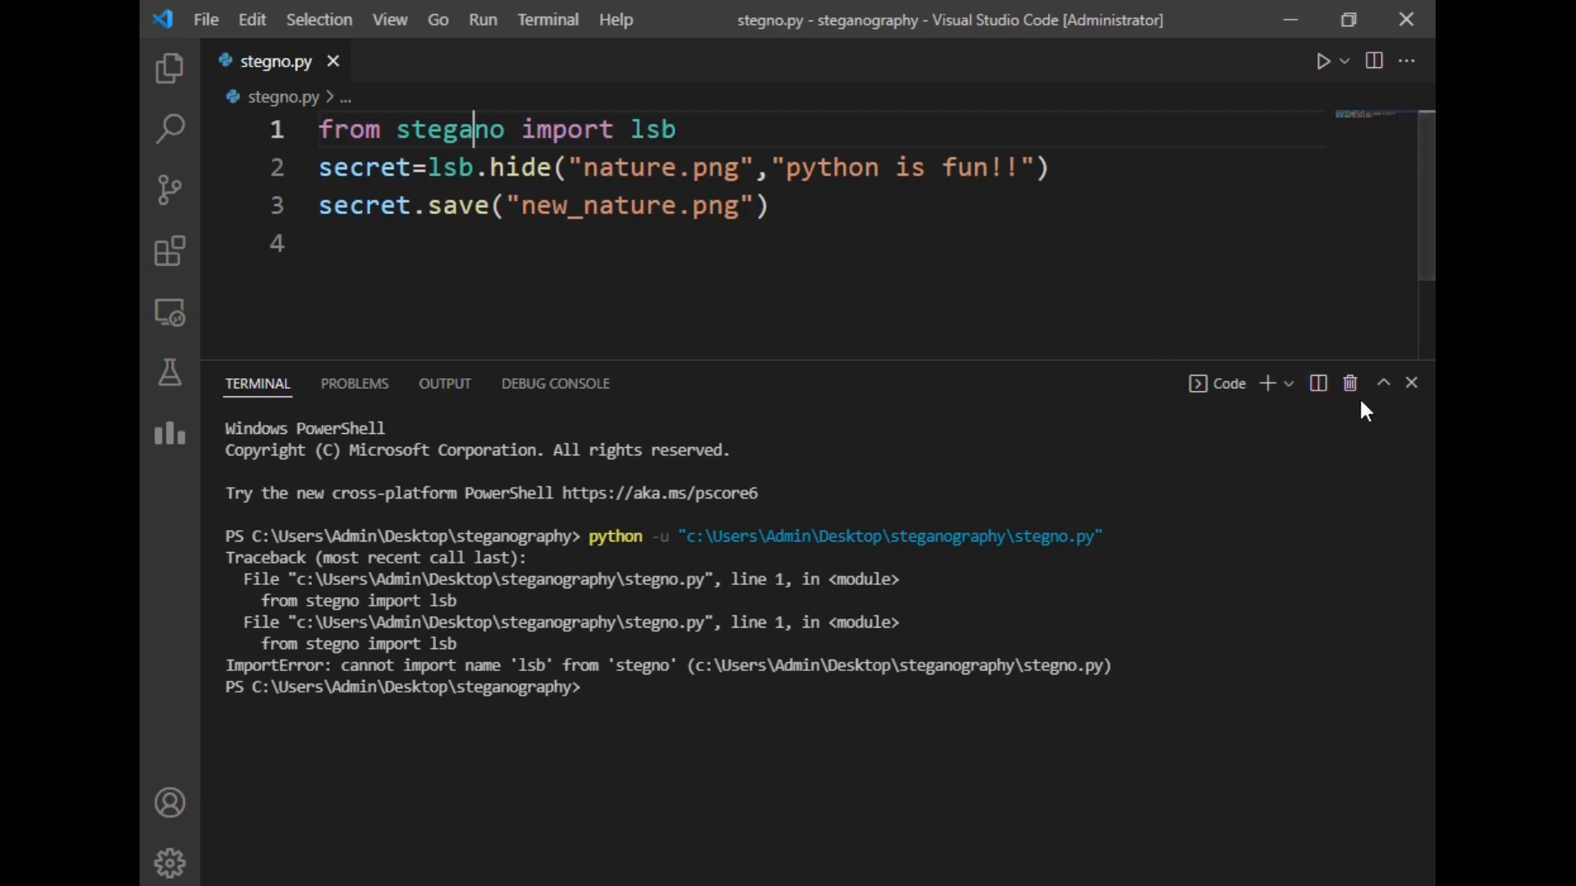
click(1411, 383)
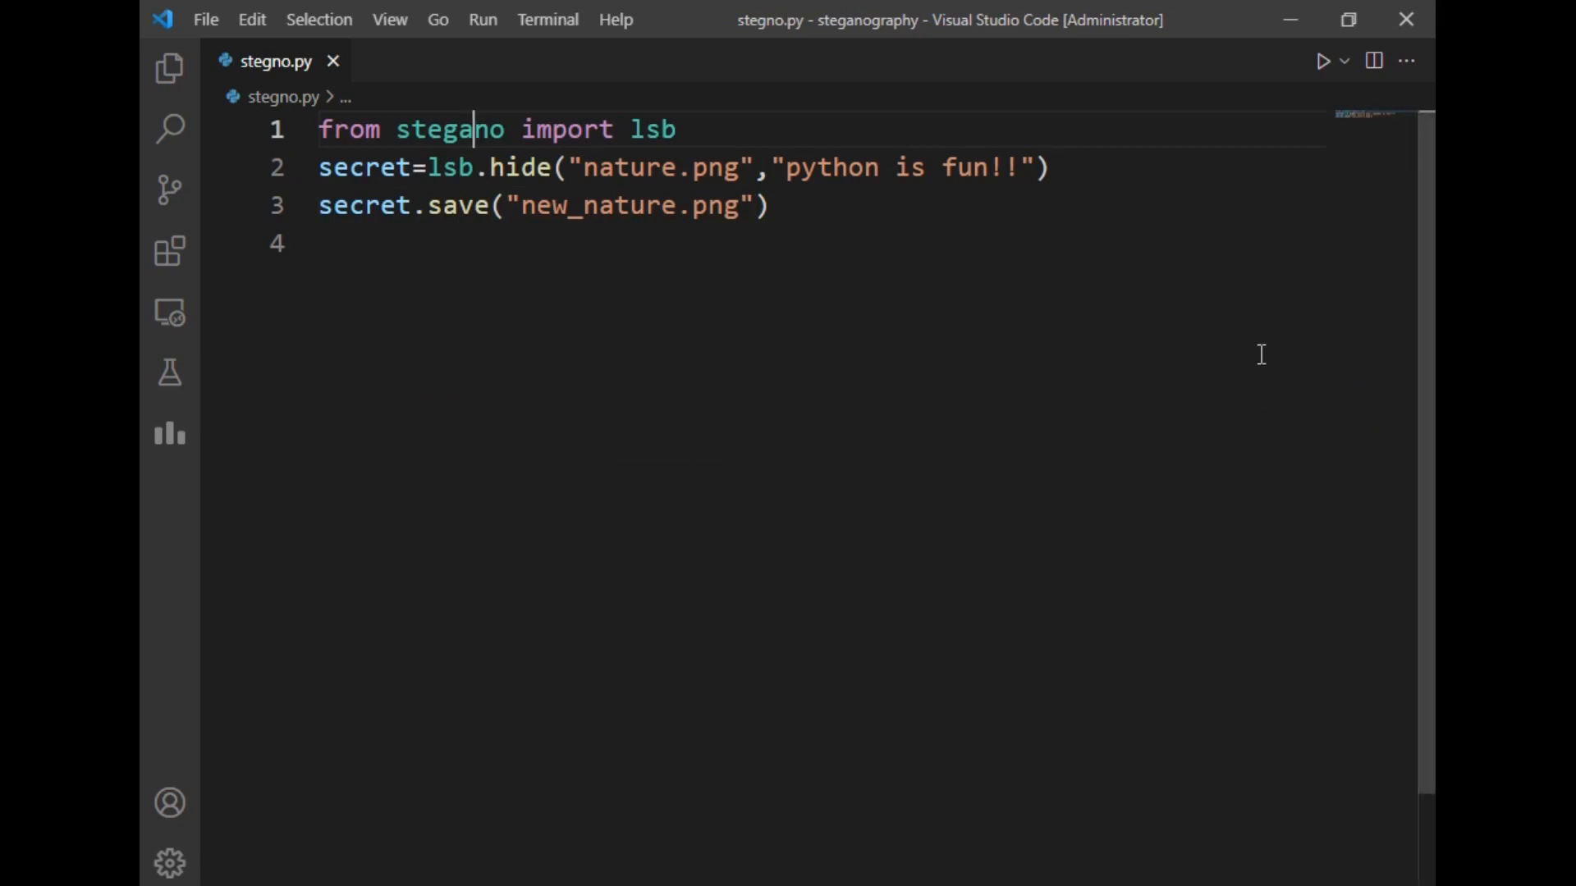
mouse_move(1325, 60)
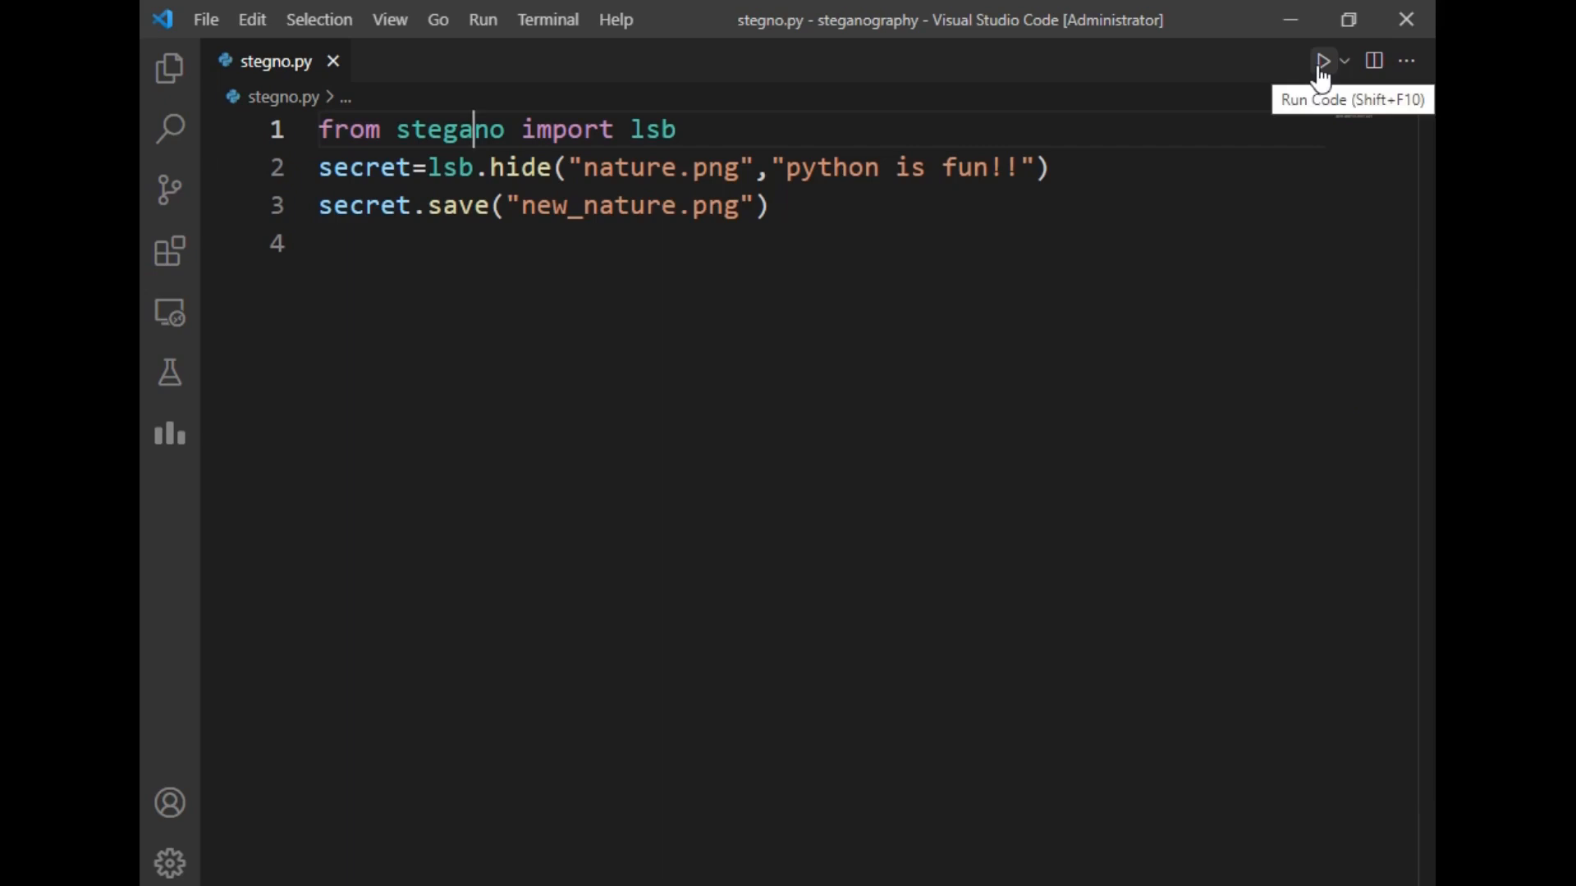
click(1323, 60)
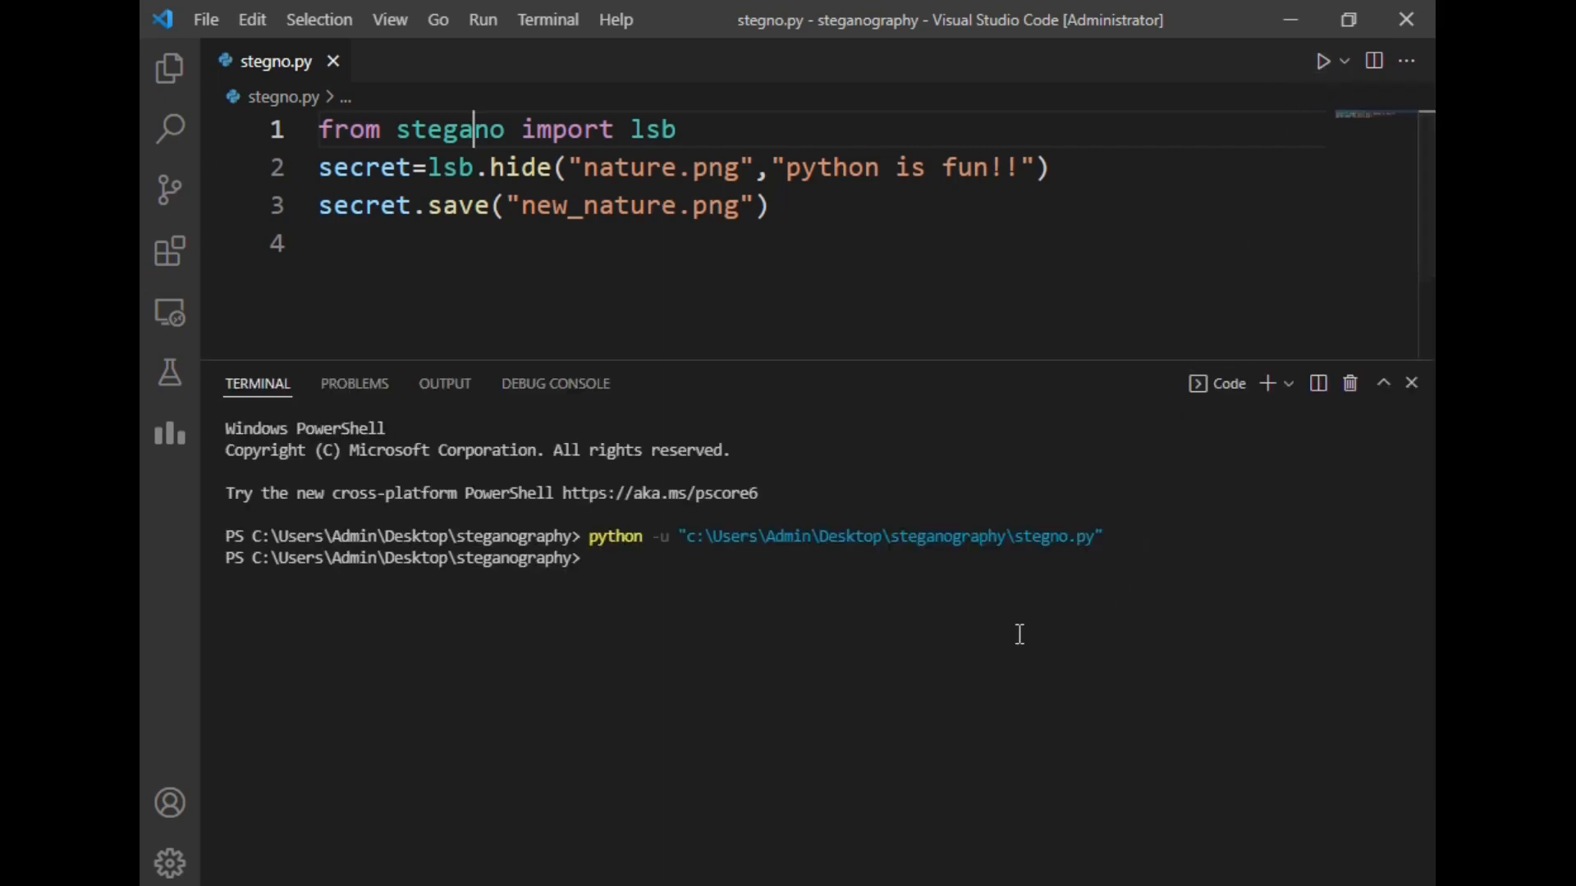
click(593, 558)
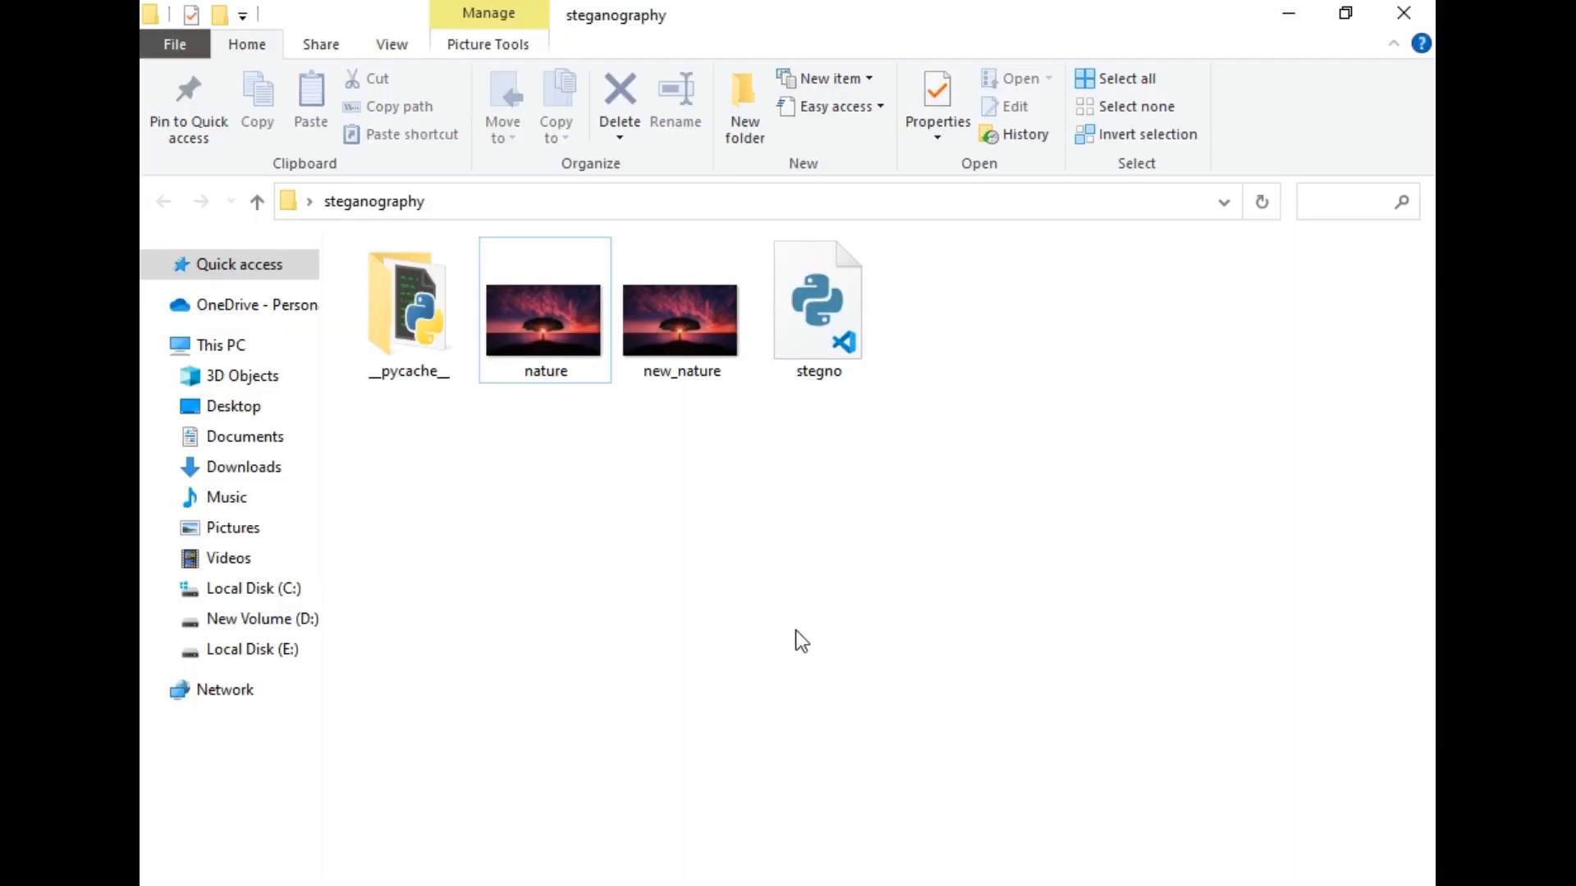
- Open new_nature in Photos, zoom in to compare it, then close the viewer
click(681, 312)
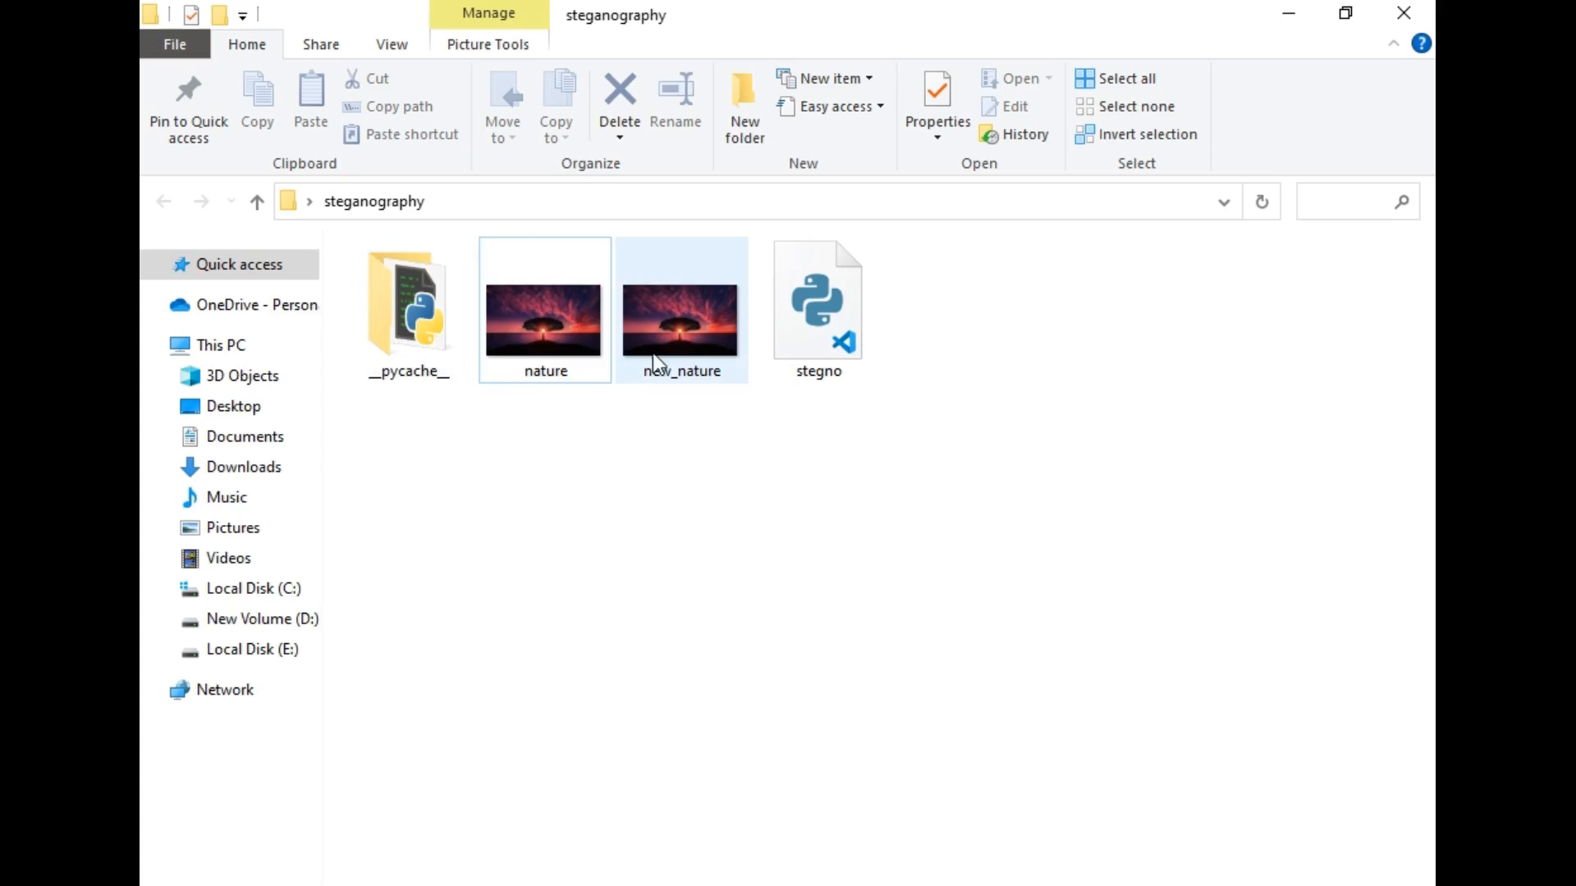
double_click(681, 327)
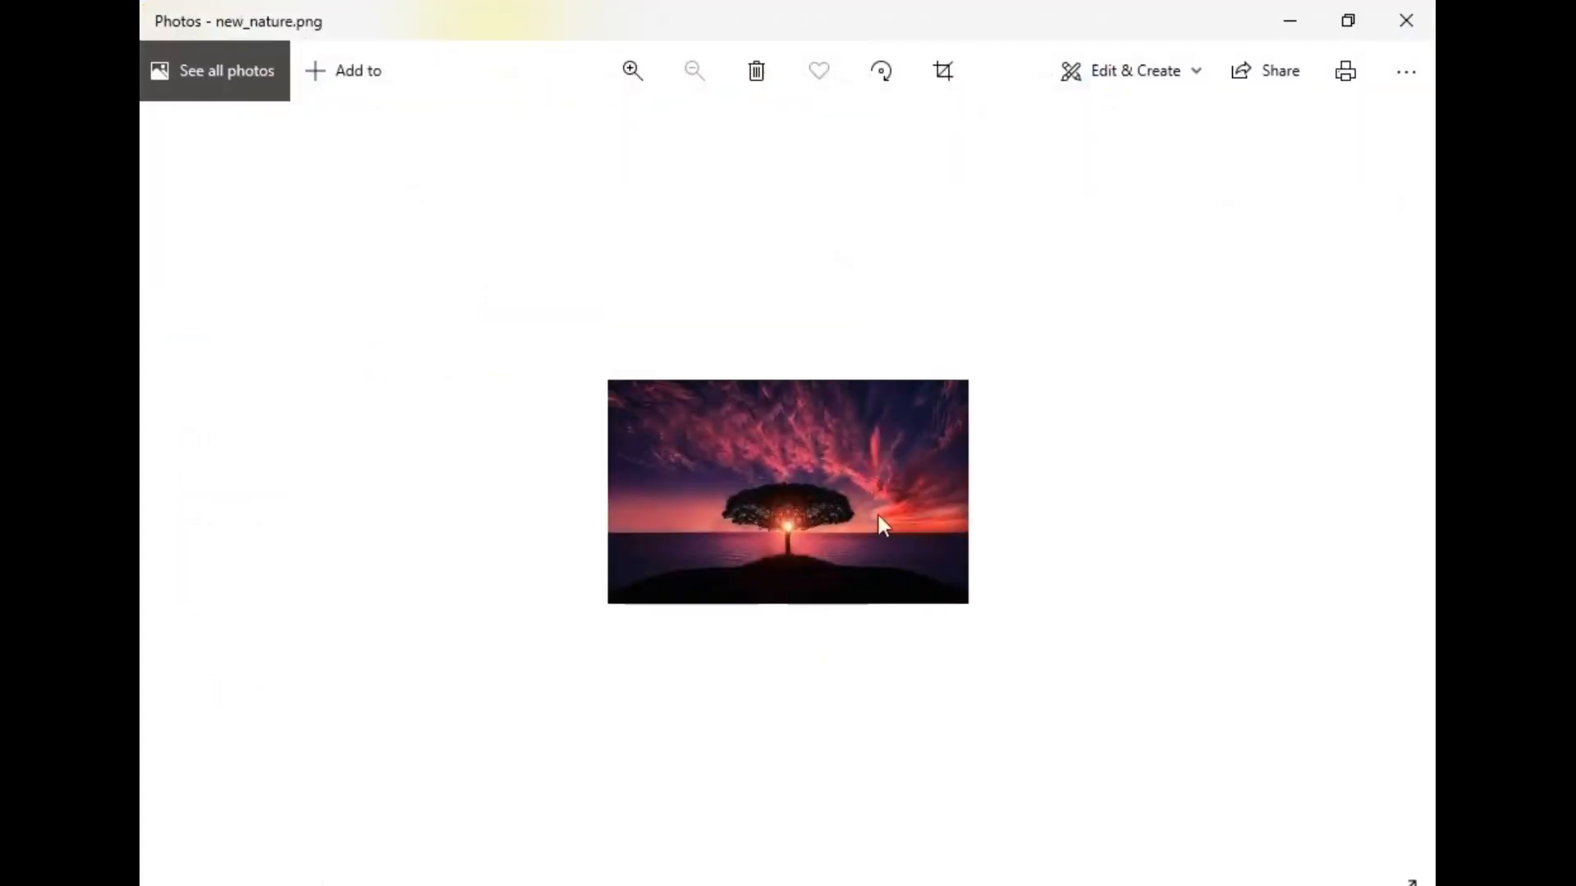
click(631, 70)
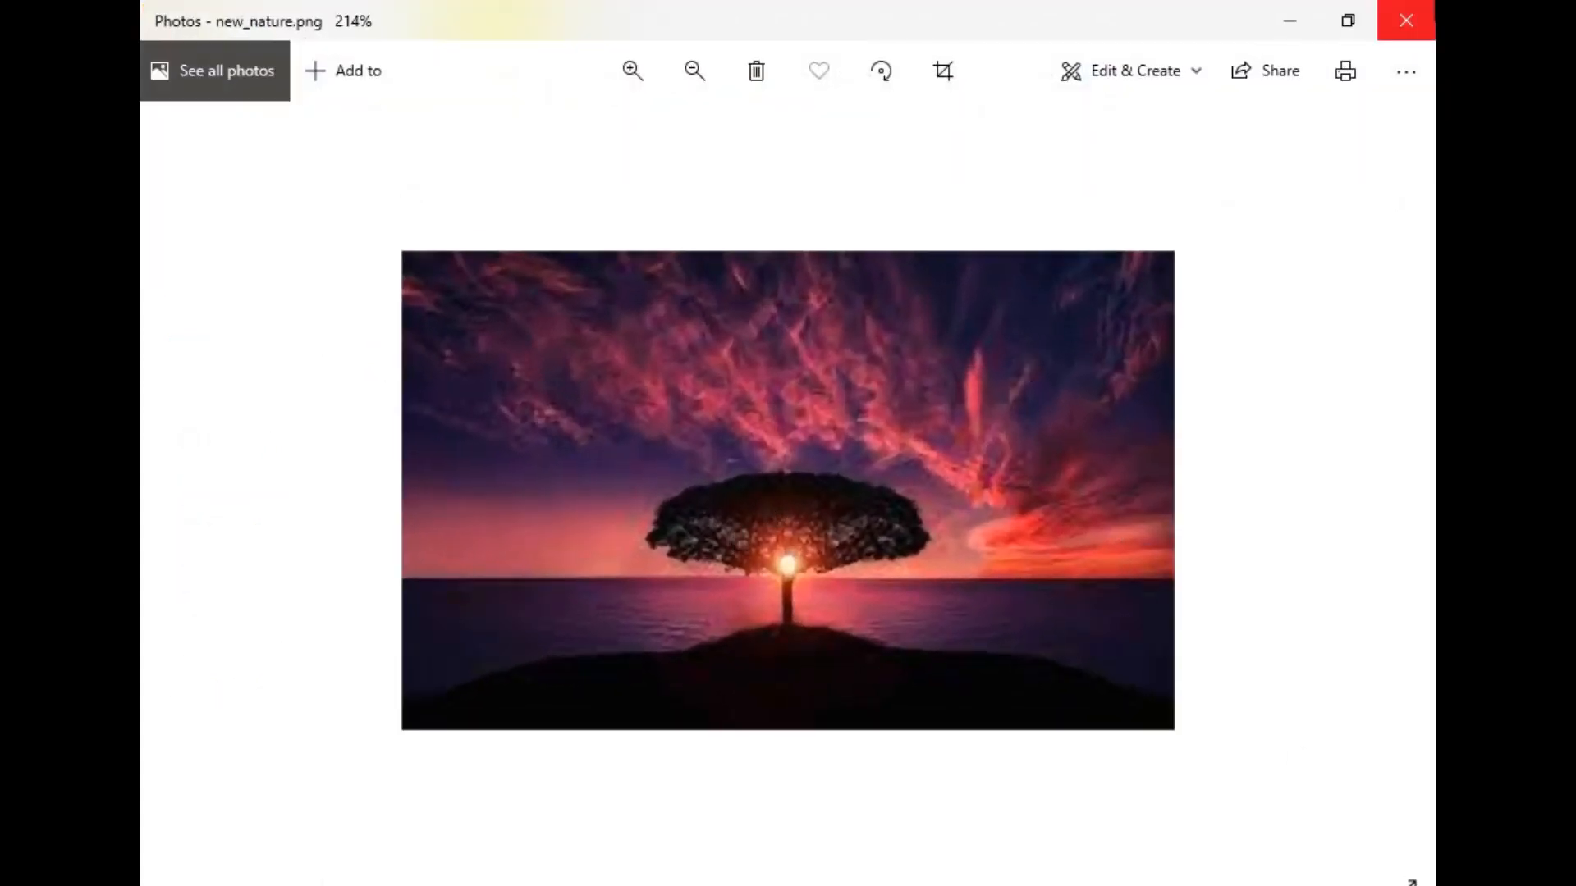
click(694, 70)
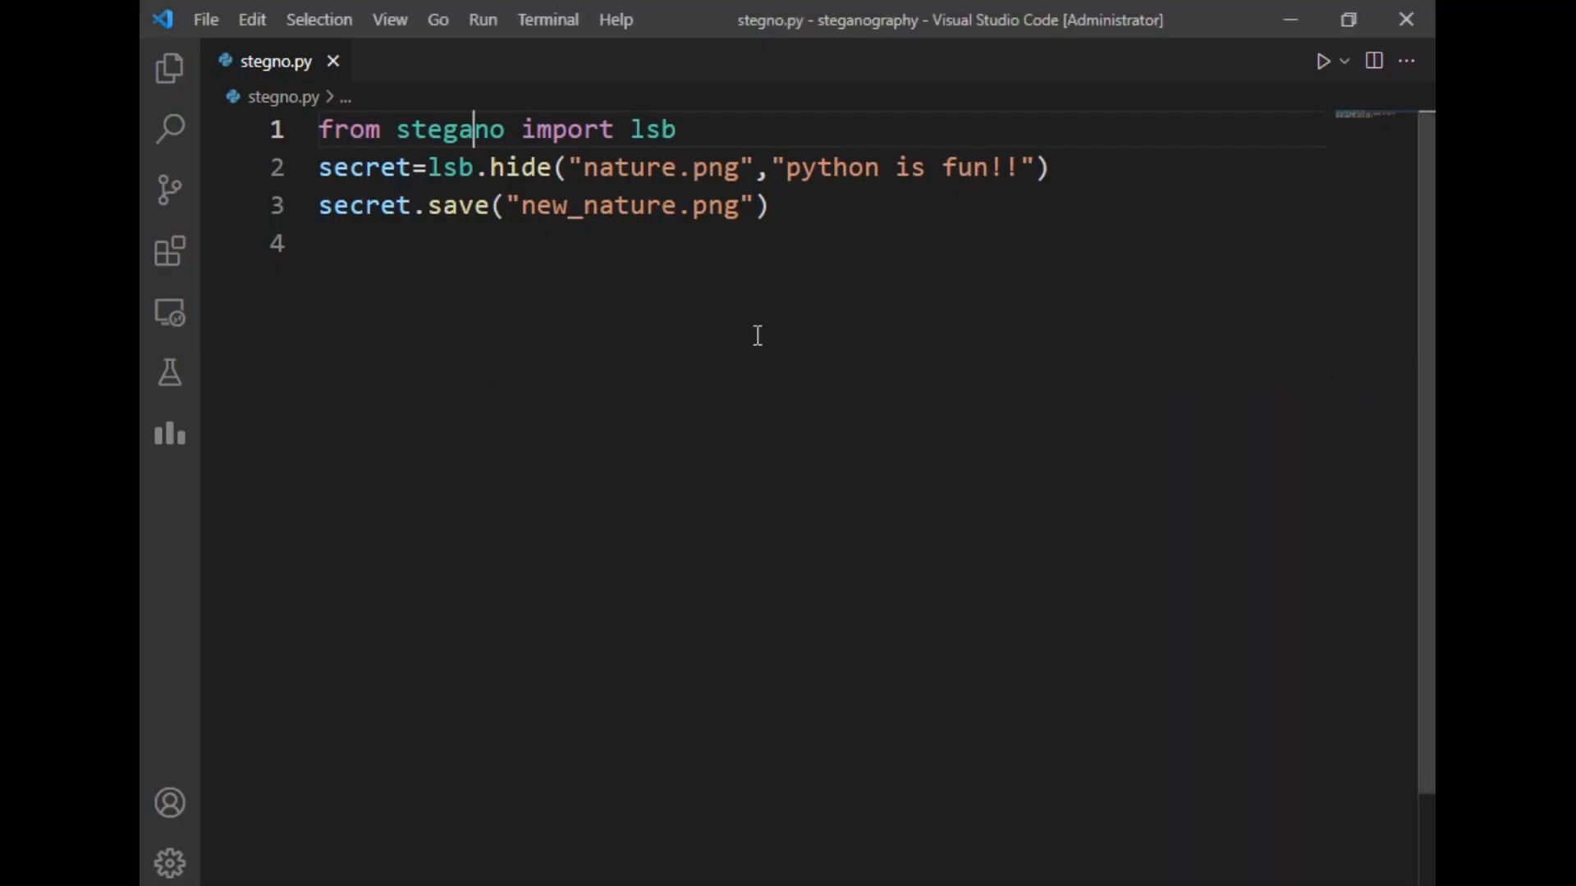
- Comment out lines 2–3 and add secret_data=lsb.reveal("new_nature.png") below
key(ctrl+/)
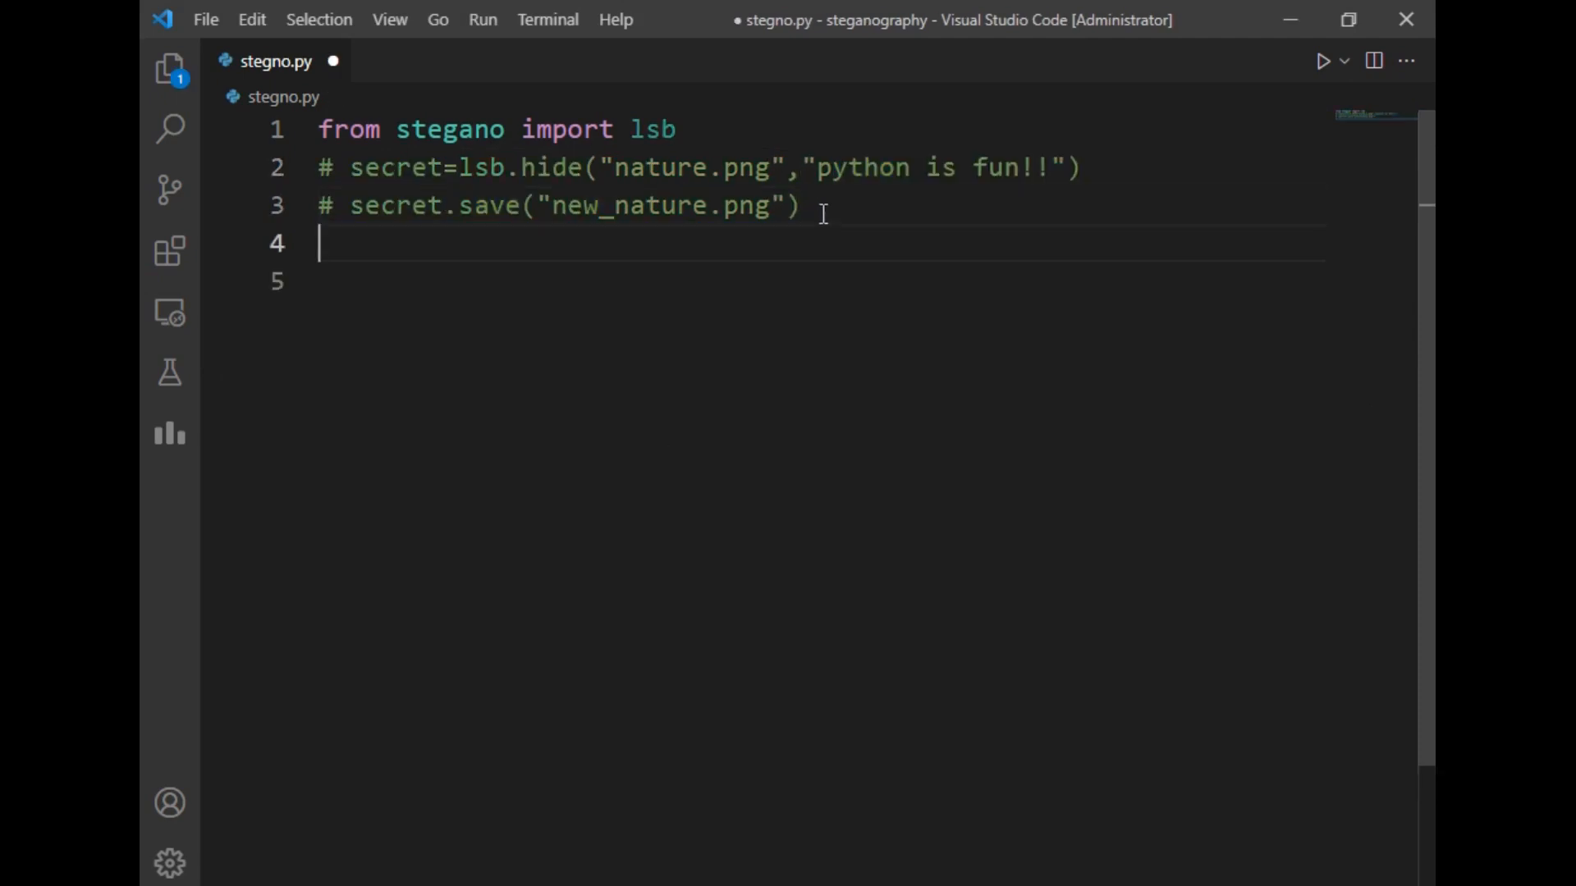
text(secrets)
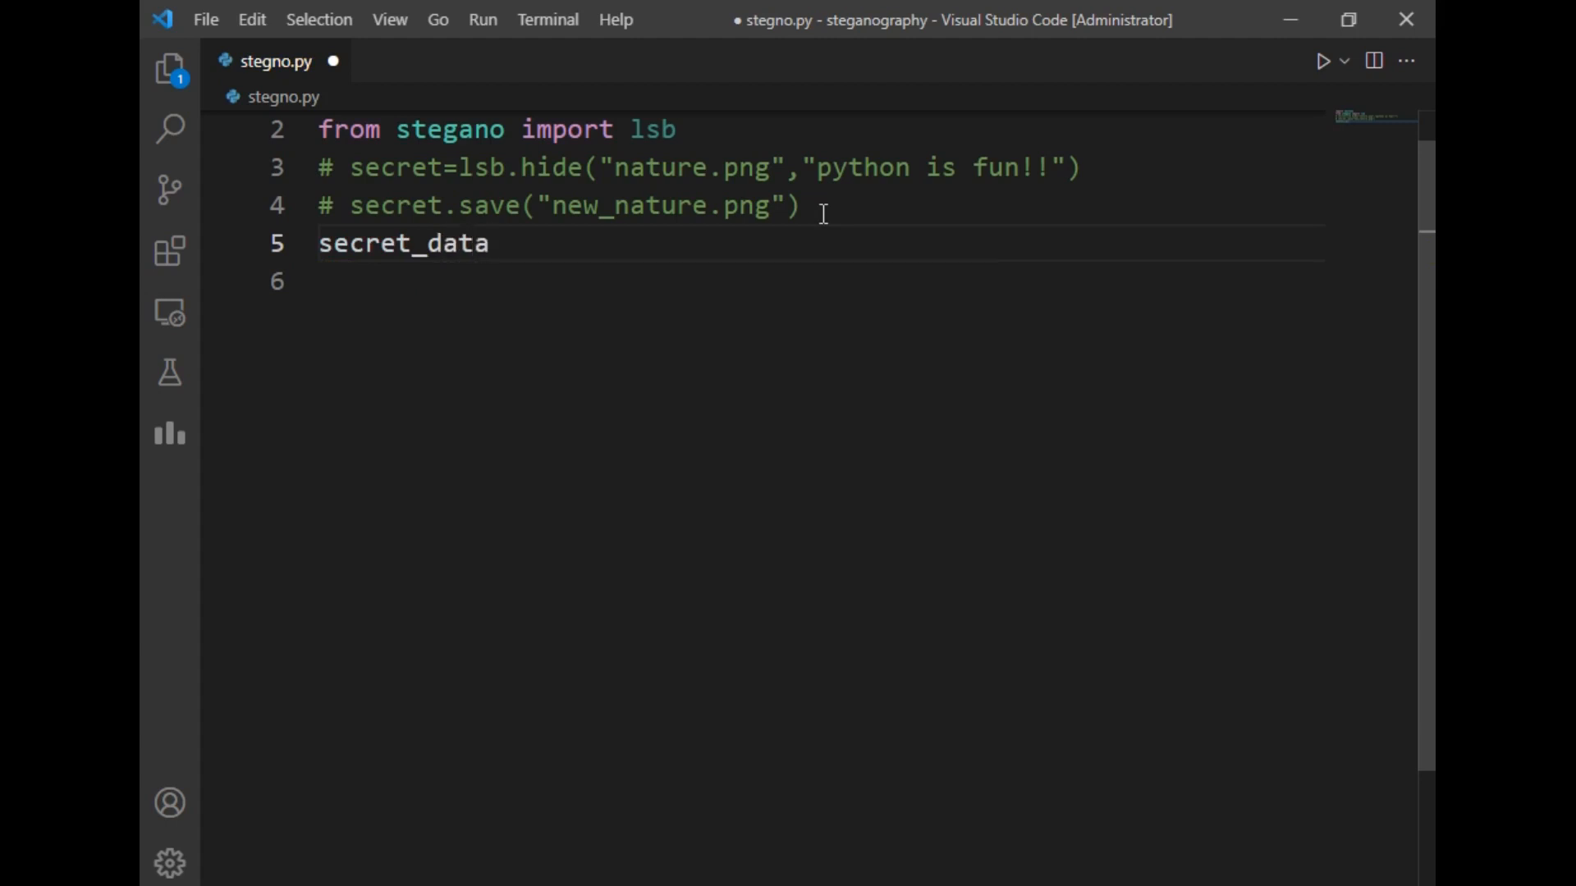
text(=)
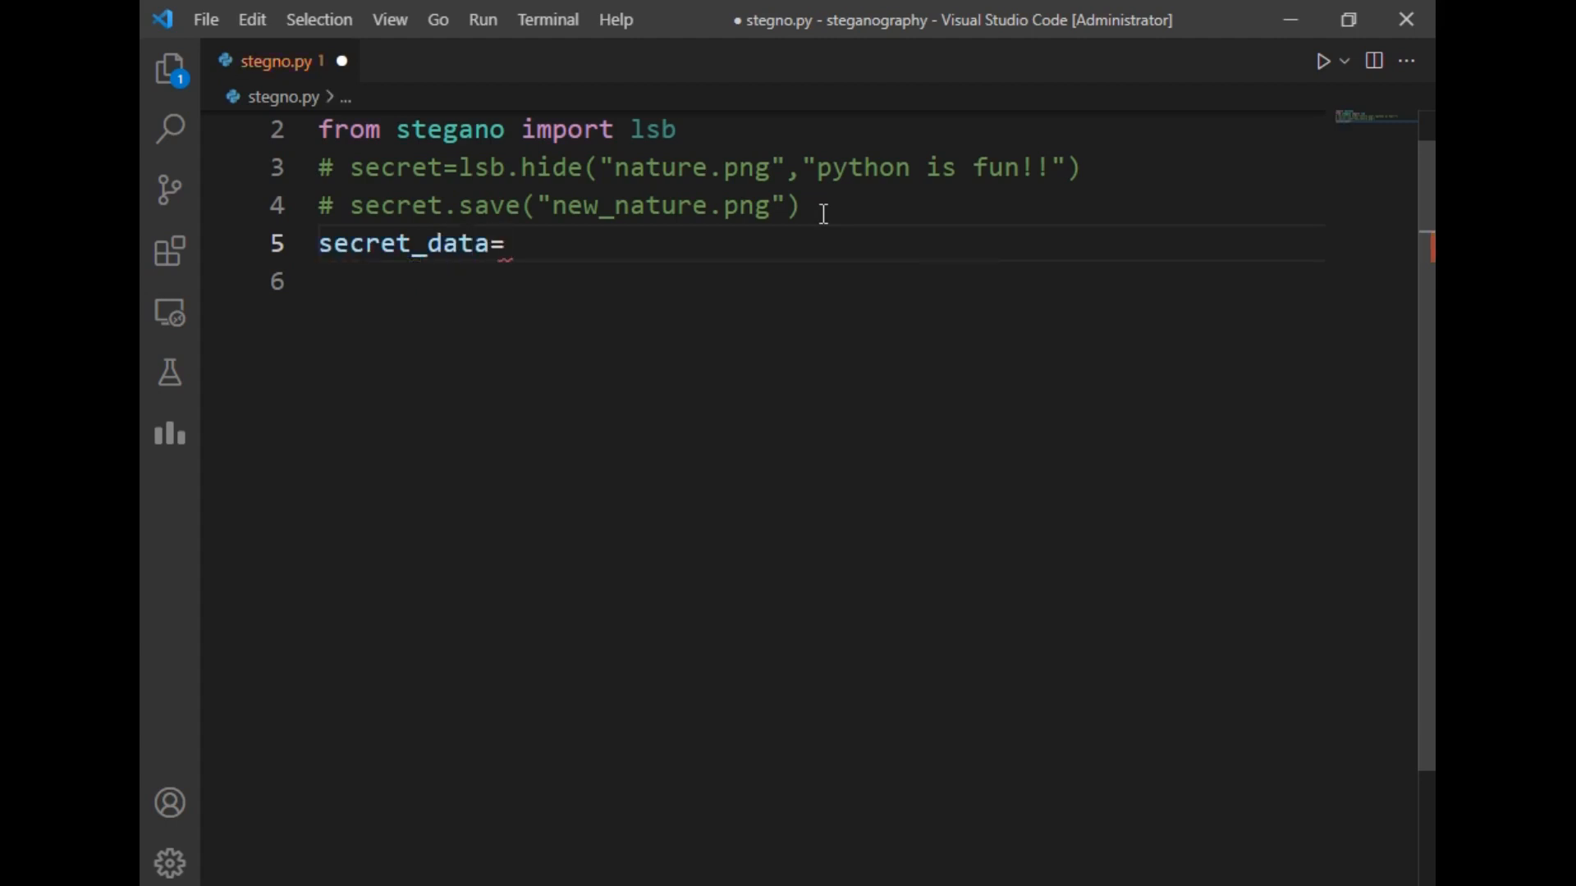
text(ls)
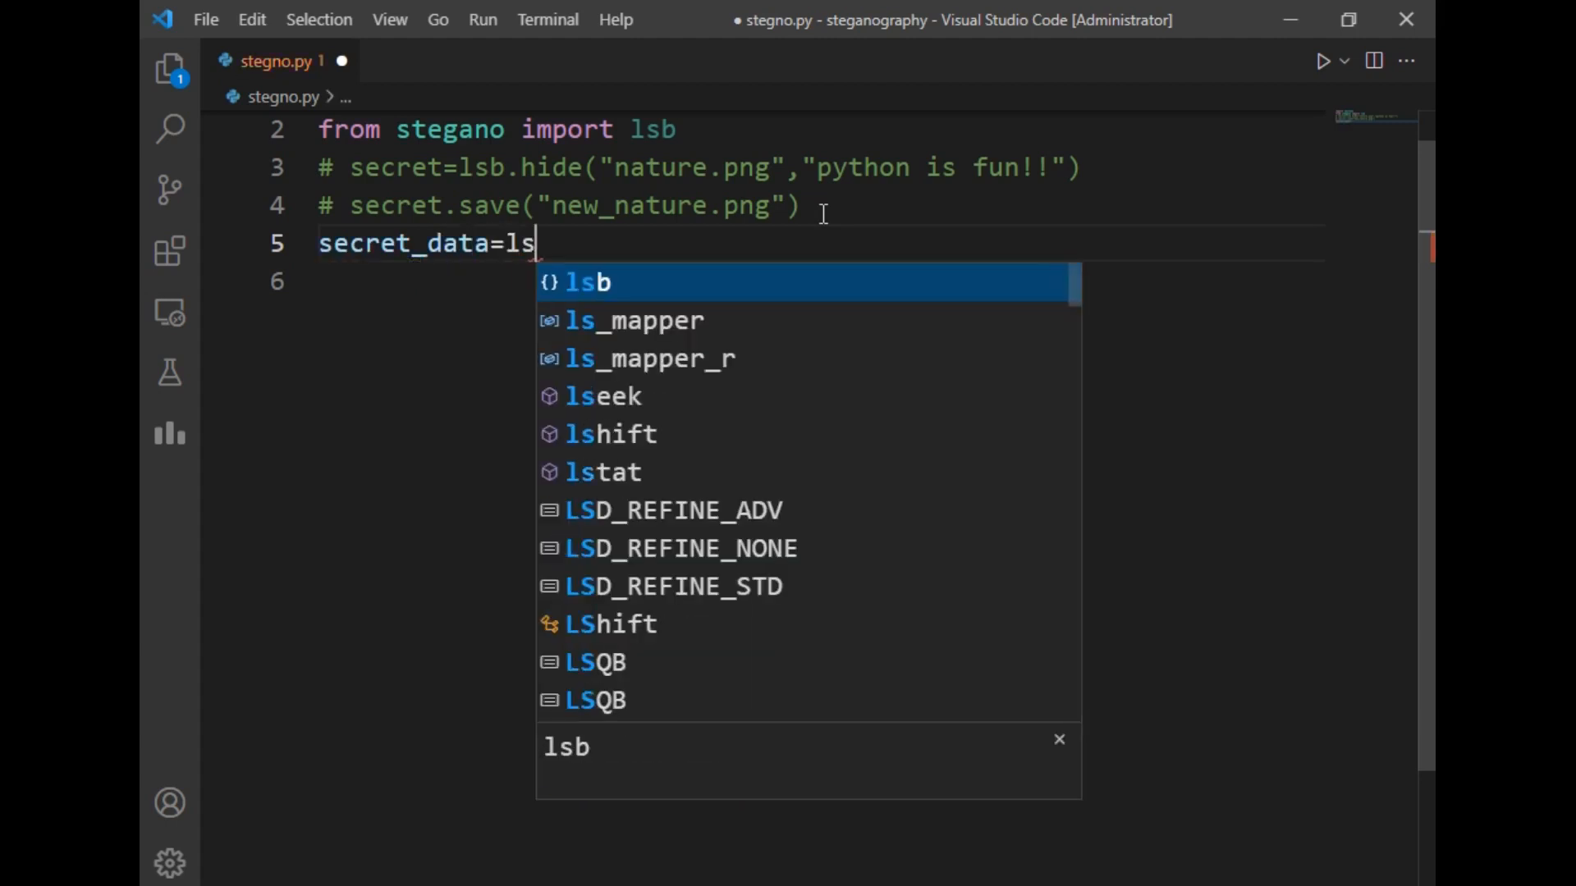
text(b.reveal)
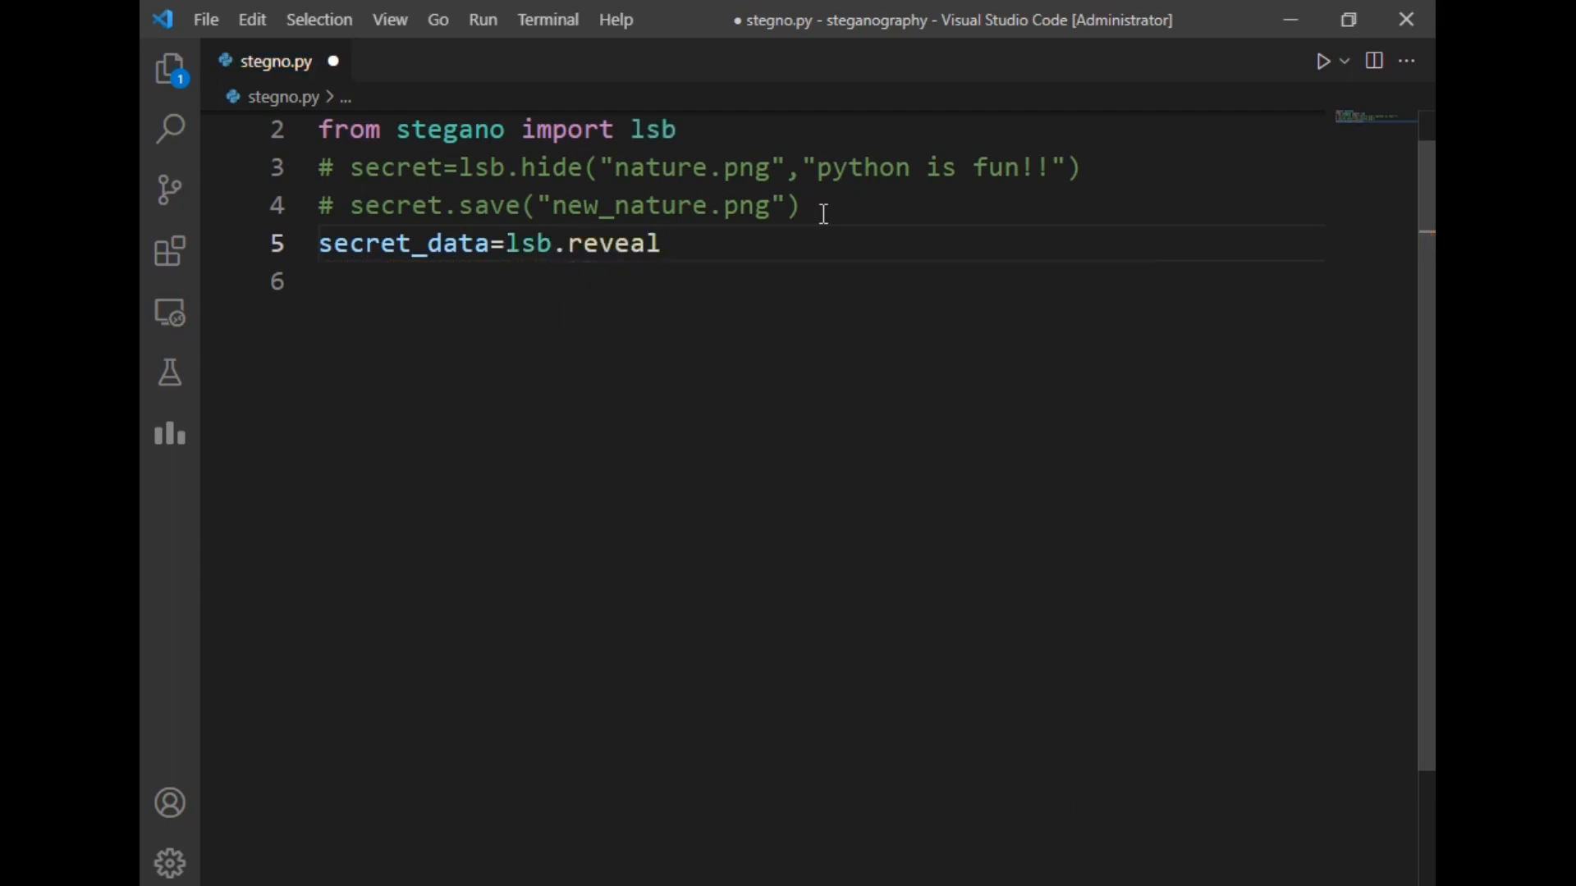
text(())
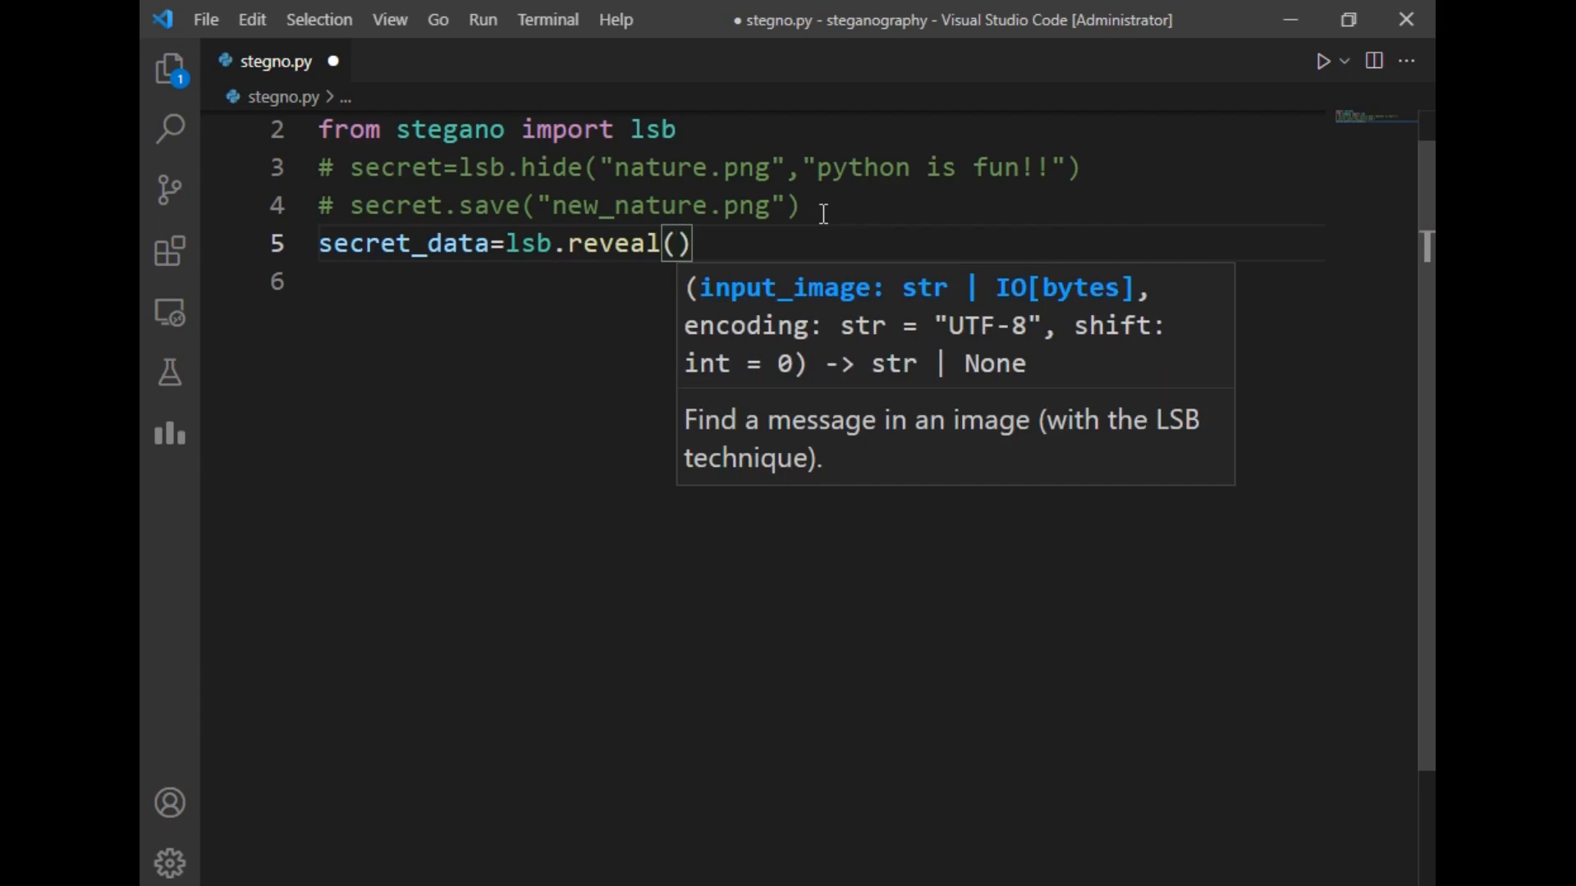
text(")
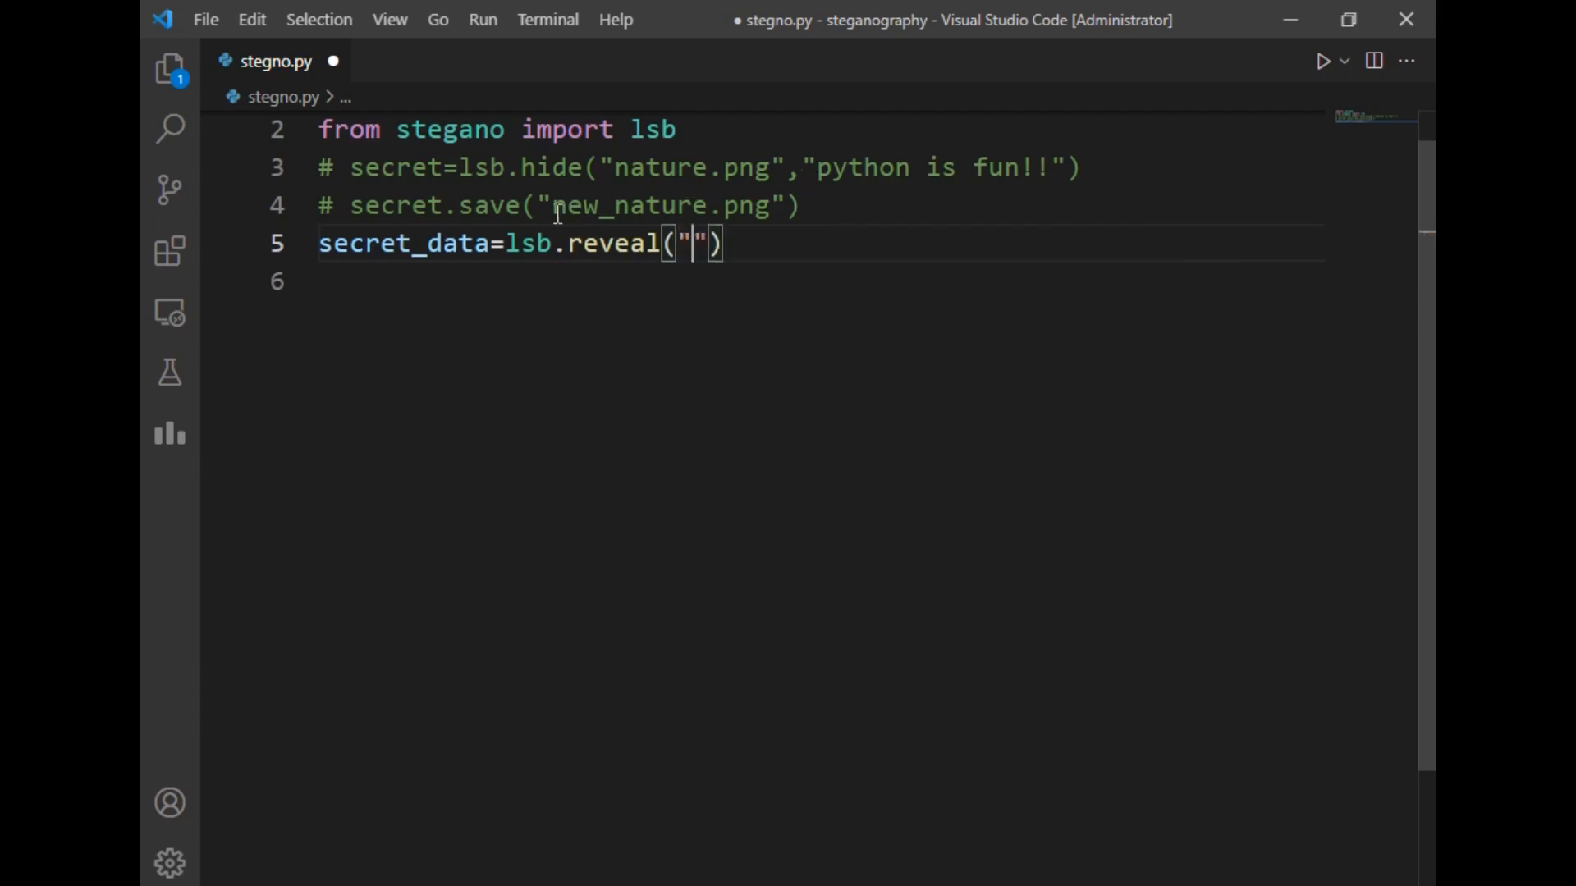
double_click(658, 206)
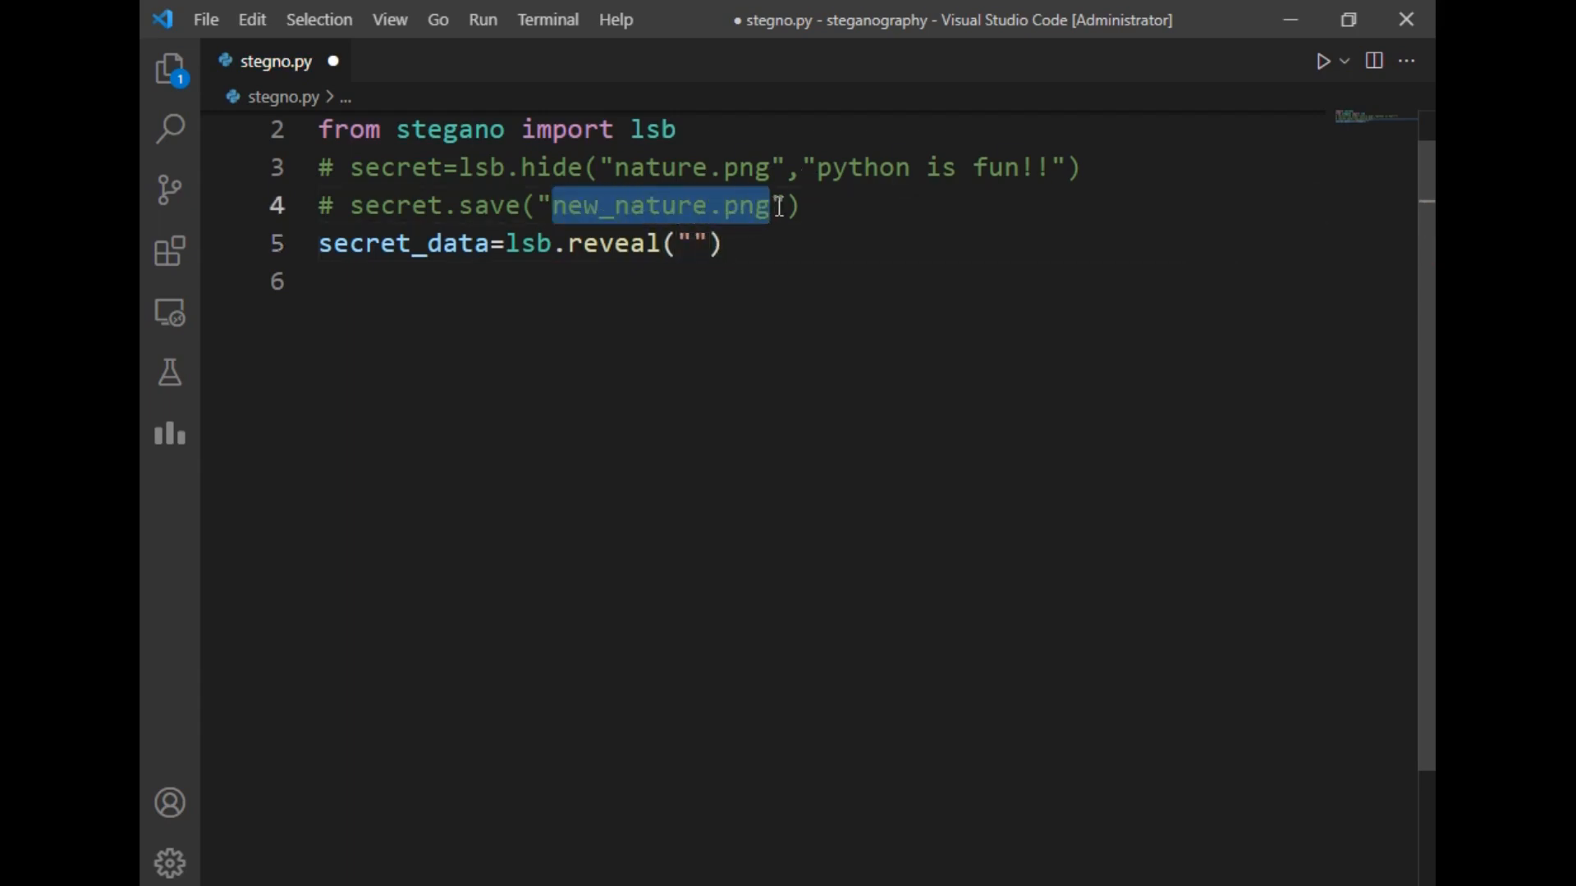
text(new_nature.png)
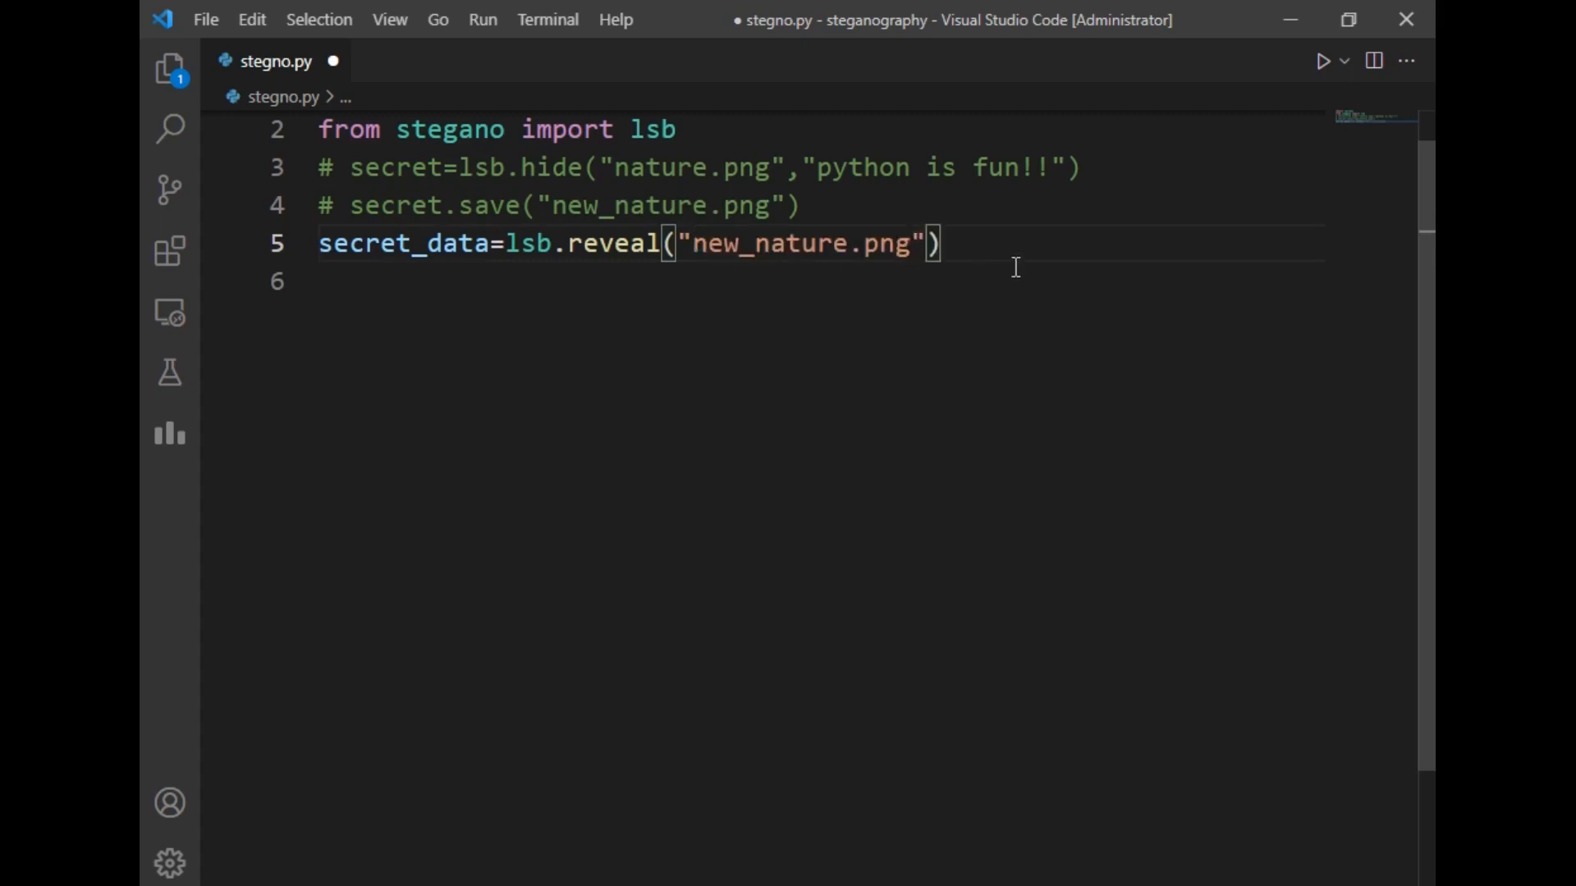
key(Enter)
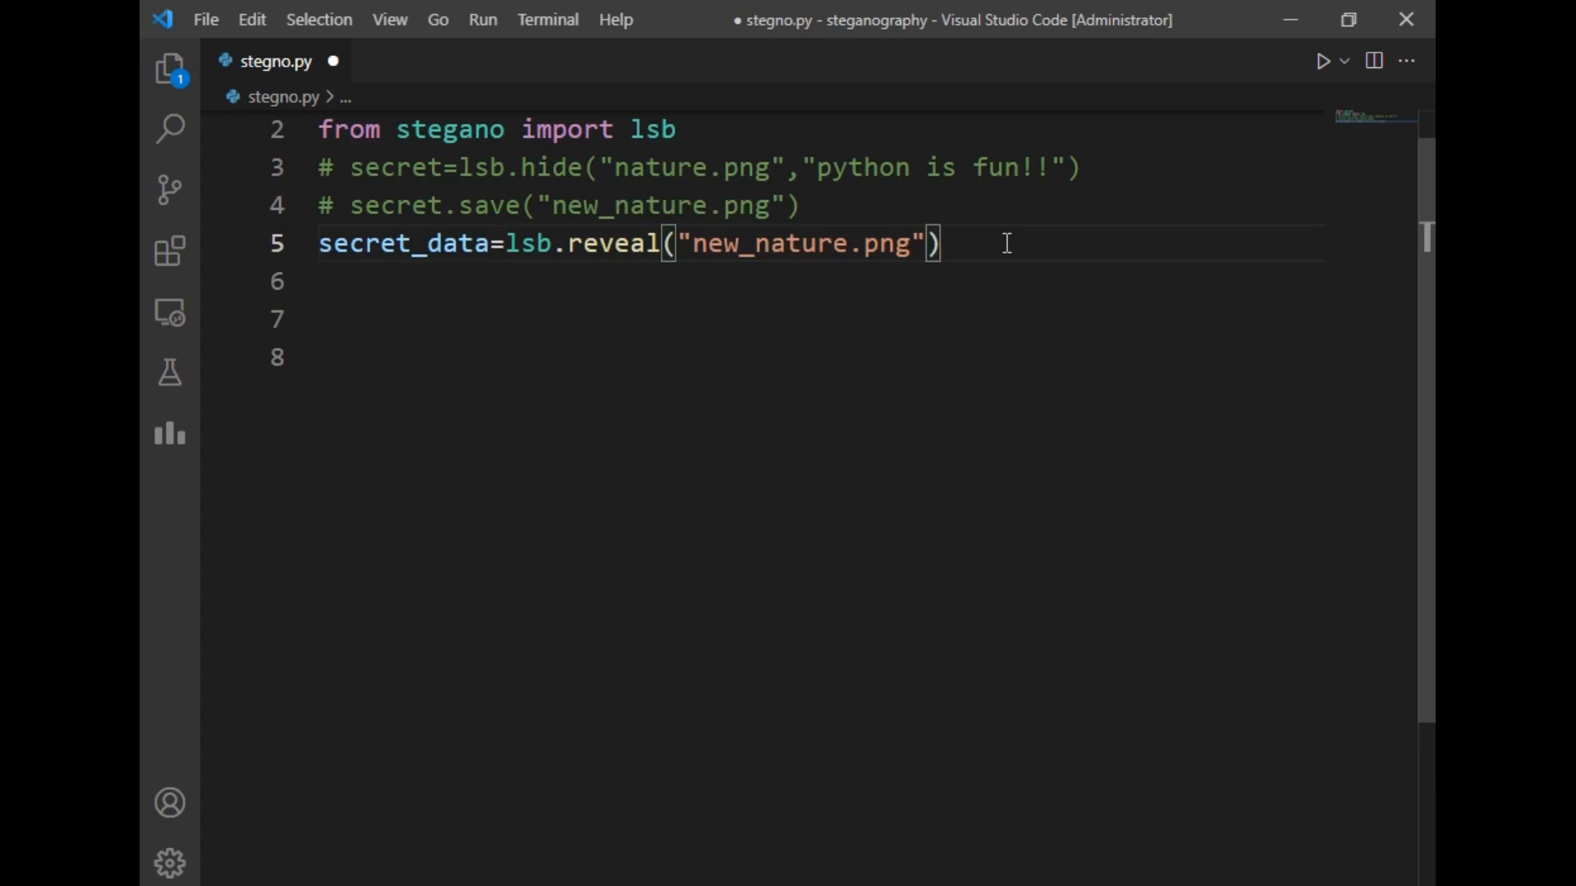
- Add print(secret_data), run the script, and select the printed 'python is fun!!'
text(print(se)
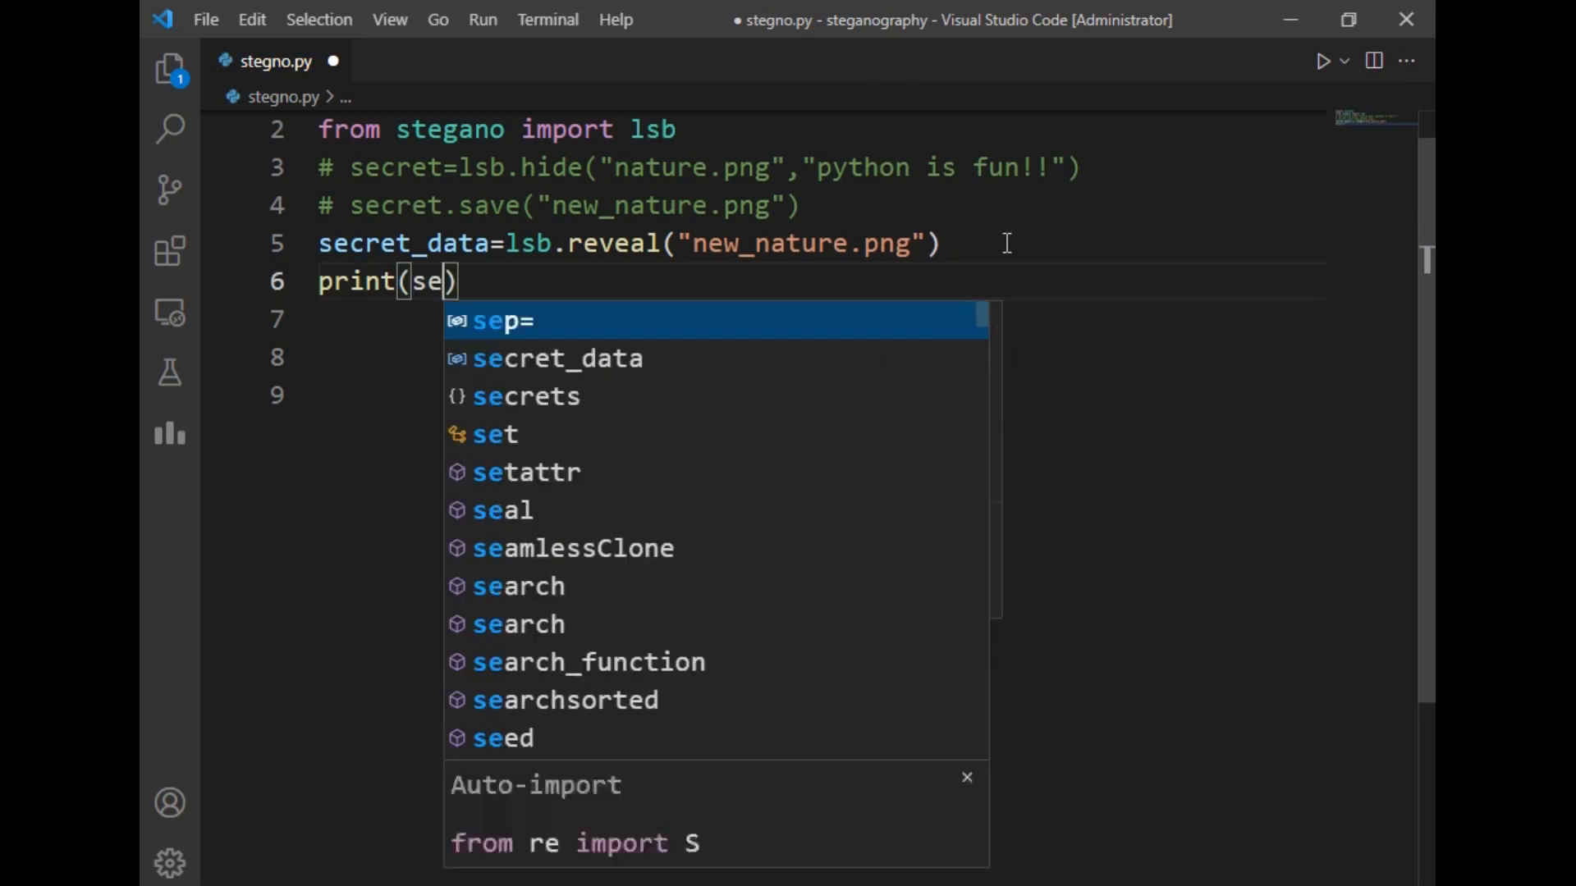
click(557, 359)
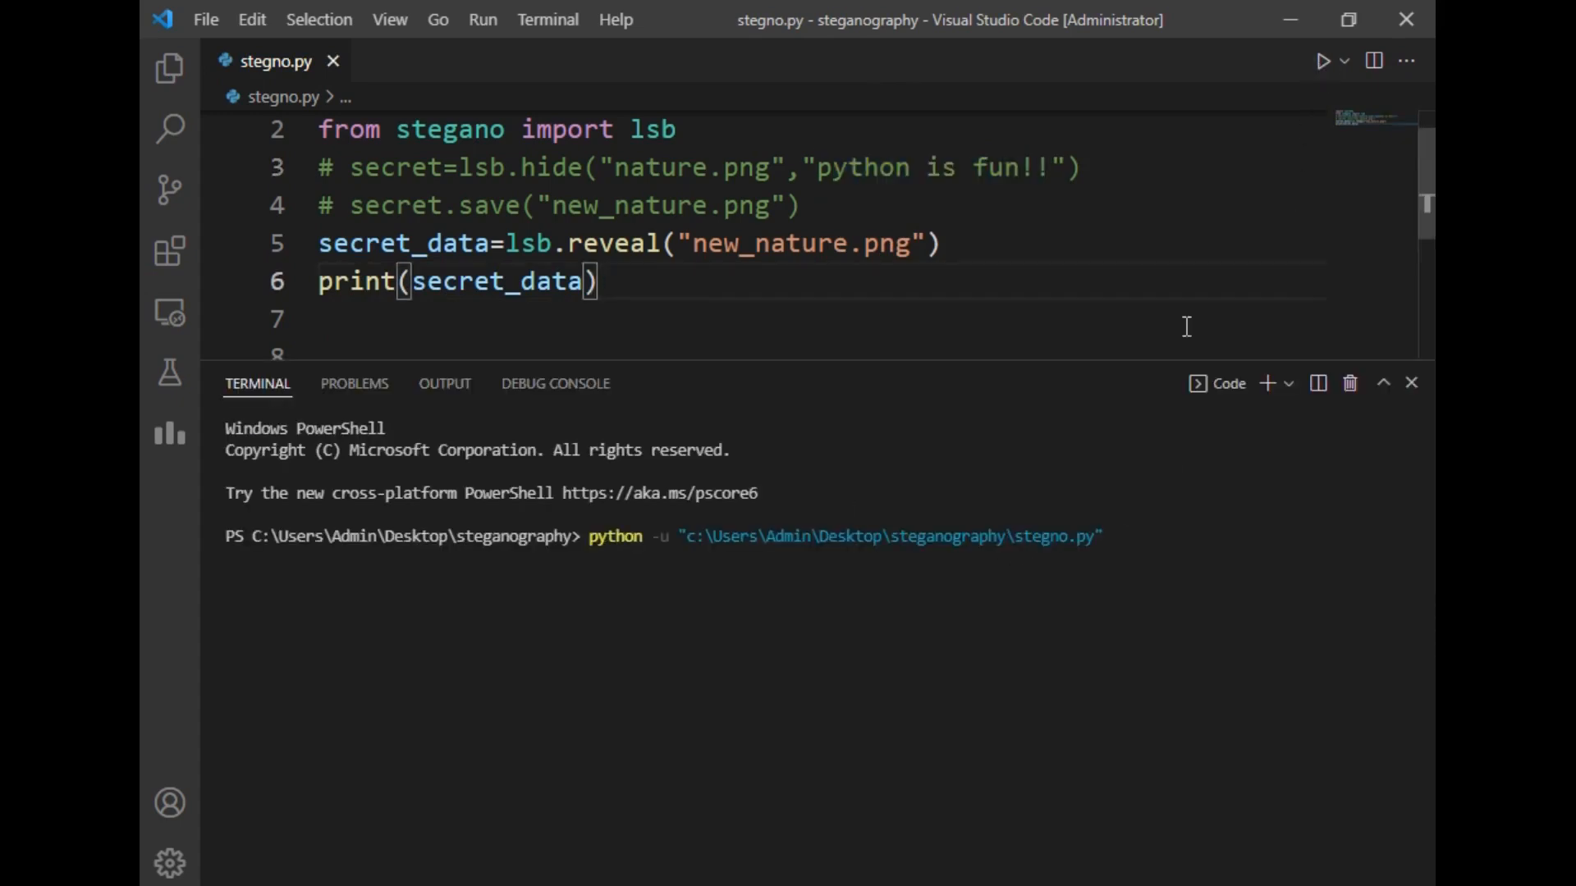
key(Return)
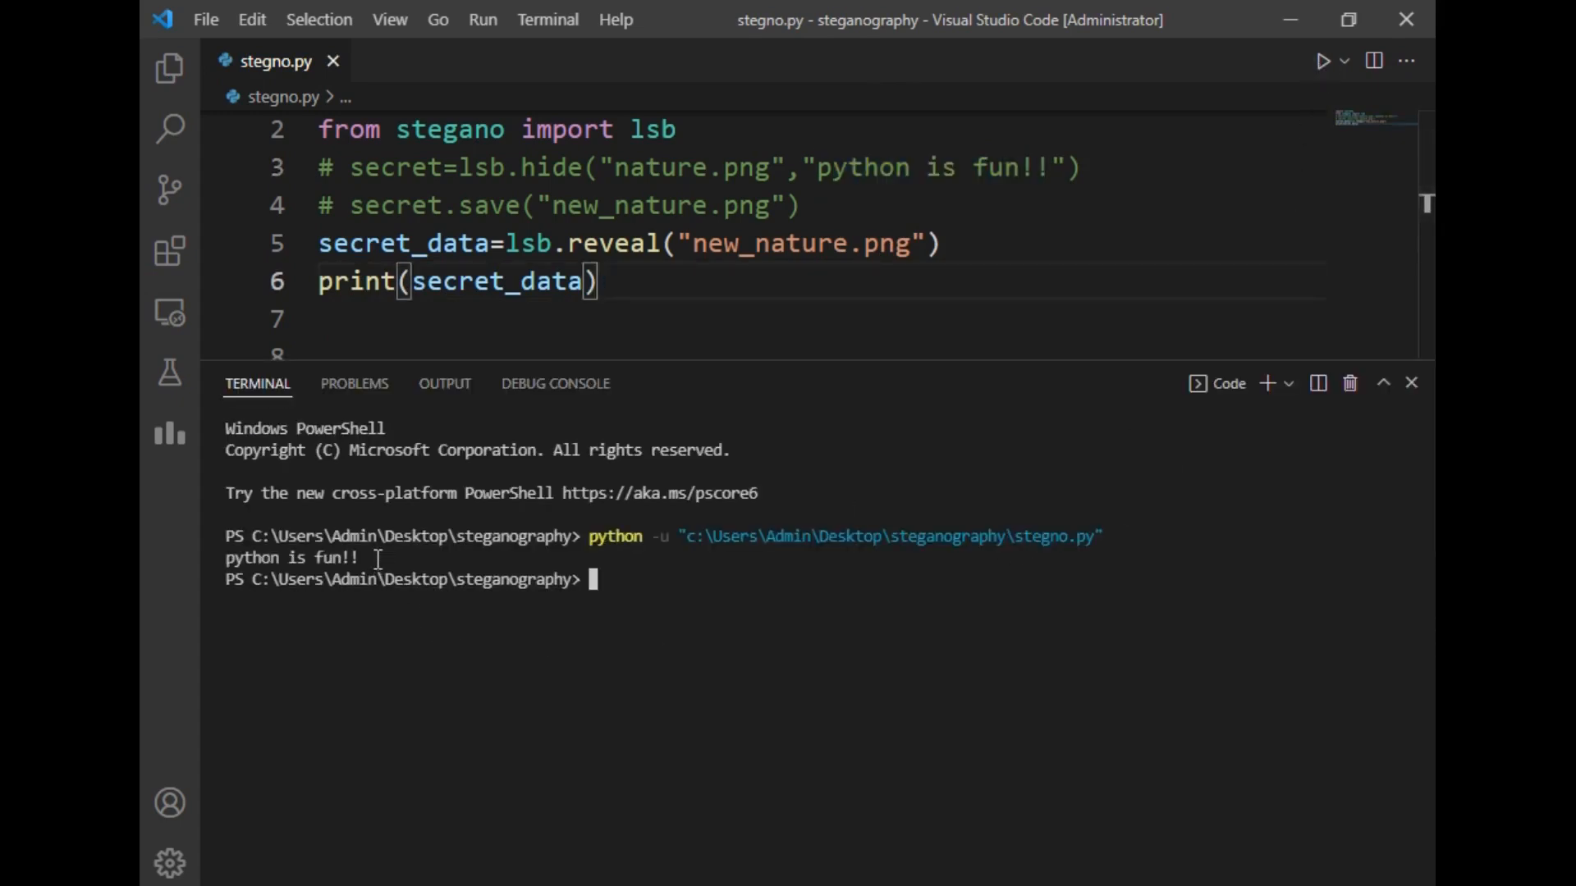
double_click(301, 558)
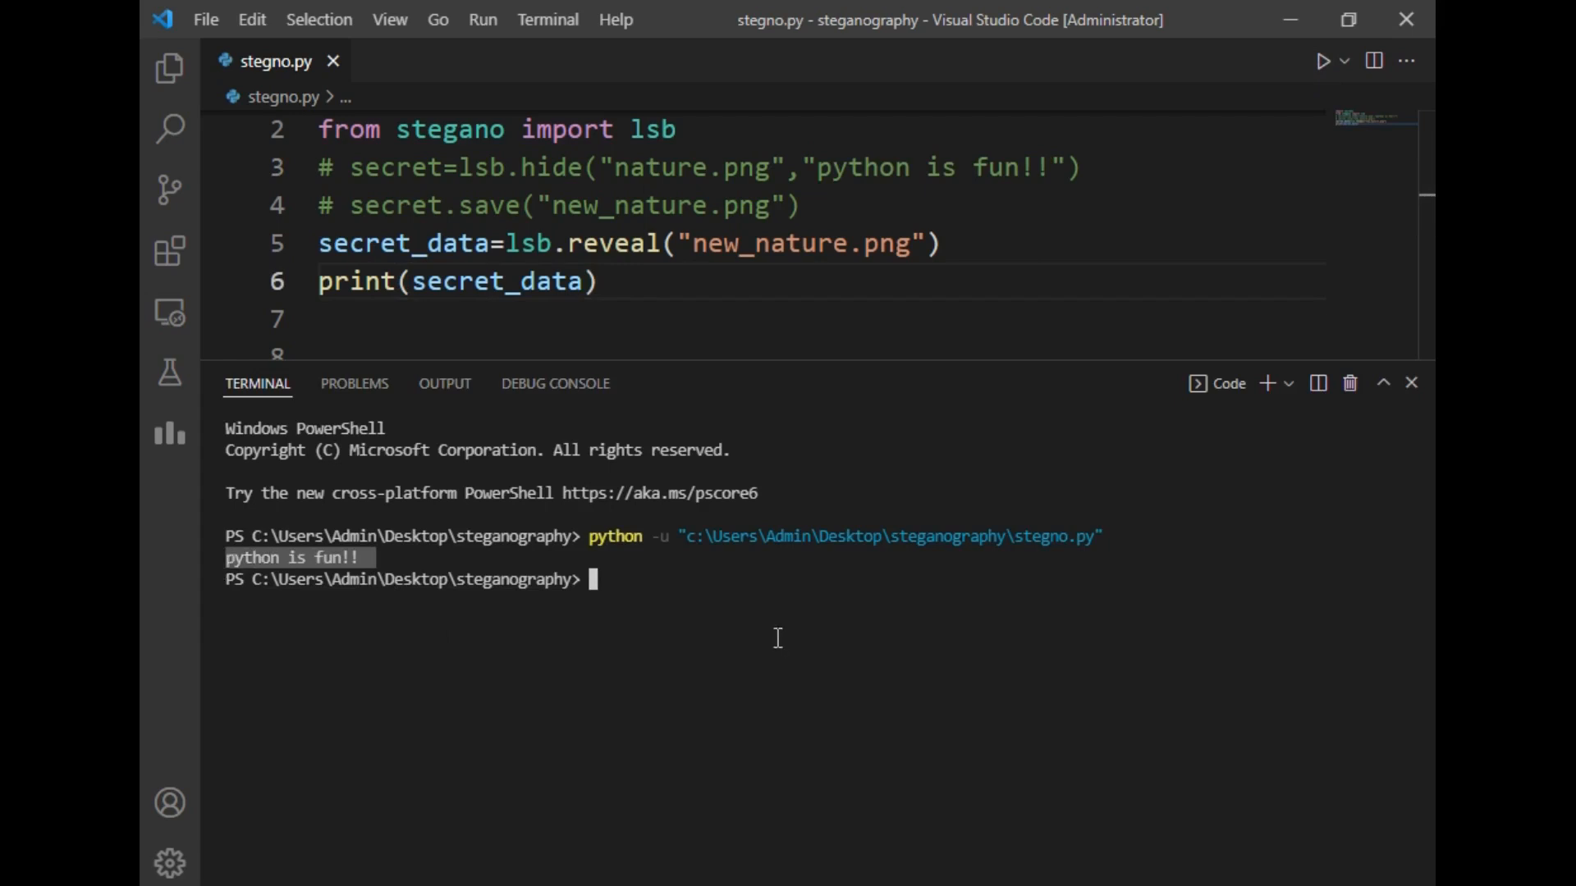